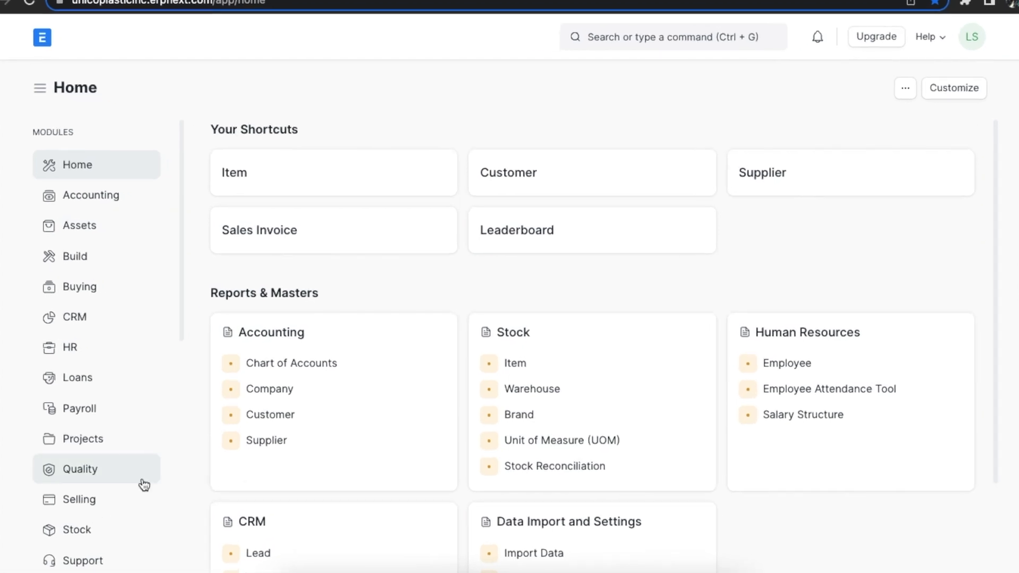
Step: Navigate from Home into the Website module and bring up the Web Form list of 16 forms
{"action": "scroll", "scroll_direction": "down", "scroll_amount": 3}
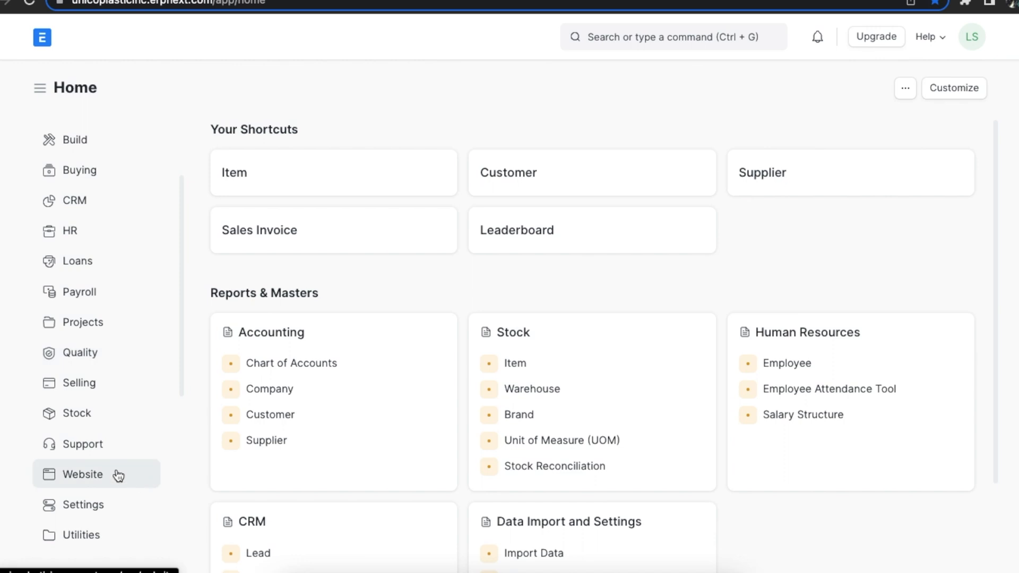
{"action": "left_click", "coordinate": [82, 473]}
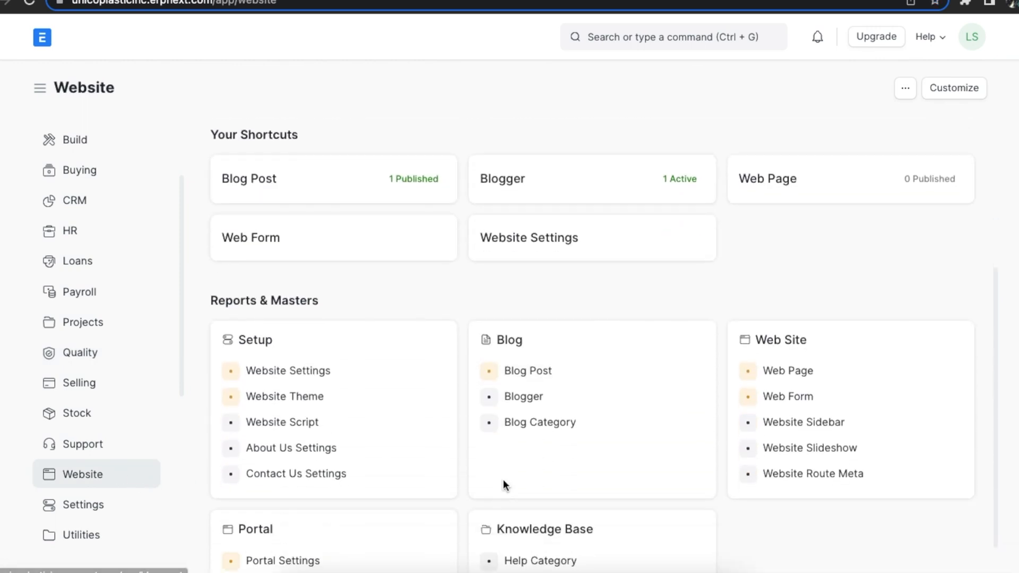
{"action": "scroll", "scroll_direction": "down", "scroll_amount": 3}
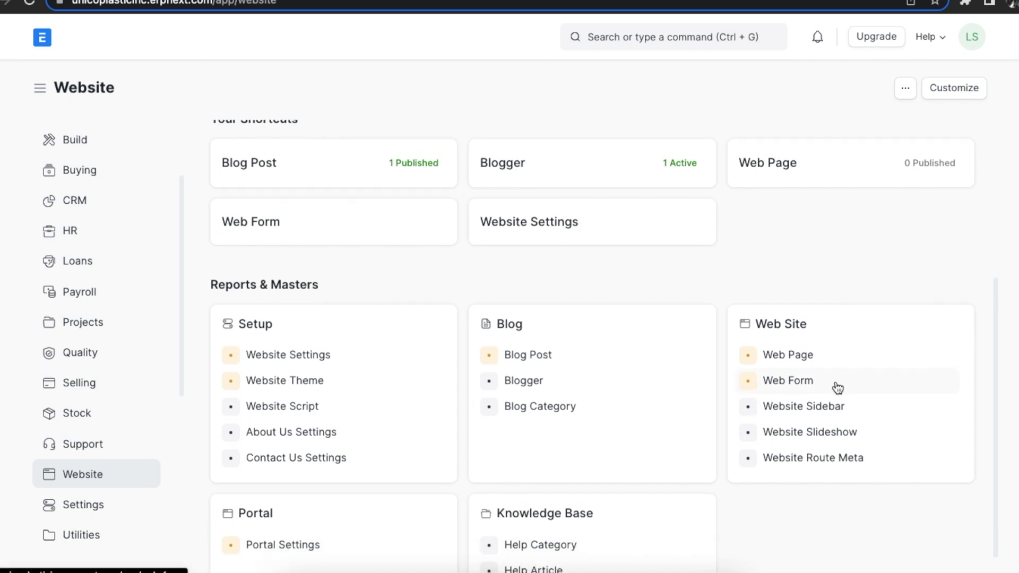
{"action": "left_click", "coordinate": [786, 381]}
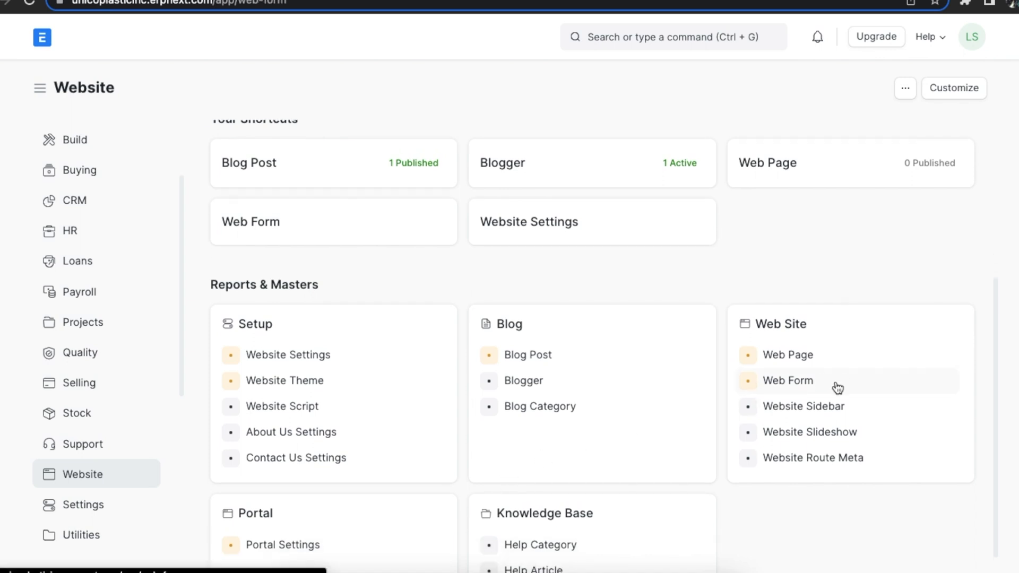
{"action": "left_click", "coordinate": [786, 380]}
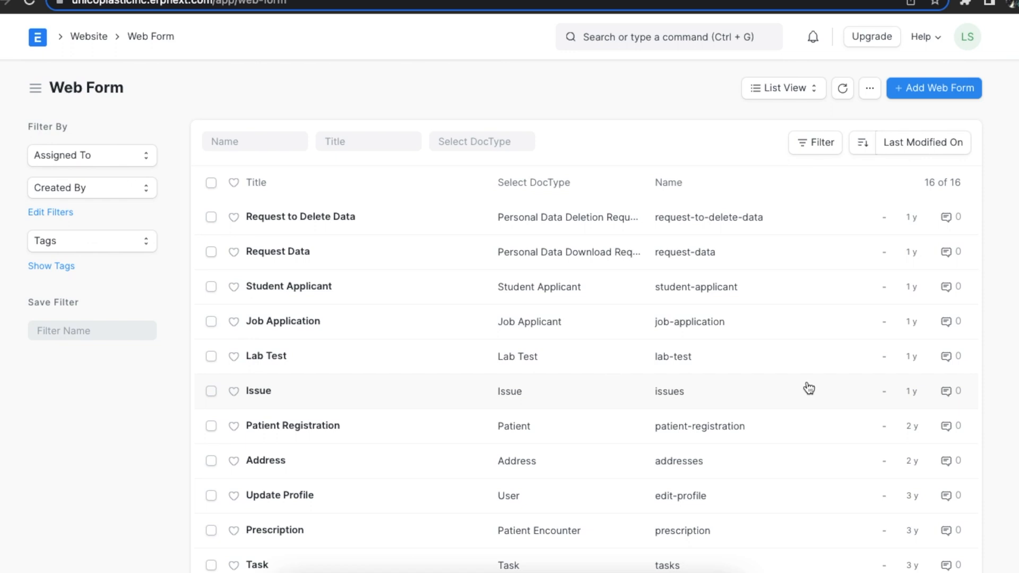
{"action": "mouse_move", "coordinate": [736, 205]}
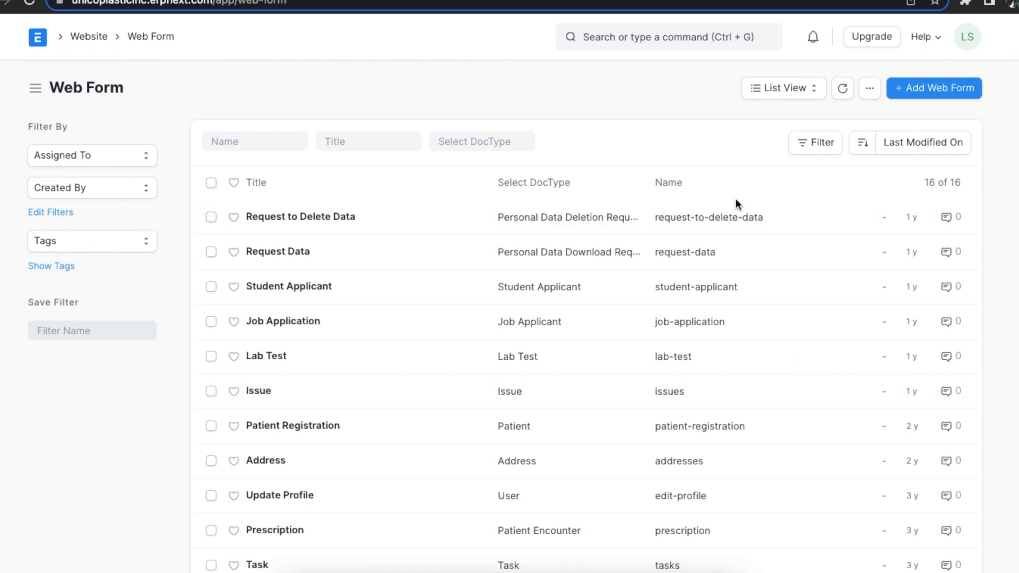
{"action": "scroll", "scroll_direction": "down", "scroll_amount": 3}
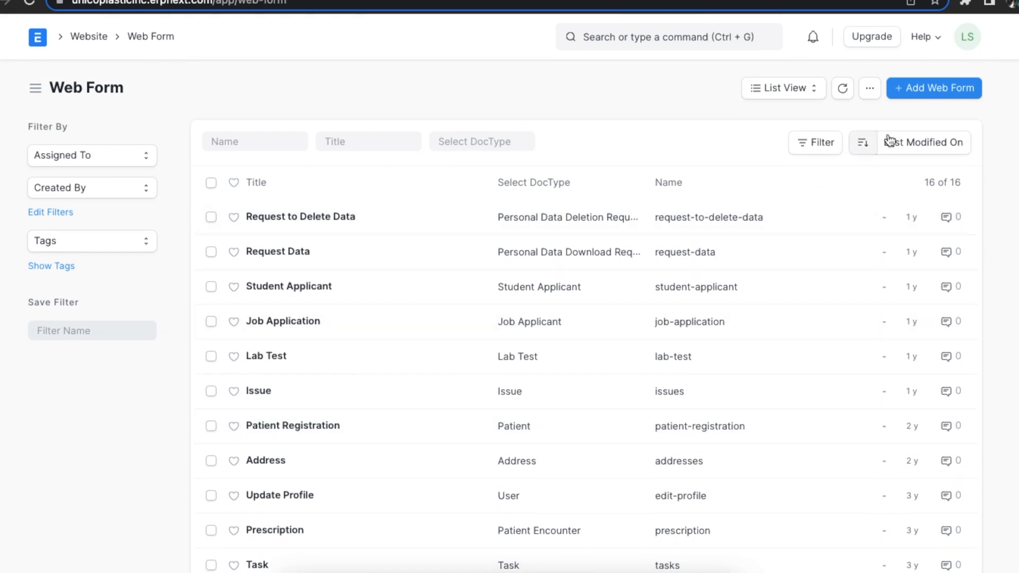
Step: Create a new web form titled 'Register as Partner'
{"action": "left_click", "coordinate": [933, 88]}
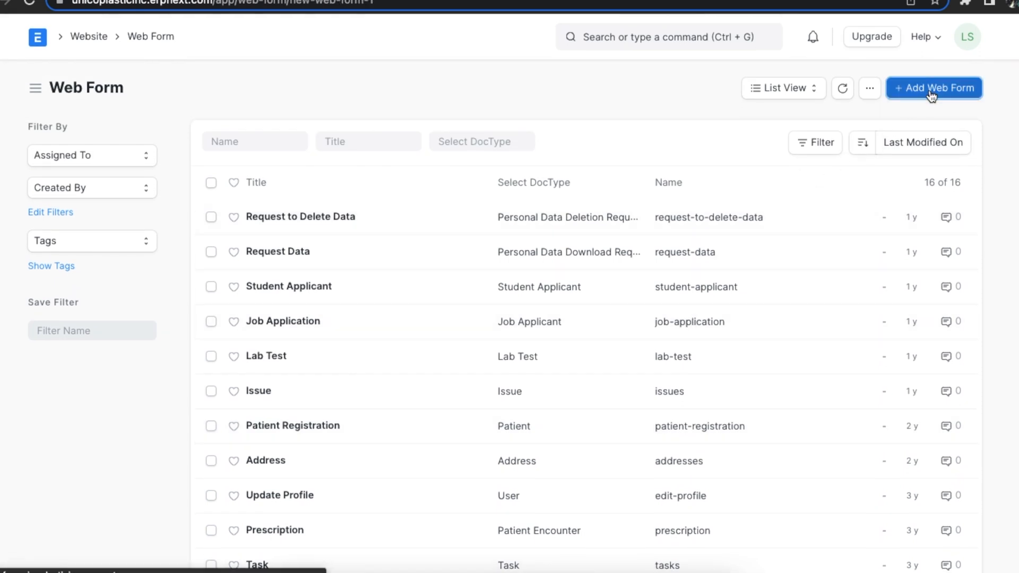
{"action": "left_click", "coordinate": [933, 88]}
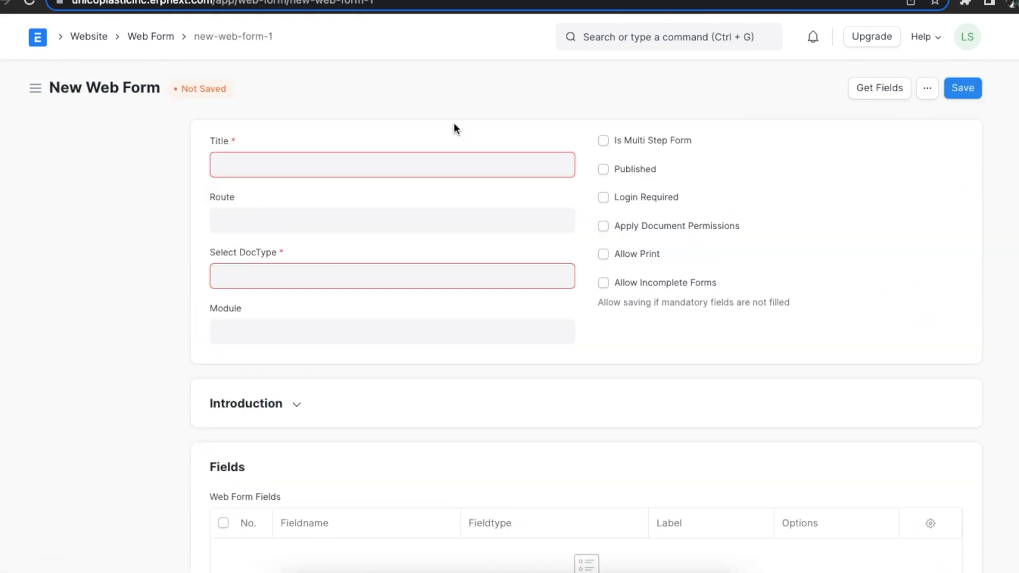
{"action": "left_click", "coordinate": [391, 164]}
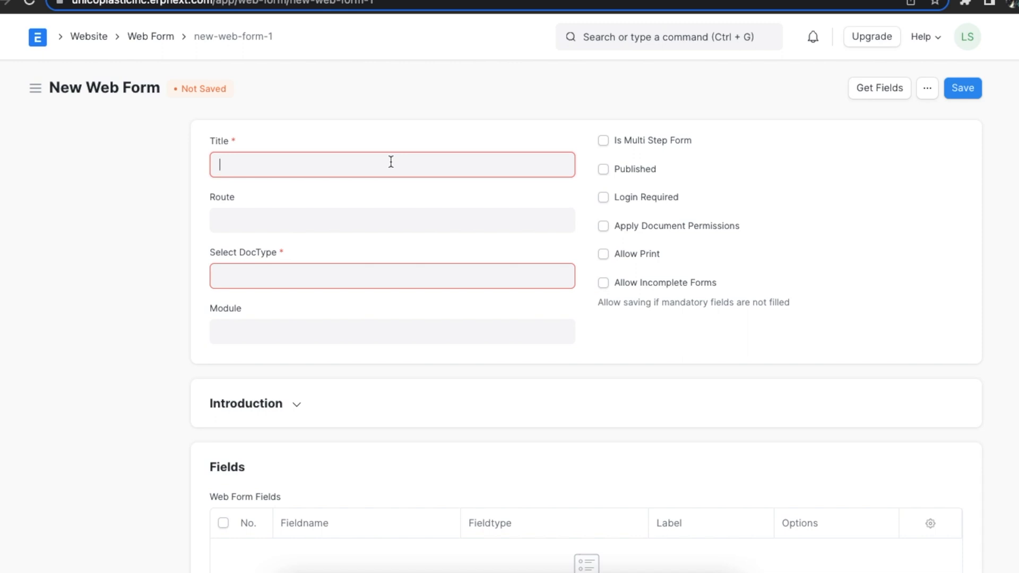
{"action": "type", "text": "R"}
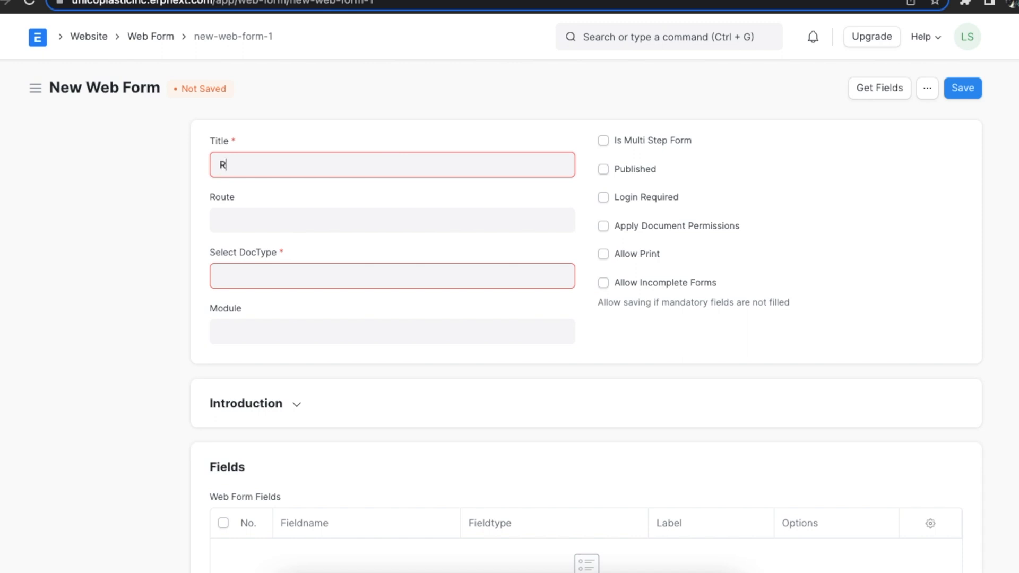
{"action": "type", "text": "egister as"}
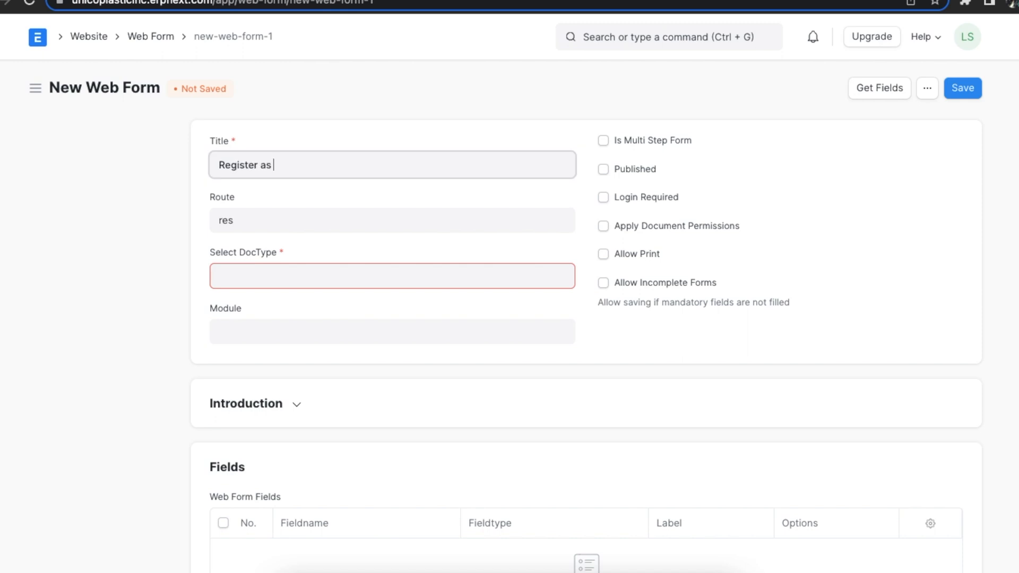
{"action": "type", "text": "Partne"}
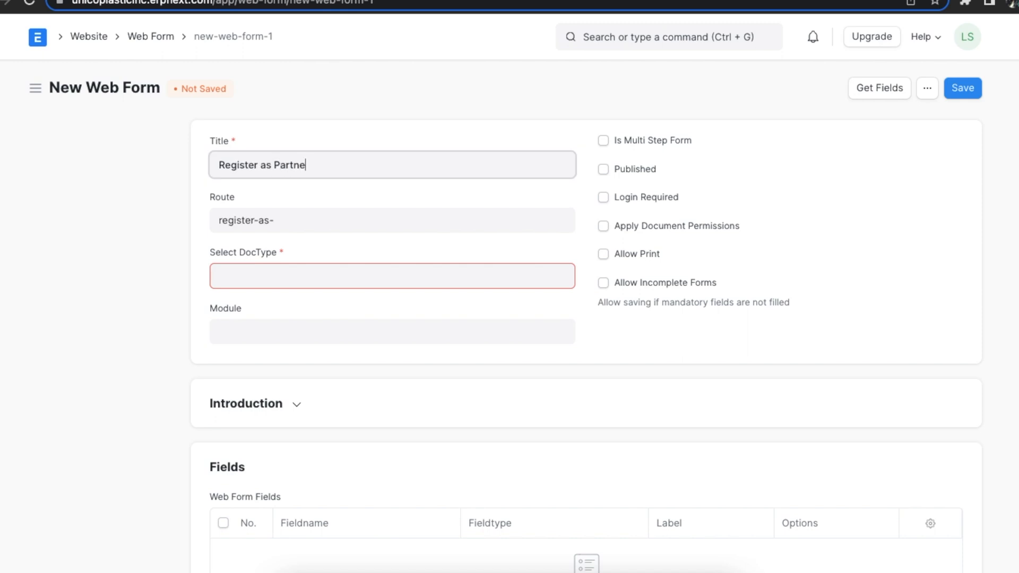
{"action": "type", "text": "r"}
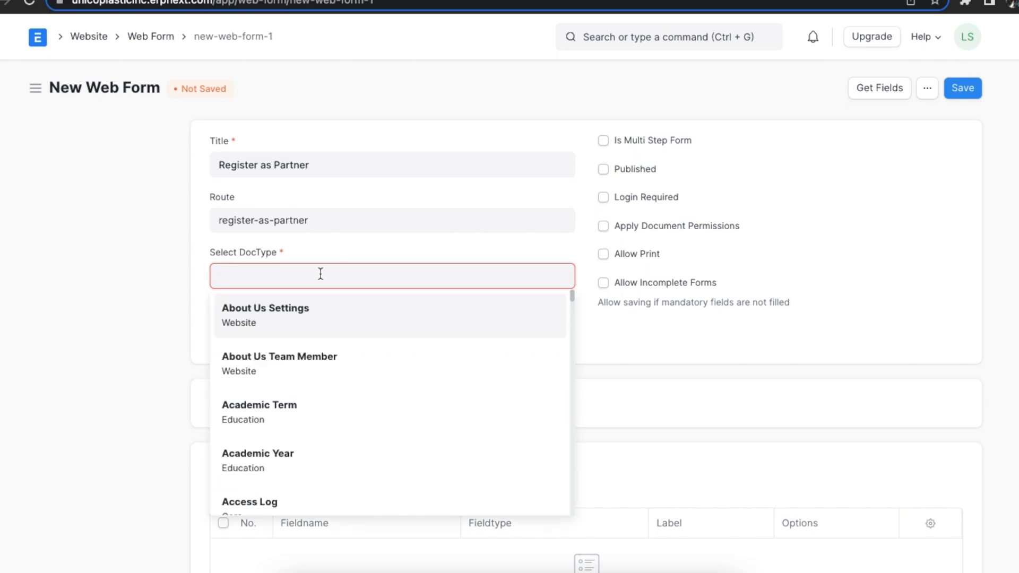
Step: Set the web form's DocType to Registration
{"action": "type", "text": "Regi"}
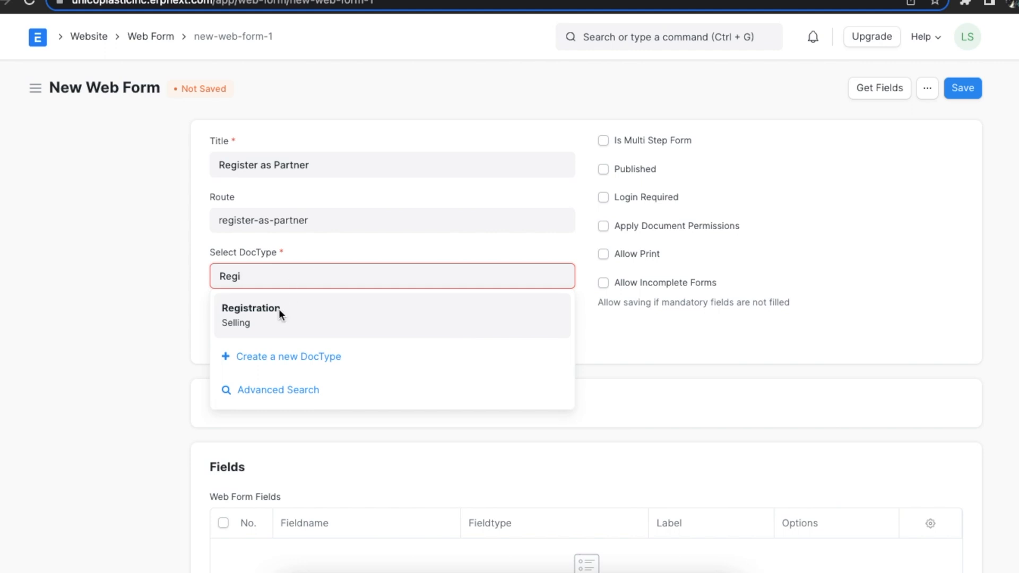
{"action": "left_click", "coordinate": [251, 315]}
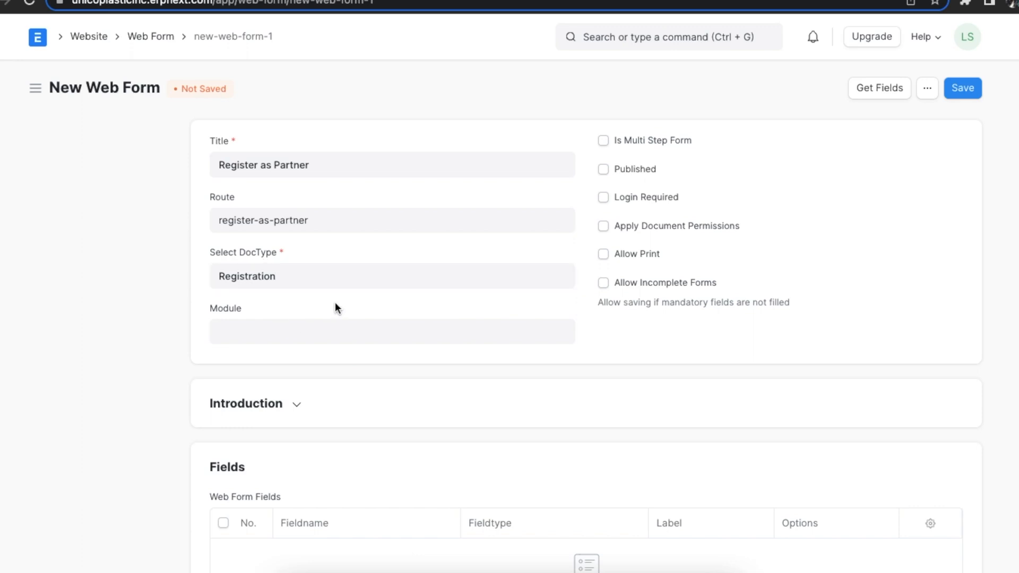
{"action": "mouse_move", "coordinate": [514, 141]}
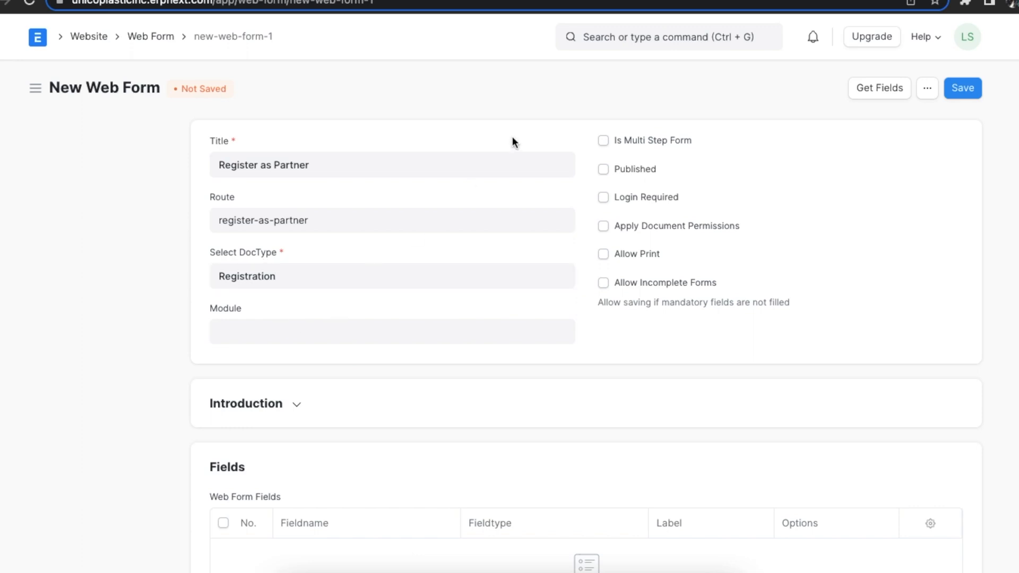
{"action": "mouse_move", "coordinate": [882, 105]}
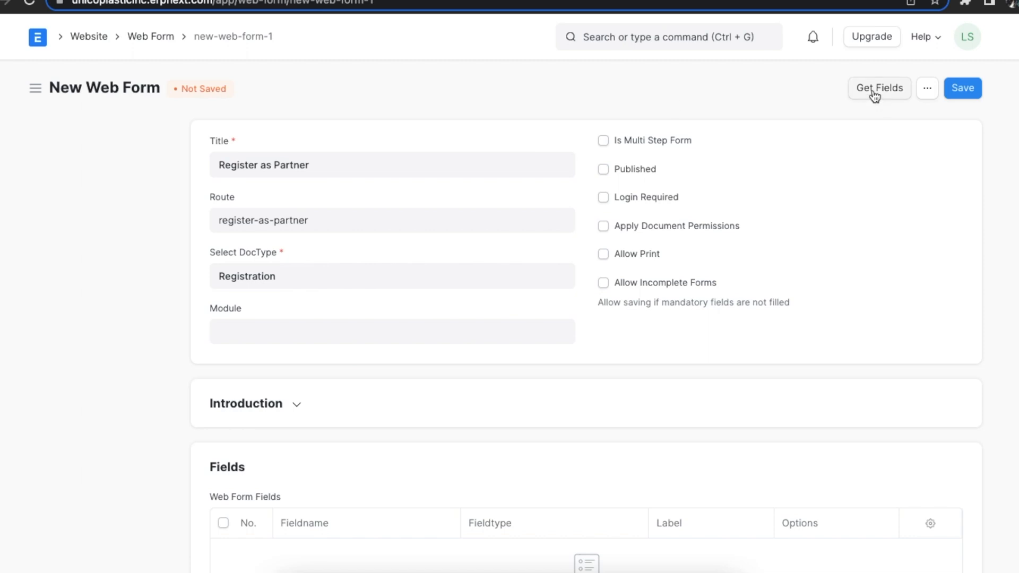
Step: Import the eight Registration DocType fields into the Web Form Fields table
{"action": "left_click", "coordinate": [879, 88]}
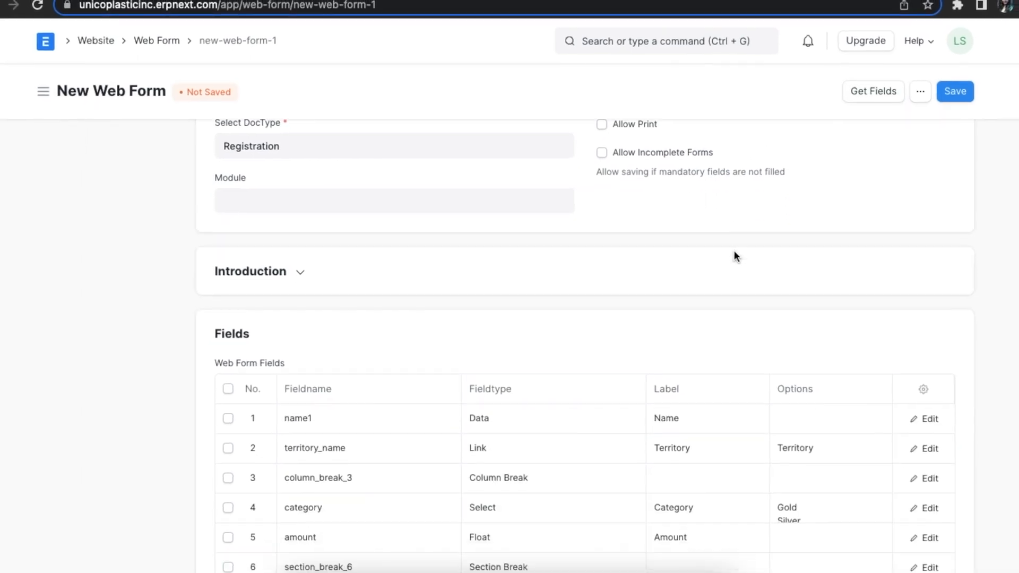
{"action": "scroll", "scroll_direction": "down", "scroll_amount": 3}
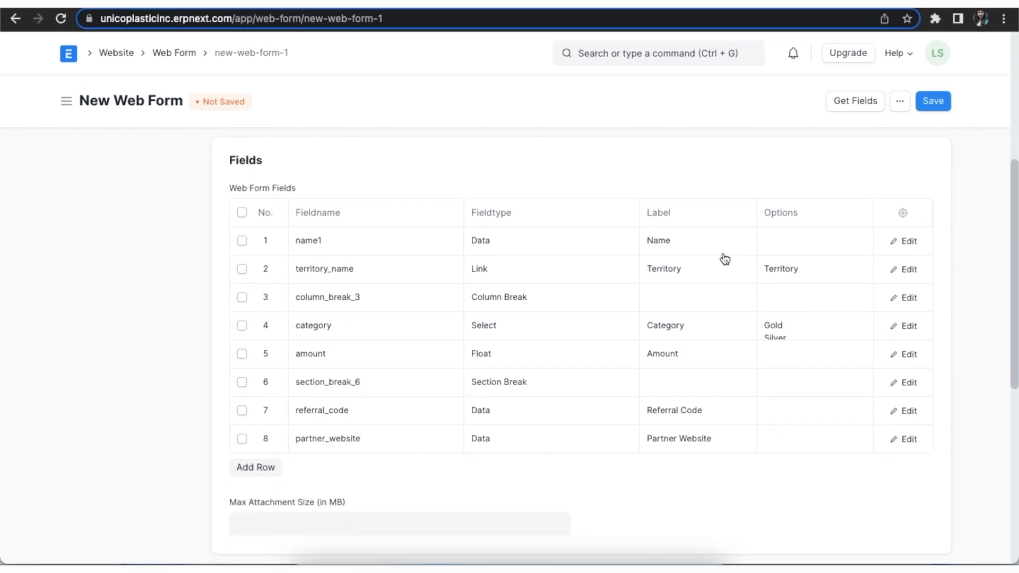
{"action": "scroll", "scroll_direction": "up", "scroll_amount": 3}
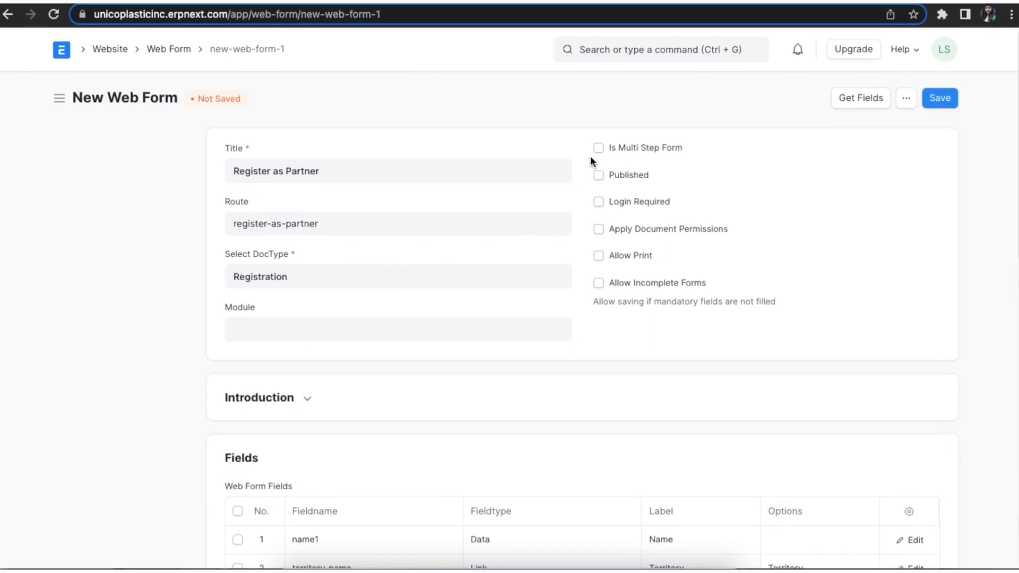
Step: Toggle Is Multi Step Form off again and mark the form Published and Login Required
{"action": "left_click", "coordinate": [598, 147]}
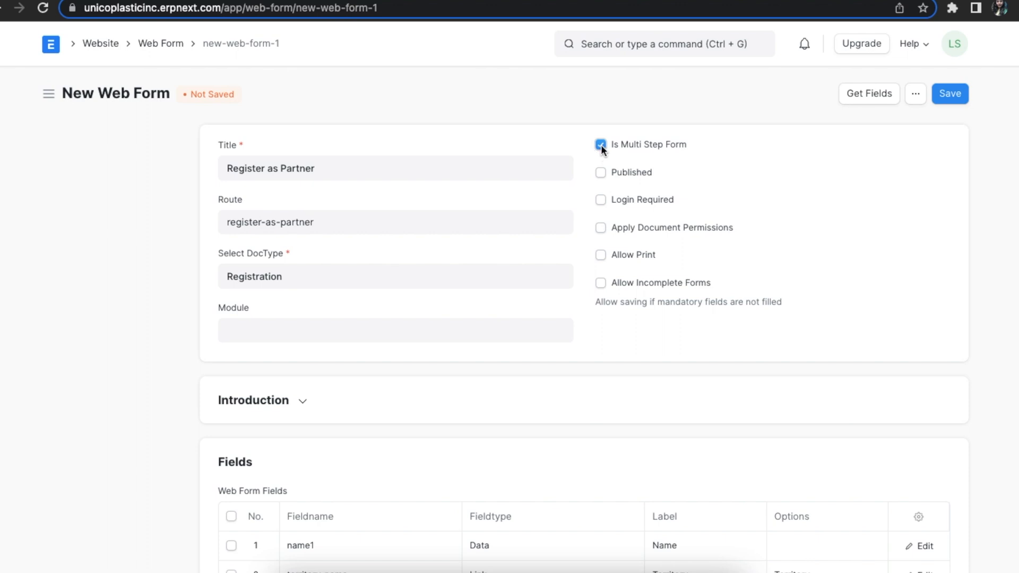
{"action": "left_click", "coordinate": [599, 171]}
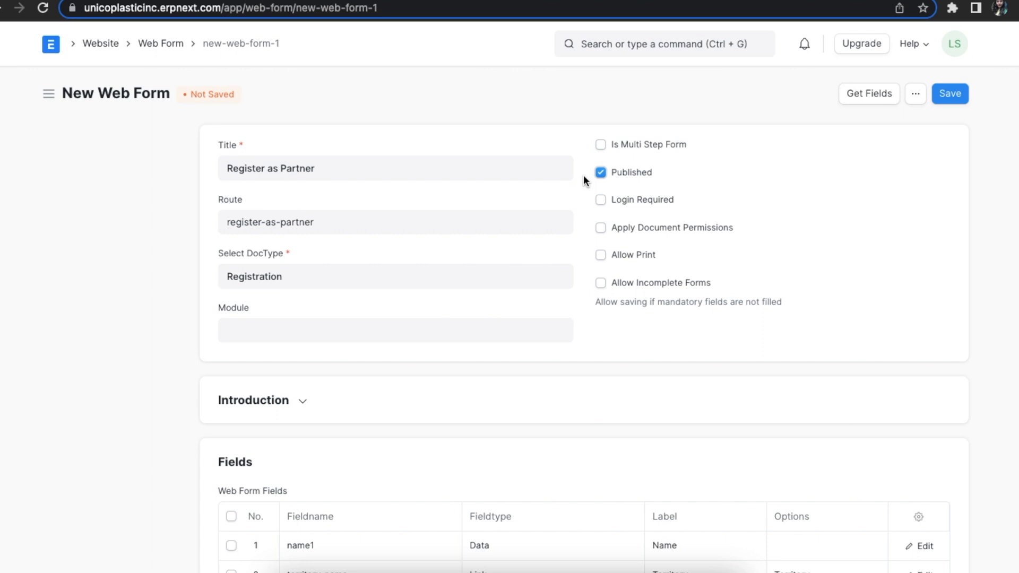
{"action": "mouse_move", "coordinate": [600, 203]}
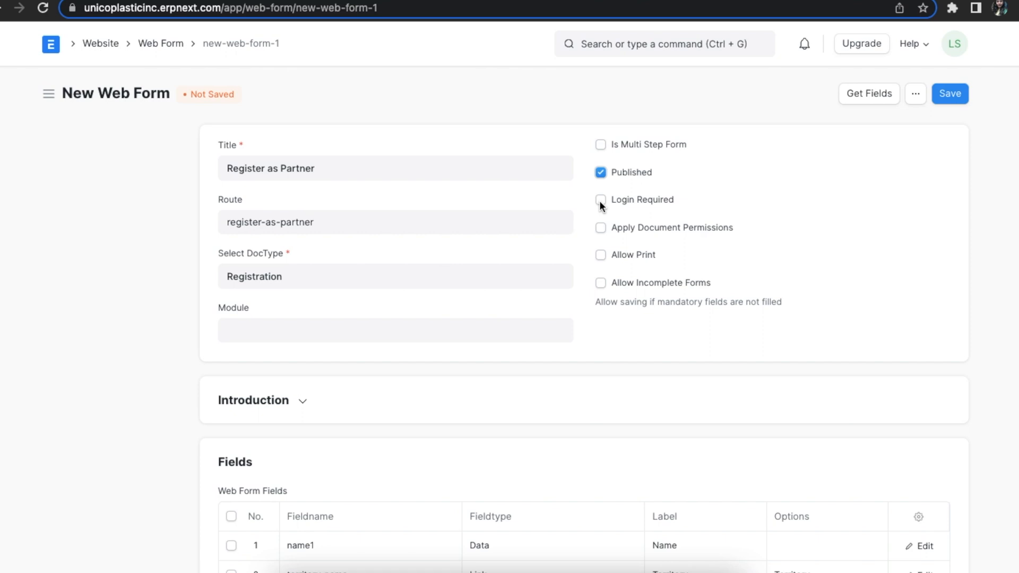
{"action": "left_click", "coordinate": [599, 199]}
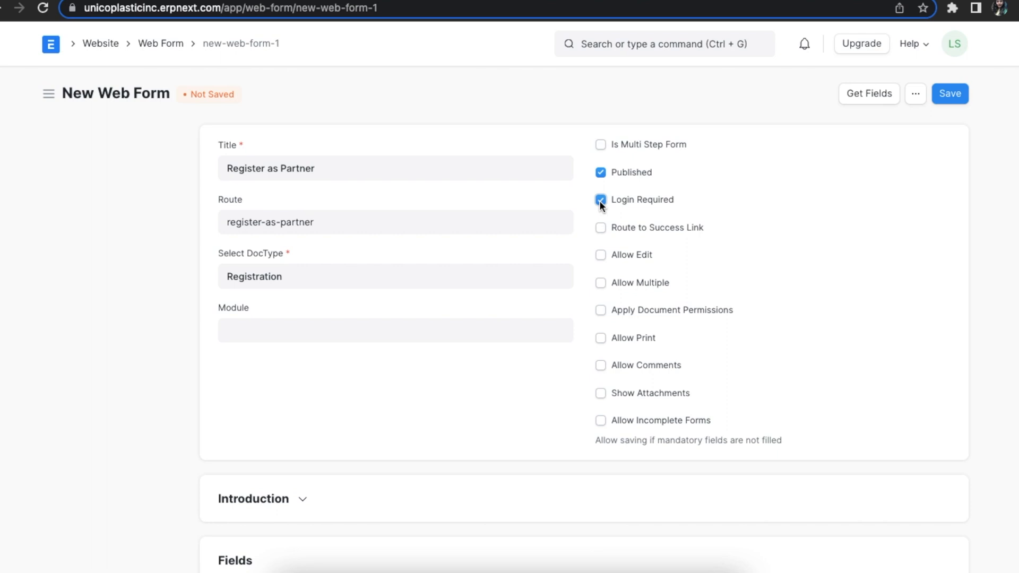
Step: Try Allow Multiple with Show as Grid, dismiss the error notice, then leave Allow Multiple unticked
{"action": "left_click", "coordinate": [600, 200]}
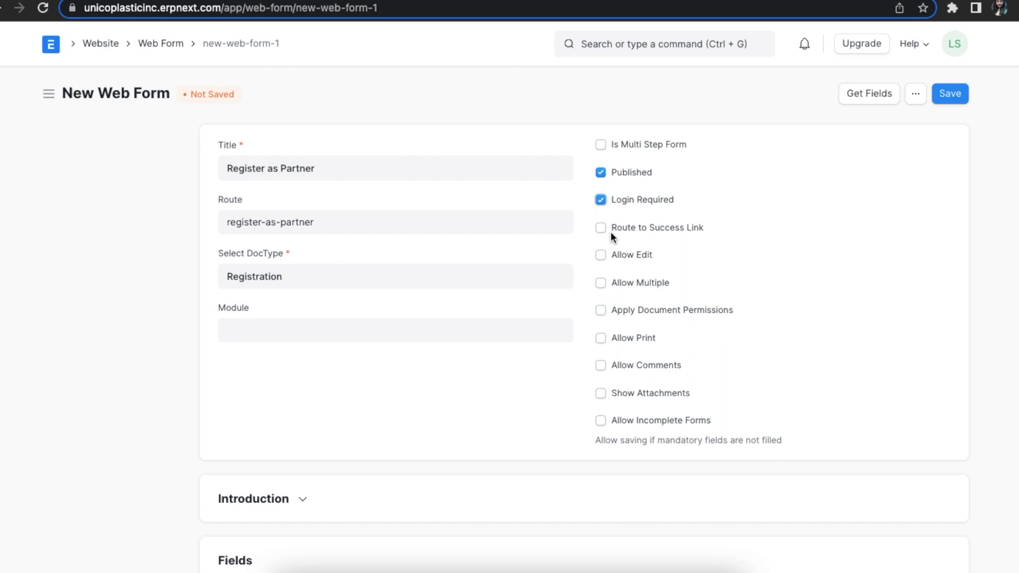
{"action": "mouse_move", "coordinate": [614, 240]}
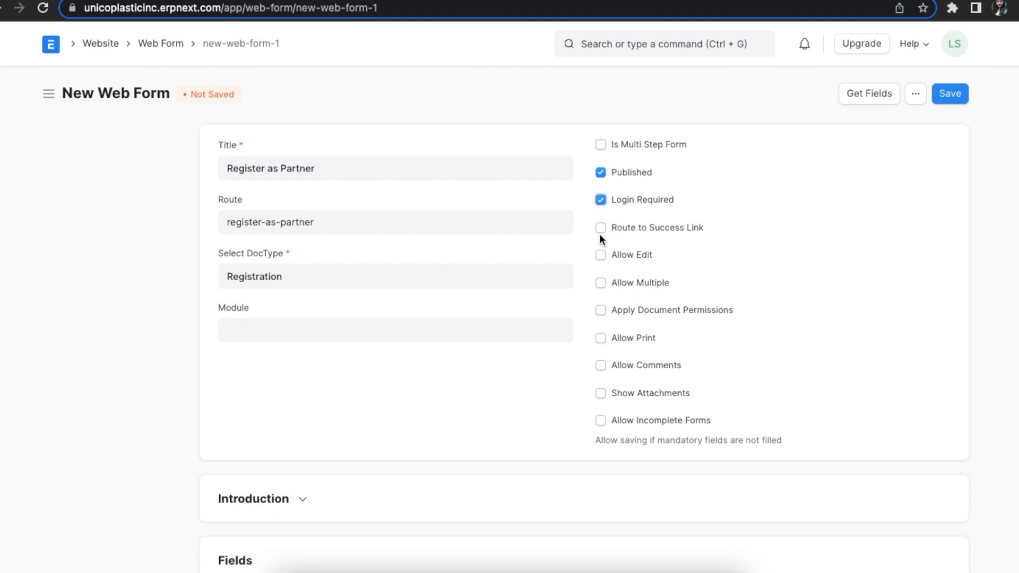
{"action": "mouse_move", "coordinate": [603, 269]}
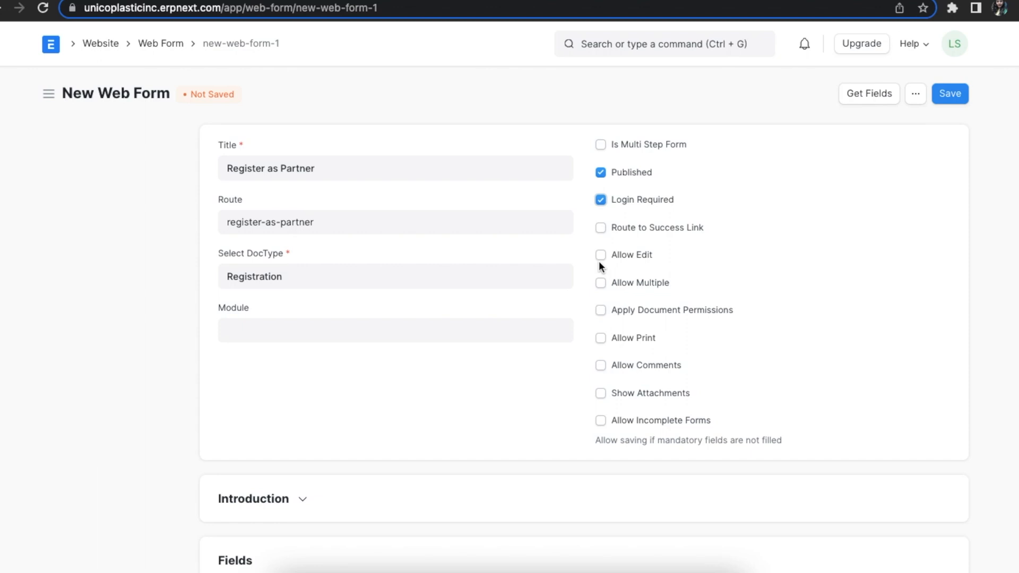
{"action": "mouse_move", "coordinate": [603, 276]}
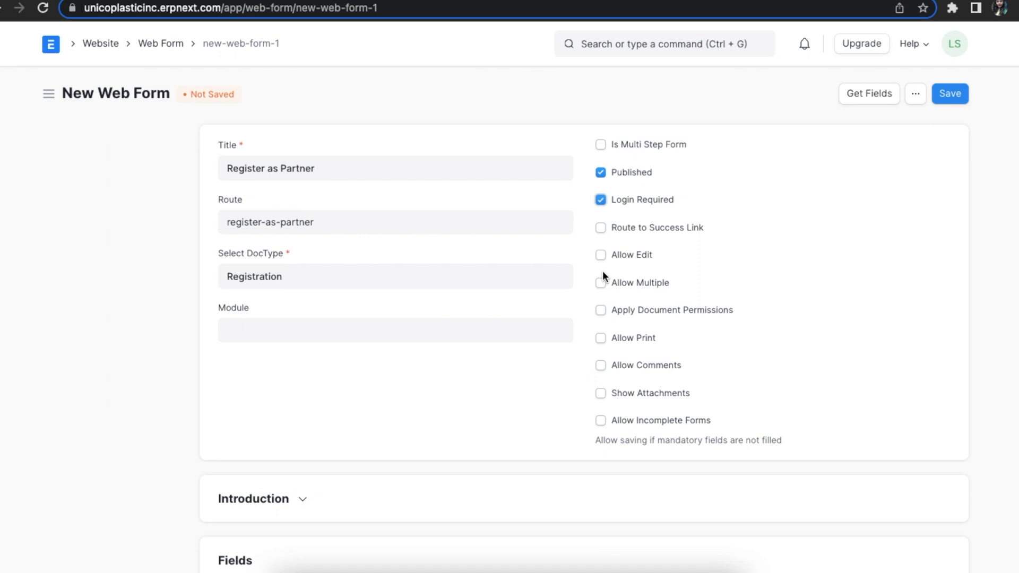
{"action": "left_click", "coordinate": [600, 282]}
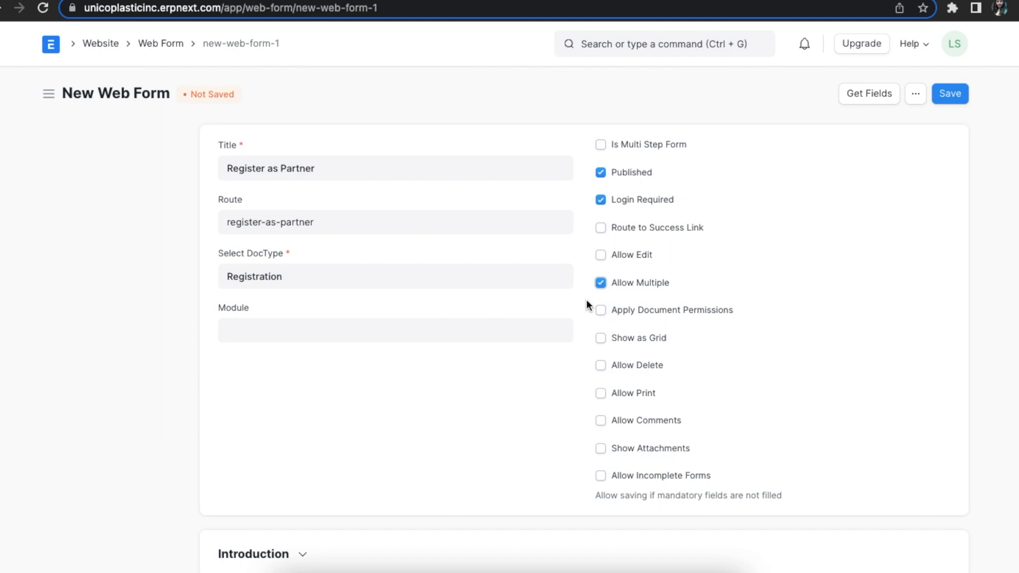
{"action": "mouse_move", "coordinate": [601, 345]}
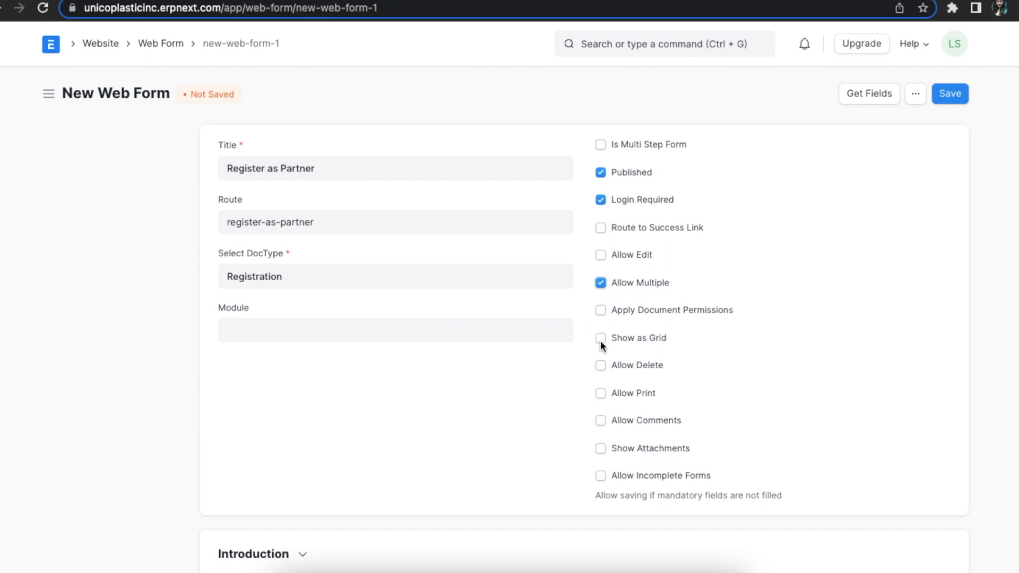
{"action": "mouse_move", "coordinate": [609, 380]}
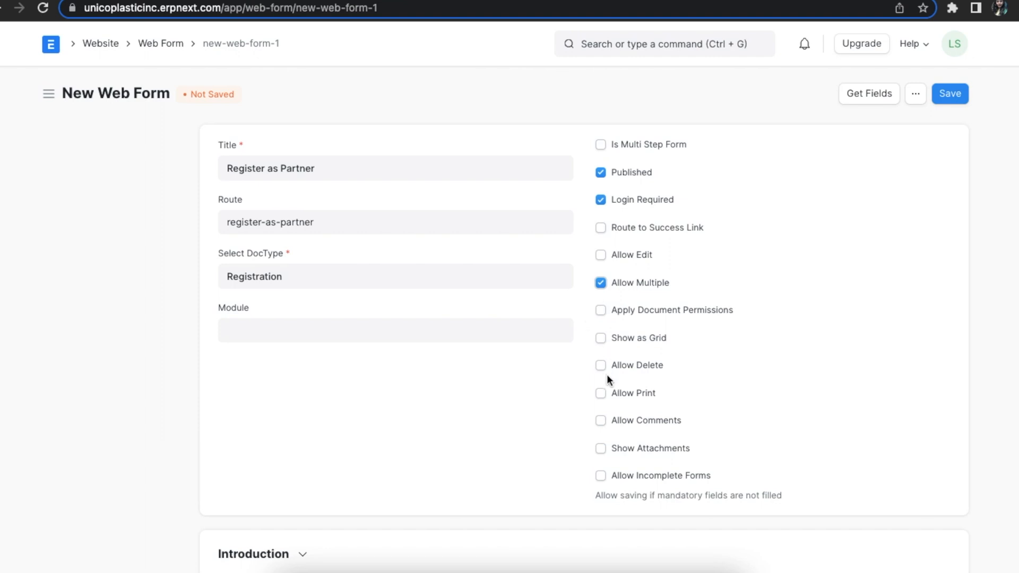
{"action": "mouse_move", "coordinate": [609, 361]}
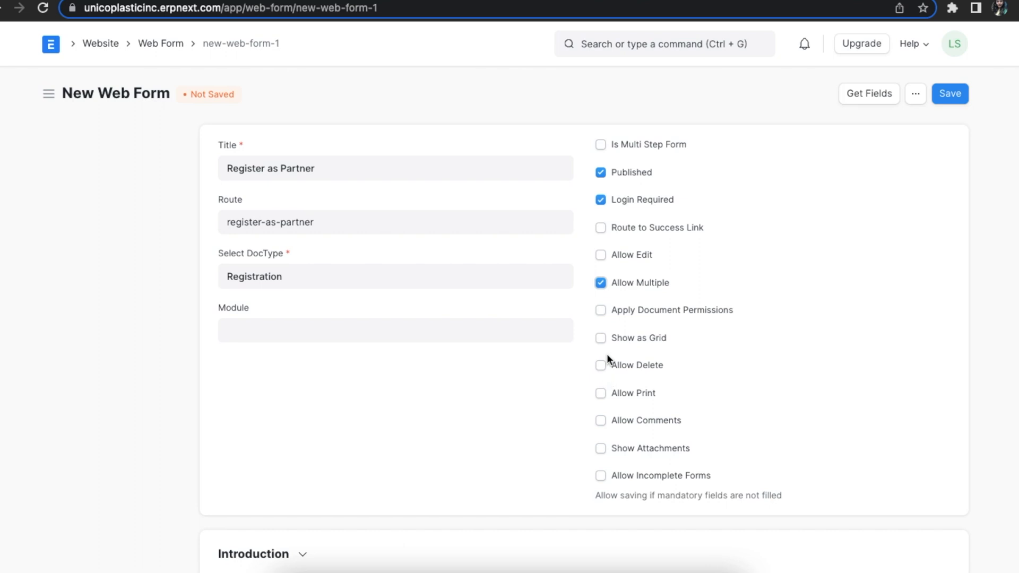
{"action": "mouse_move", "coordinate": [604, 342]}
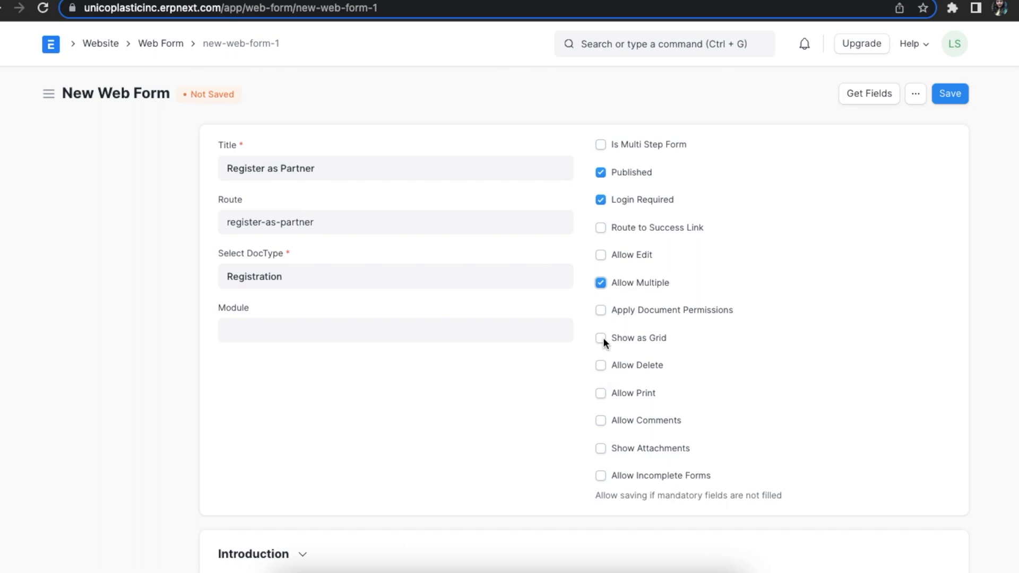
{"action": "left_click", "coordinate": [601, 337]}
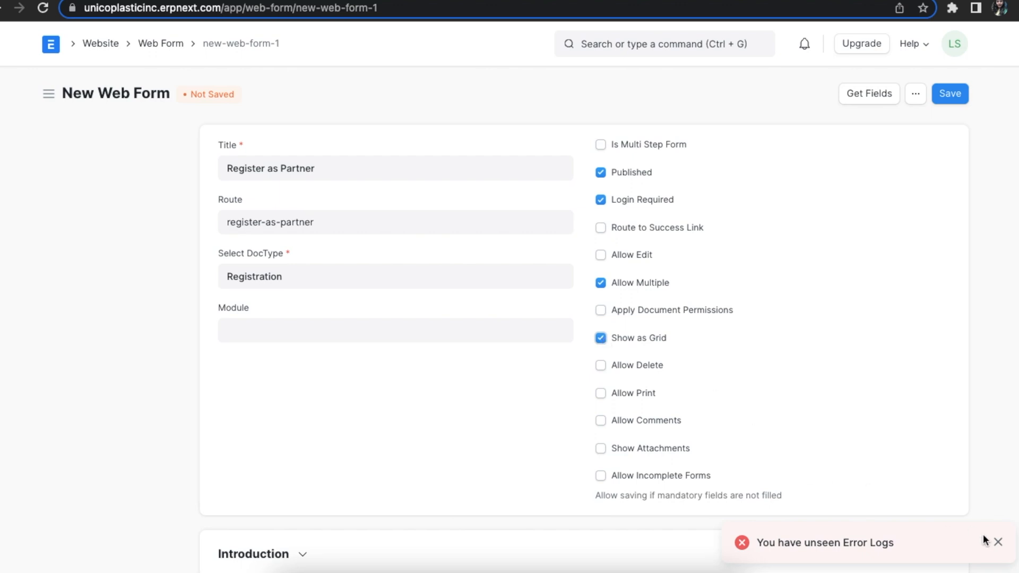
{"action": "left_click", "coordinate": [998, 542]}
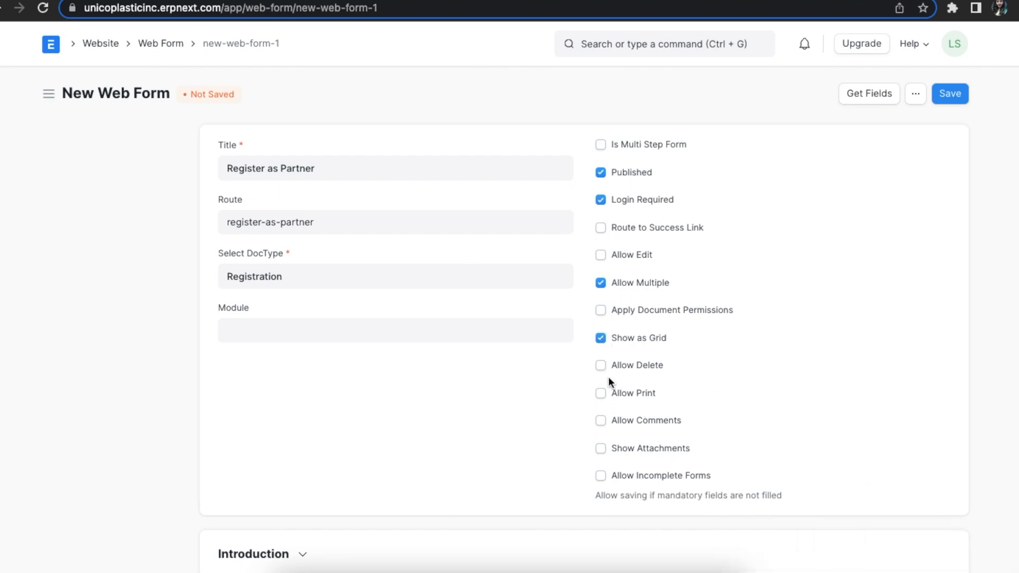
{"action": "mouse_move", "coordinate": [601, 376]}
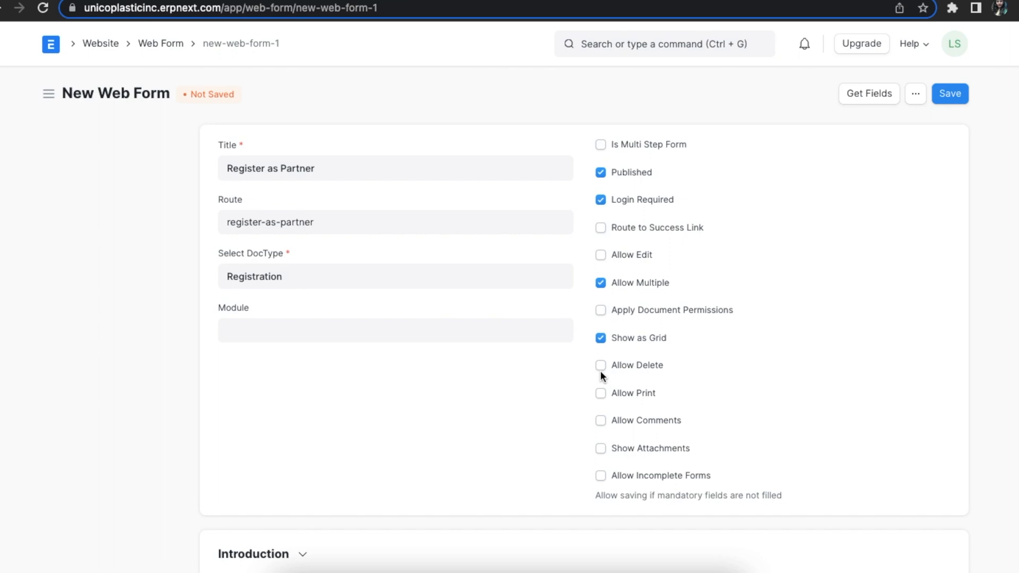
{"action": "mouse_move", "coordinate": [600, 361]}
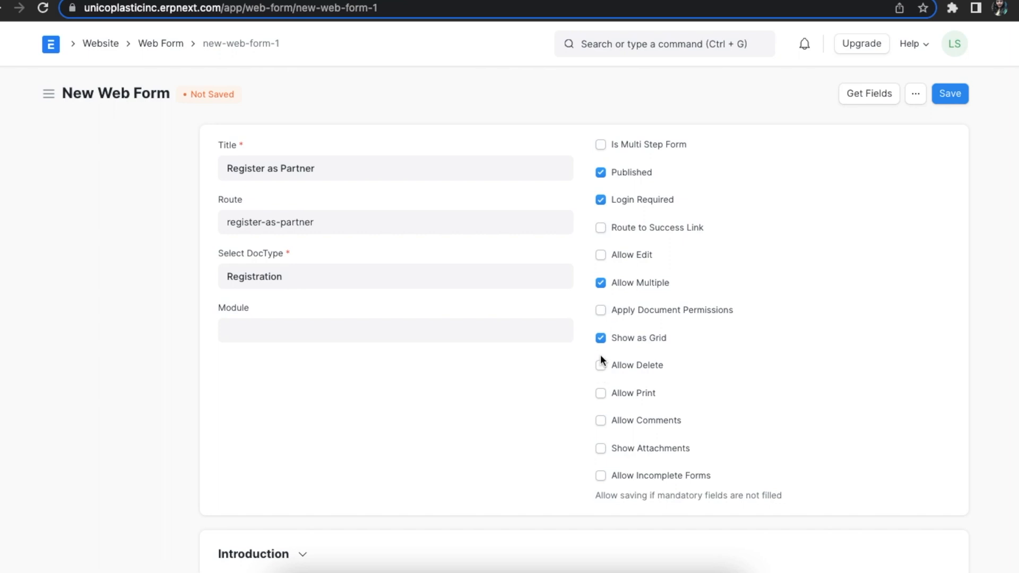
{"action": "left_click", "coordinate": [599, 283]}
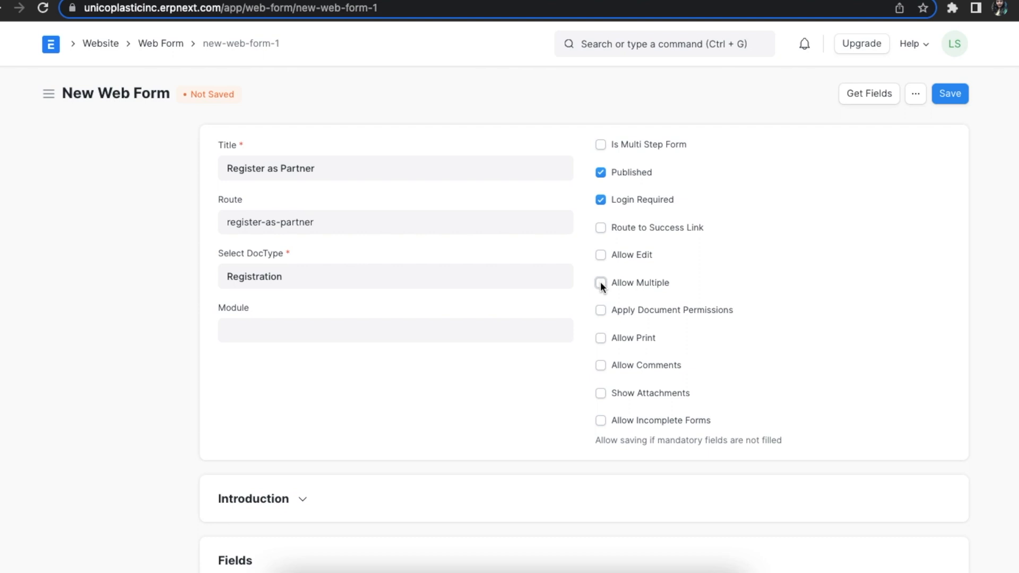
{"action": "mouse_move", "coordinate": [602, 316]}
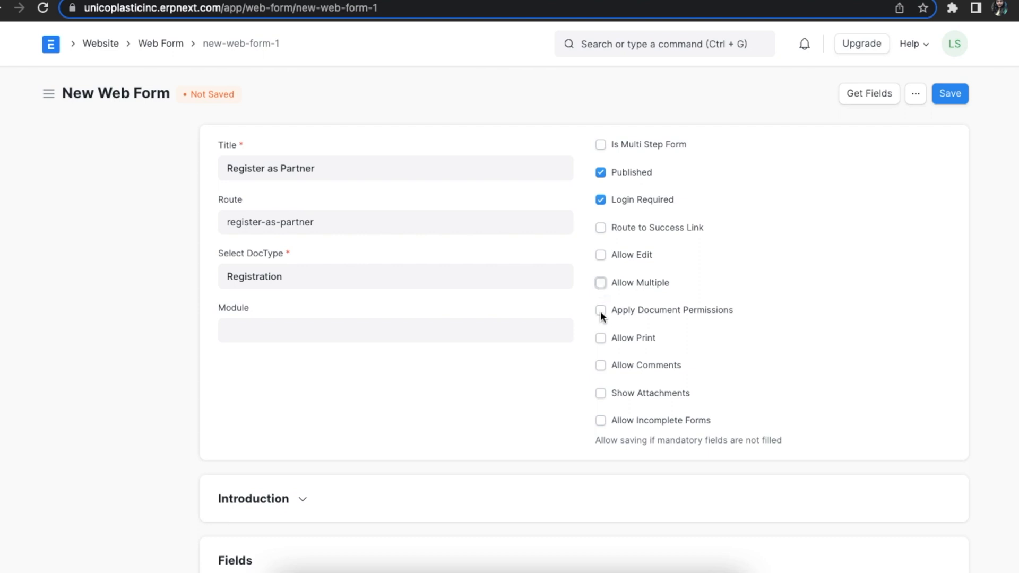
Step: Try and untick Apply Document Permissions, Allow Comments and Allow Print with its print format list
{"action": "left_click", "coordinate": [599, 310]}
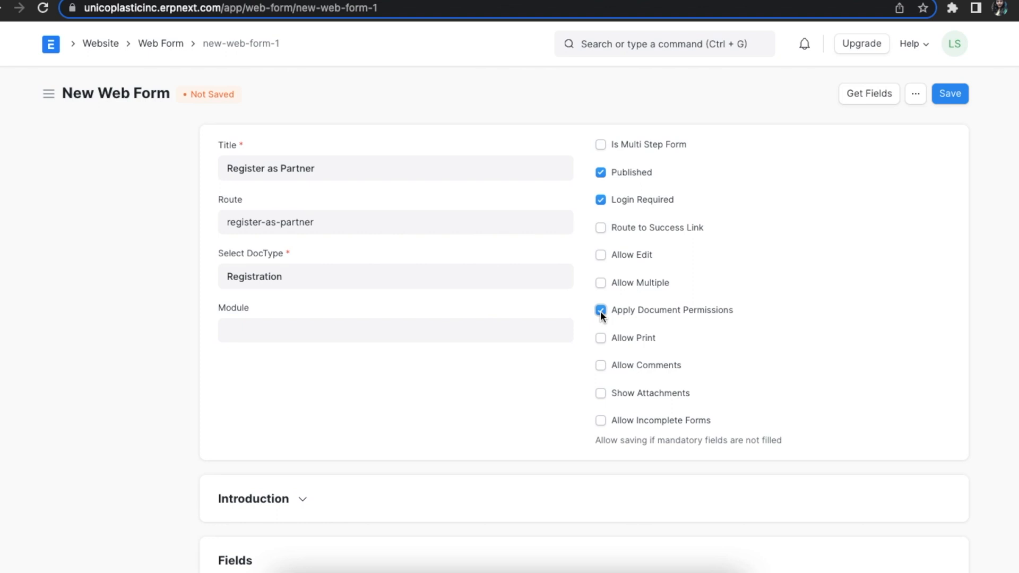
{"action": "left_click", "coordinate": [600, 310]}
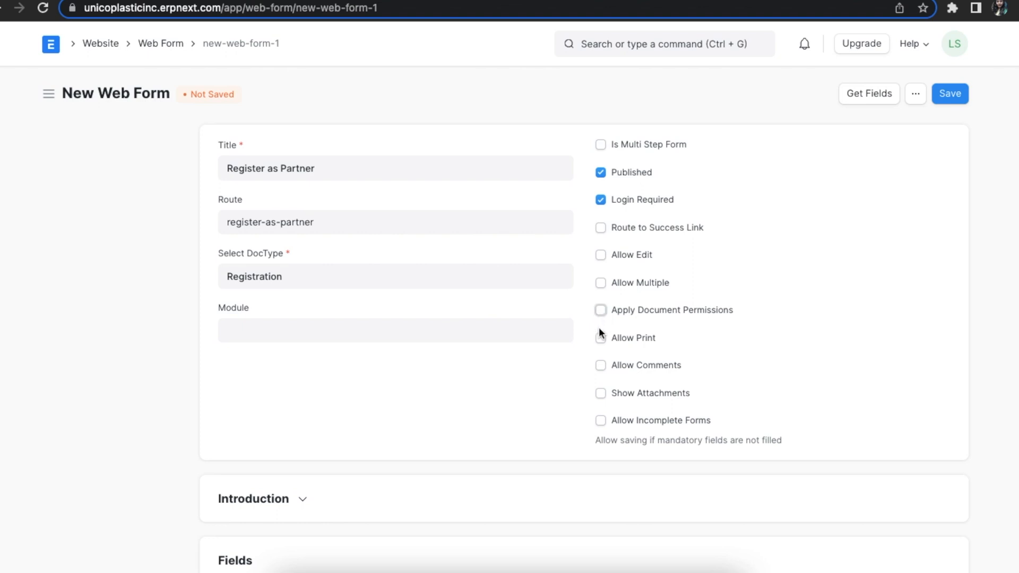
{"action": "mouse_move", "coordinate": [600, 365]}
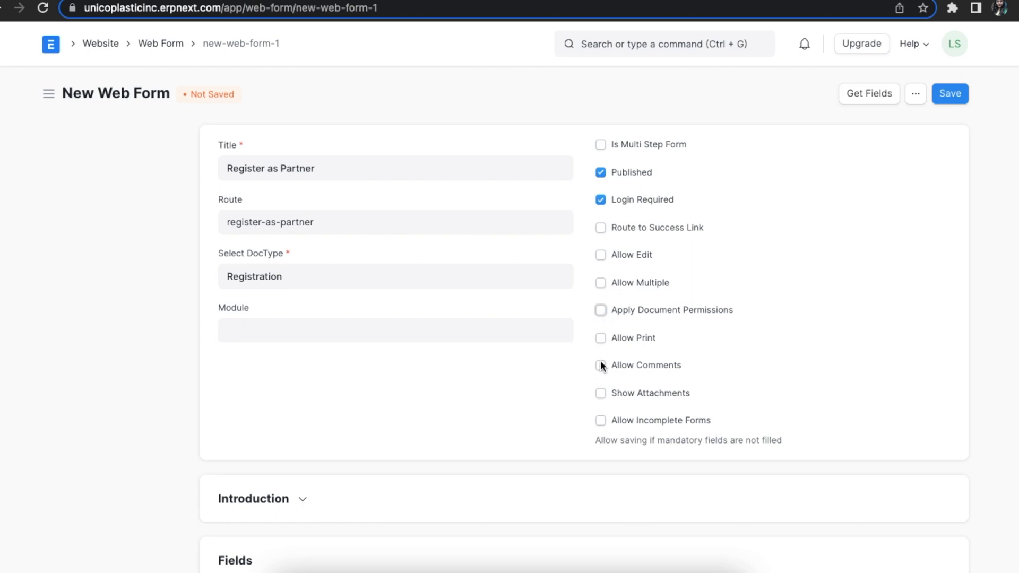
{"action": "left_click", "coordinate": [600, 364]}
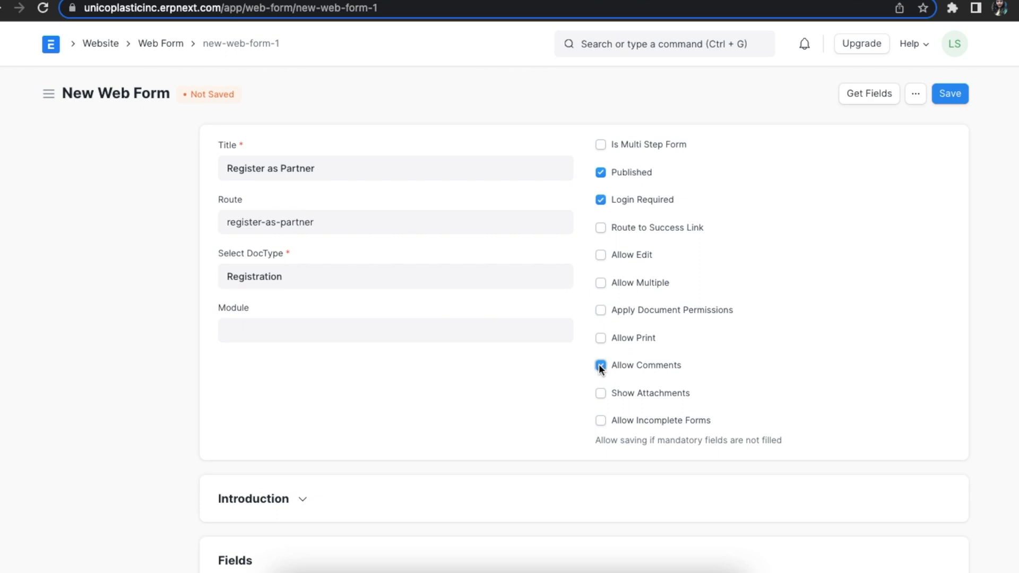
{"action": "left_click", "coordinate": [599, 365]}
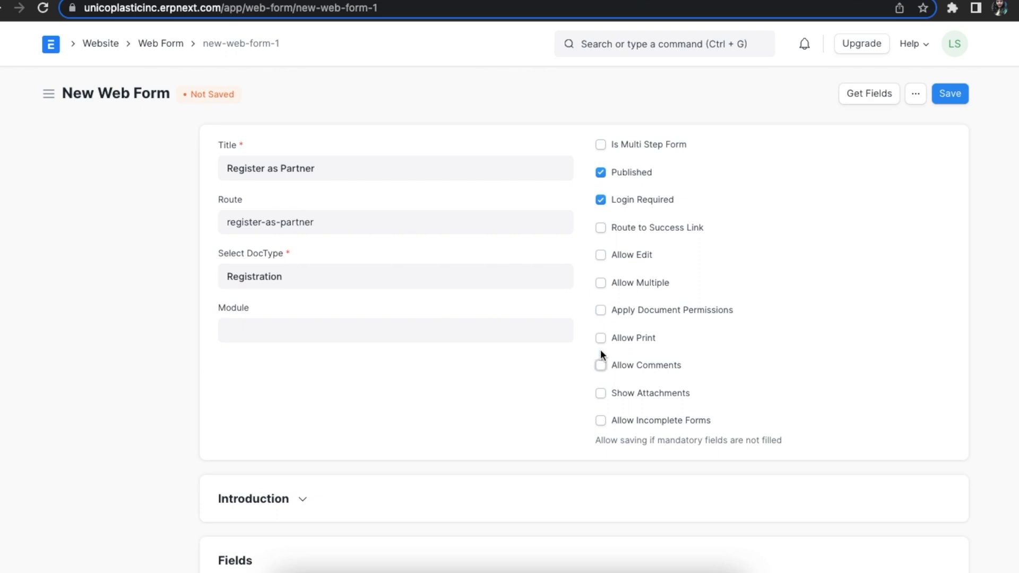
{"action": "left_click", "coordinate": [599, 338]}
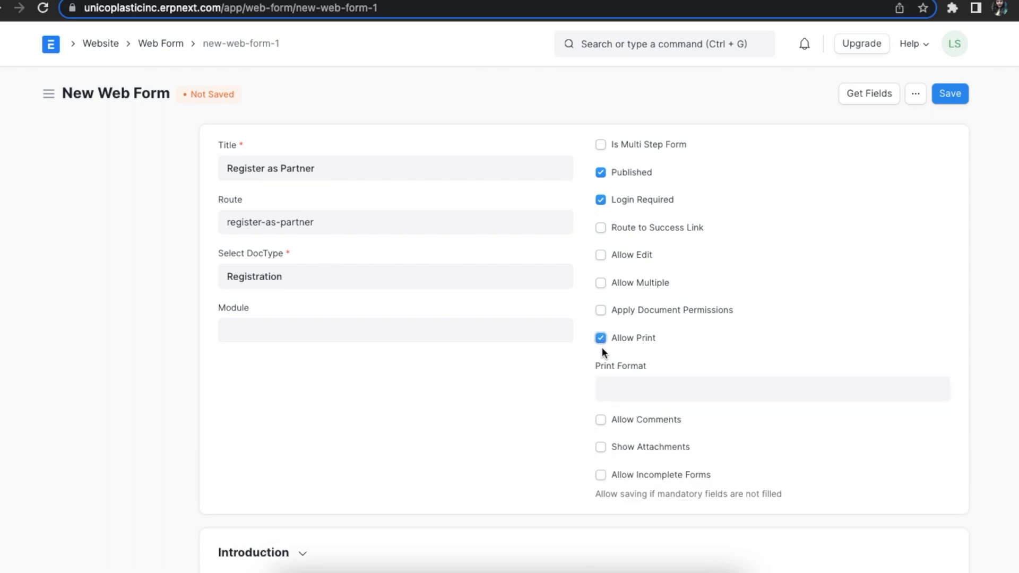
{"action": "left_click", "coordinate": [772, 389]}
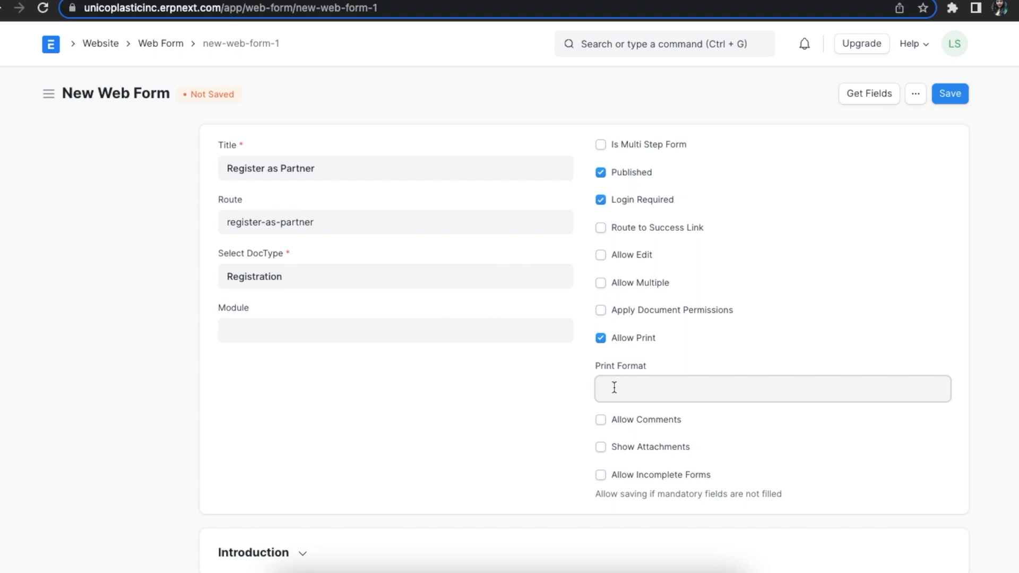
{"action": "left_click", "coordinate": [771, 389]}
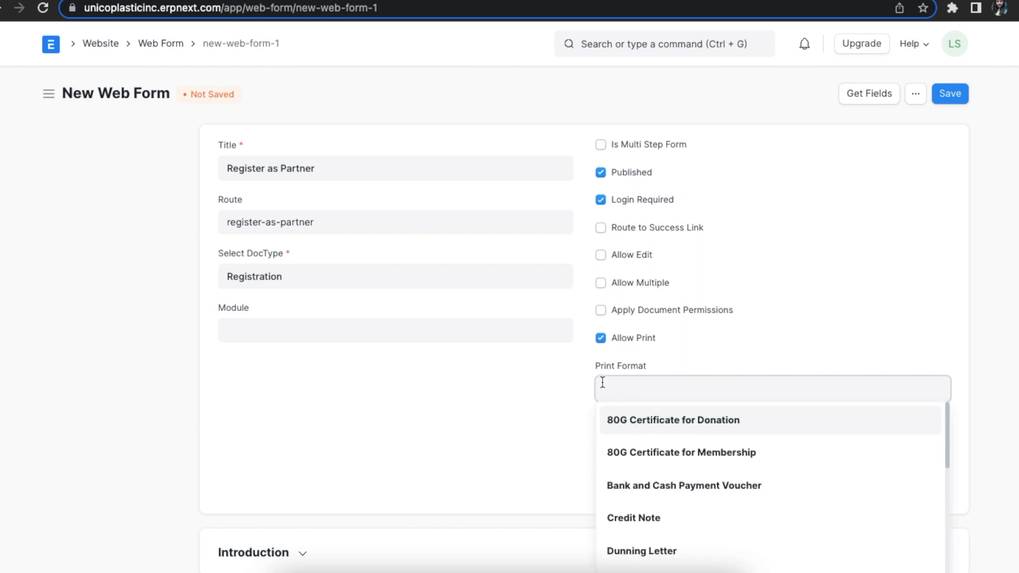
{"action": "left_click", "coordinate": [600, 337]}
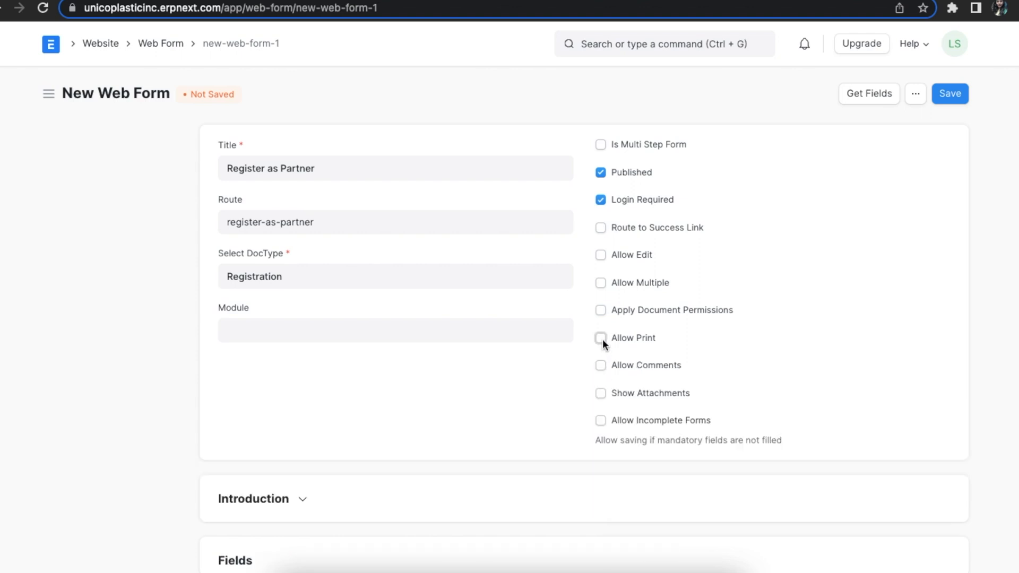
{"action": "mouse_move", "coordinate": [589, 403]}
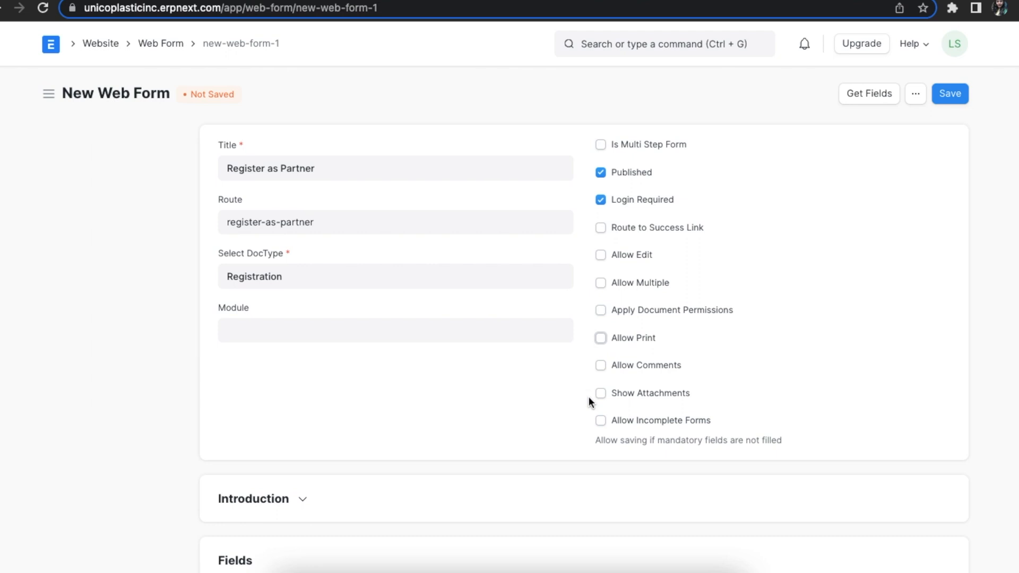
Step: Try and untick Show Attachments and Allow Incomplete Forms, leaving all extra options off
{"action": "left_click", "coordinate": [599, 393]}
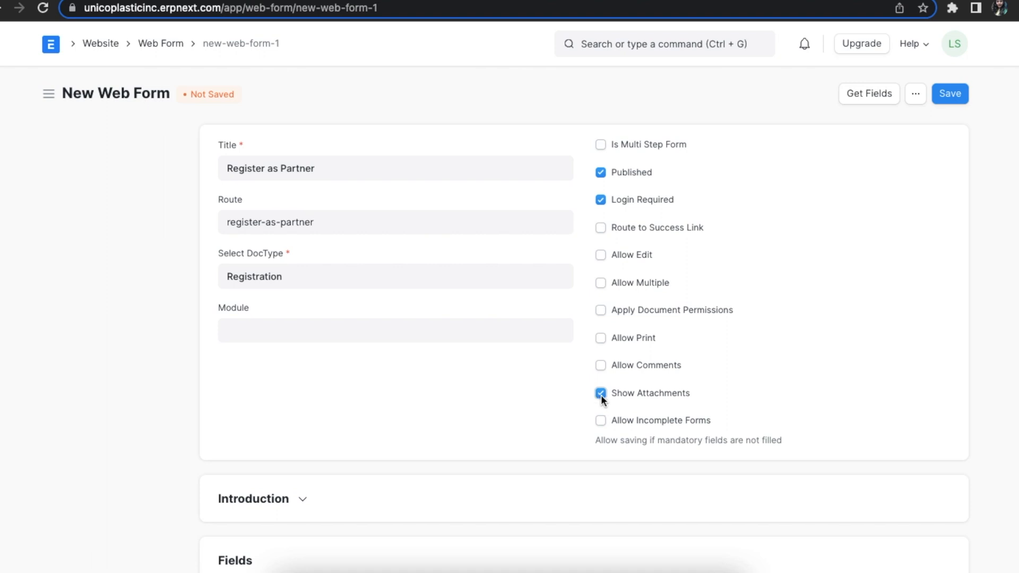
{"action": "left_click", "coordinate": [599, 393]}
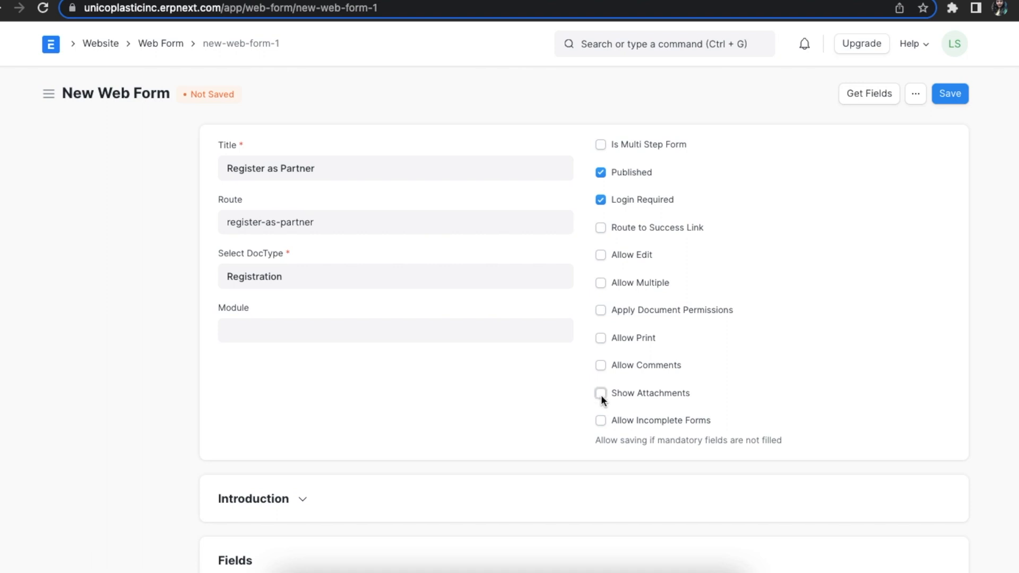
{"action": "mouse_move", "coordinate": [601, 428]}
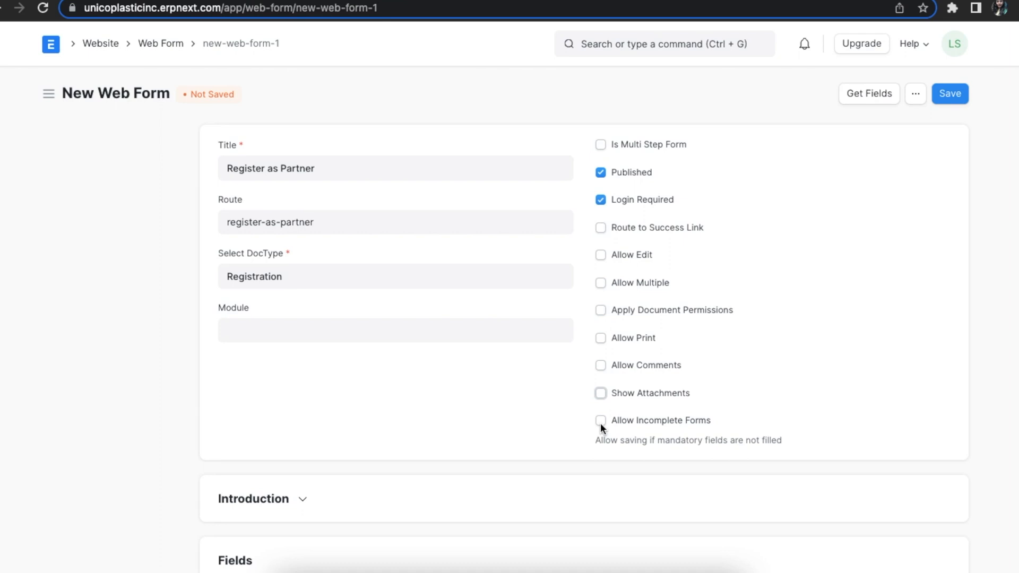
{"action": "left_click", "coordinate": [600, 420]}
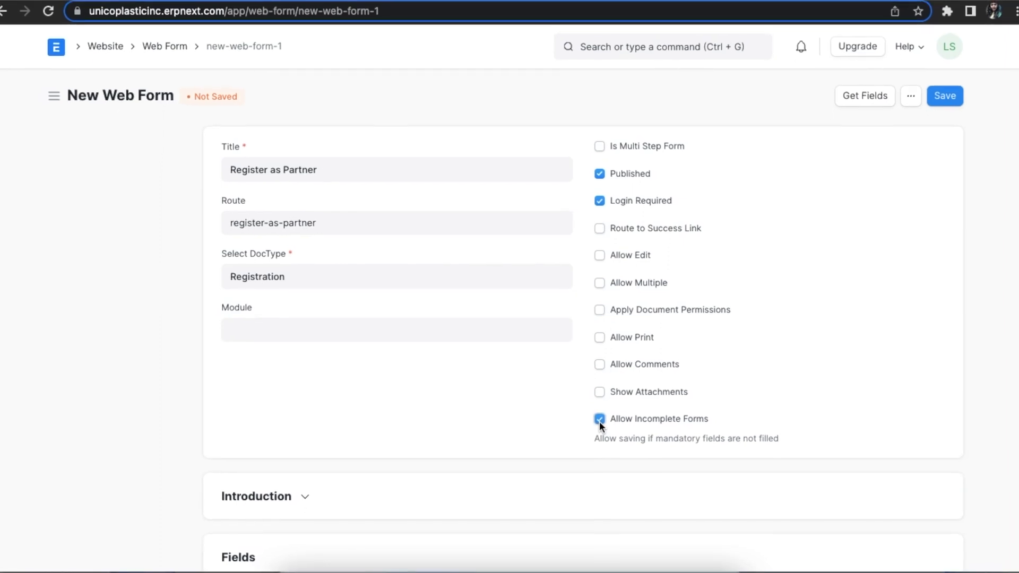
{"action": "left_click", "coordinate": [599, 418]}
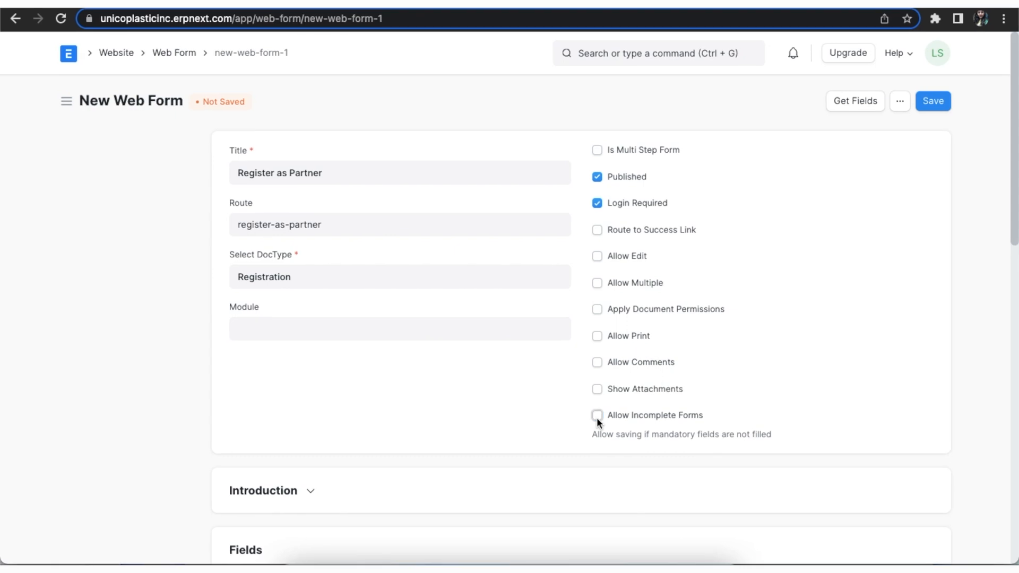
{"action": "left_click", "coordinate": [262, 490]}
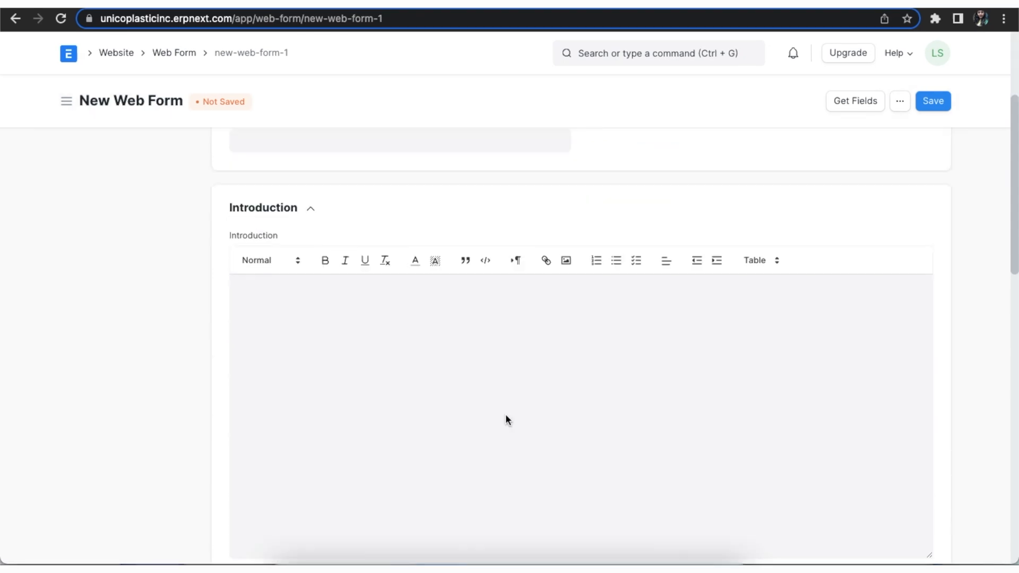
Step: Enter the introduction 'Fill this form to Register as a Unico Partner!' and collapse the section
{"action": "scroll", "scroll_direction": "down", "scroll_amount": 3}
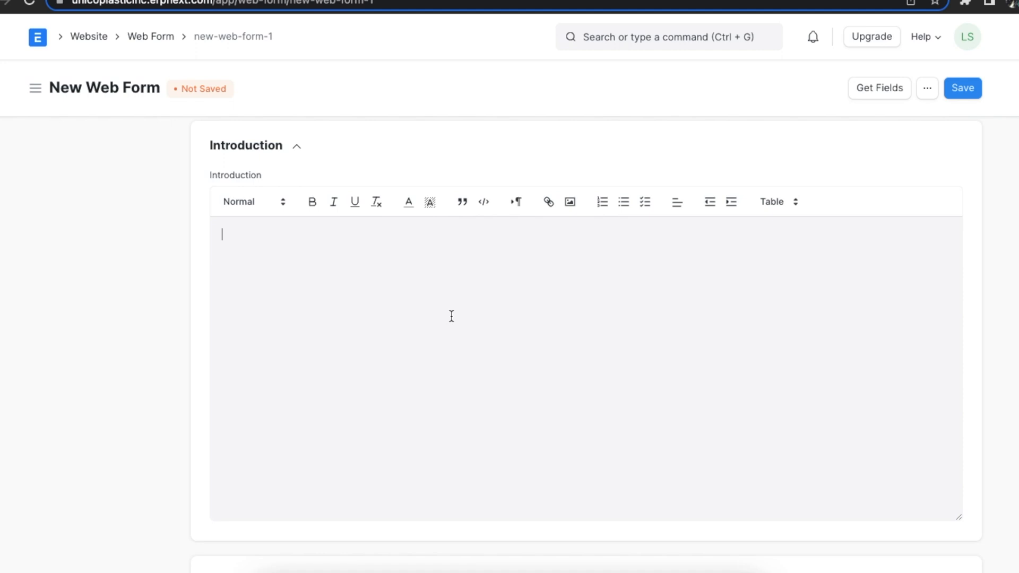
{"action": "type", "text": "Fill this form to Register as a Unico Partner!"}
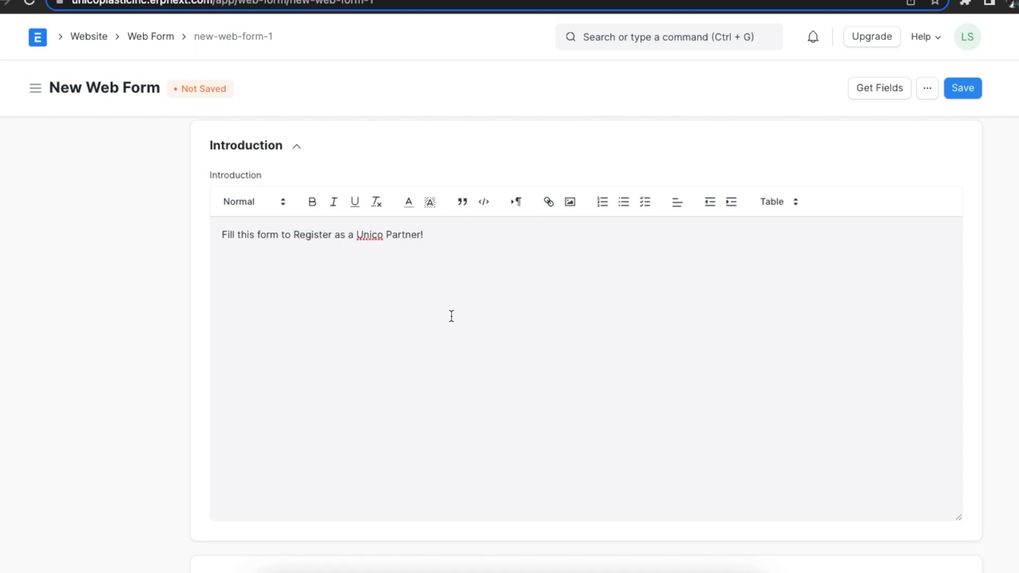
{"action": "mouse_move", "coordinate": [489, 334]}
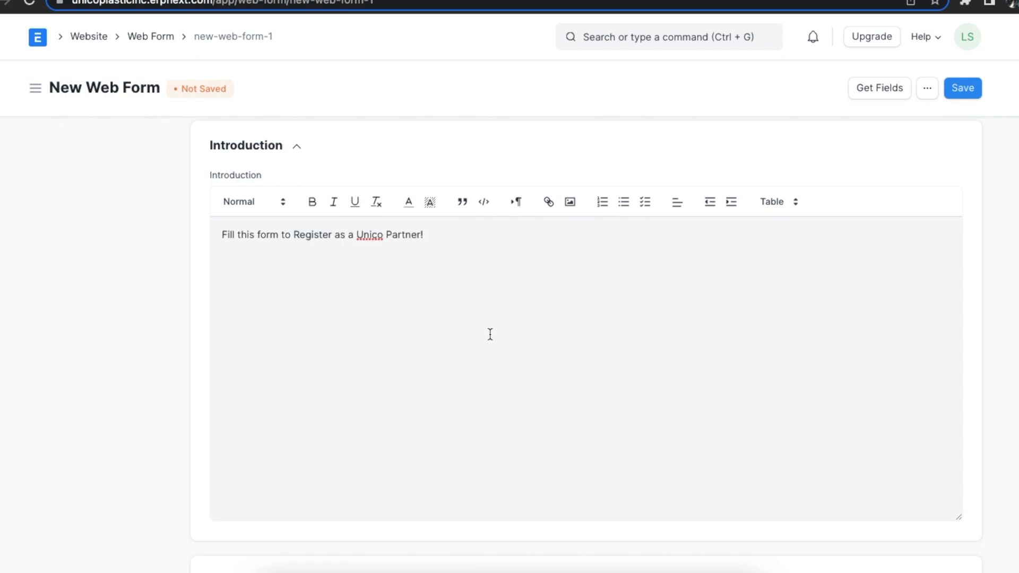
{"action": "left_click", "coordinate": [296, 146]}
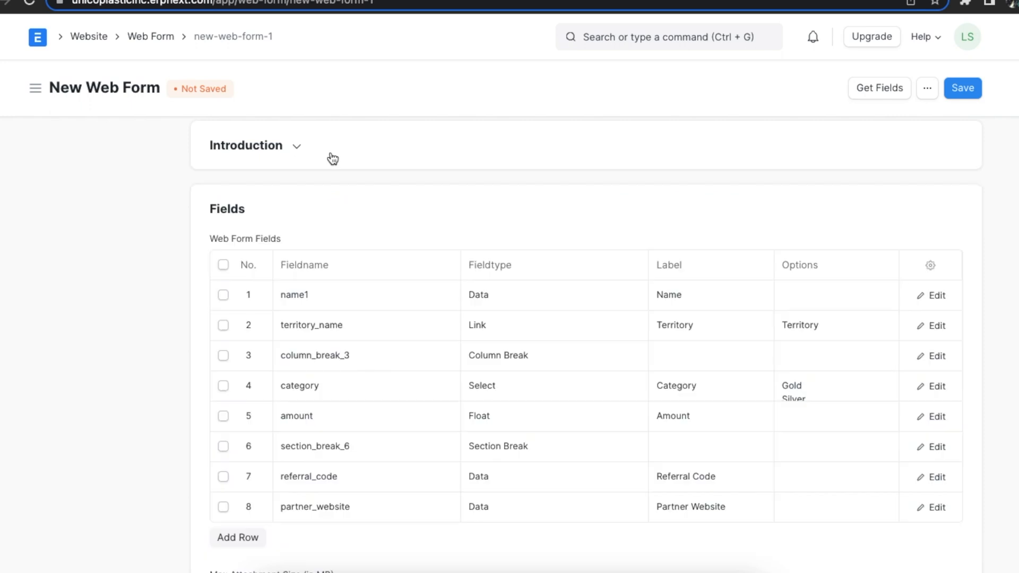
Step: Set Max Attachment Size to 10 MB
{"action": "scroll", "scroll_direction": "down", "scroll_amount": 3}
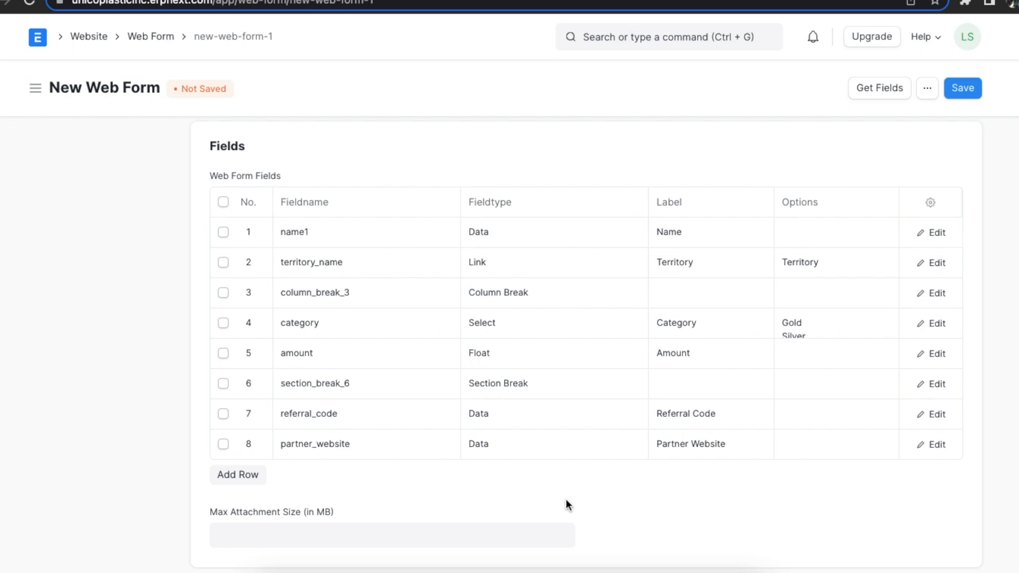
{"action": "left_click", "coordinate": [224, 413]}
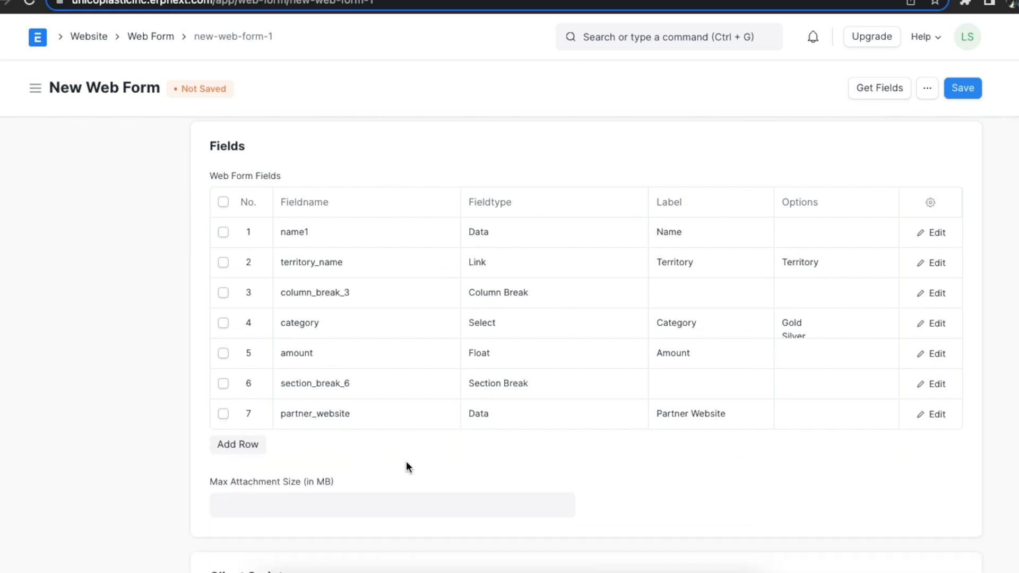
{"action": "mouse_move", "coordinate": [421, 467]}
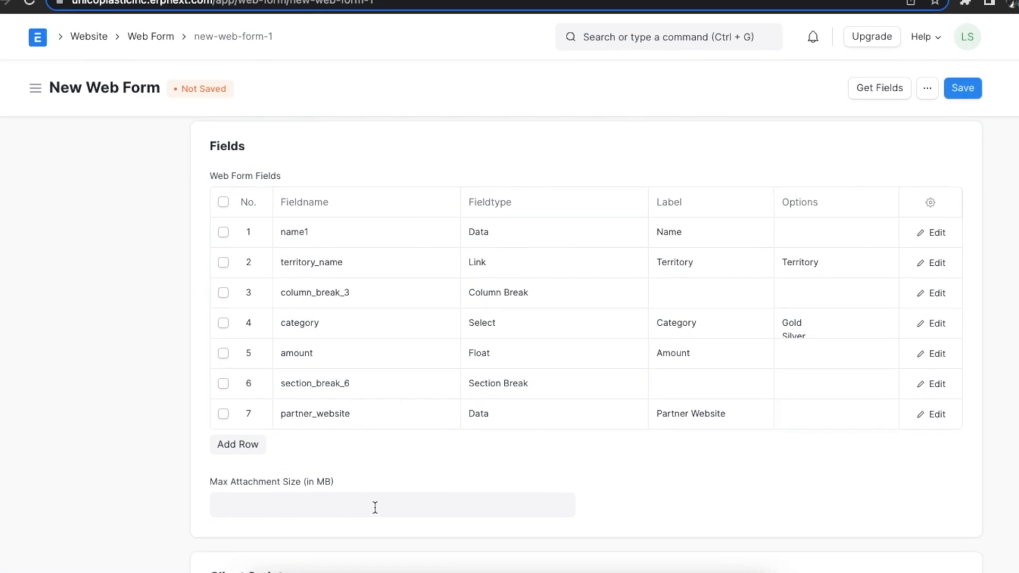
{"action": "type", "text": "1"}
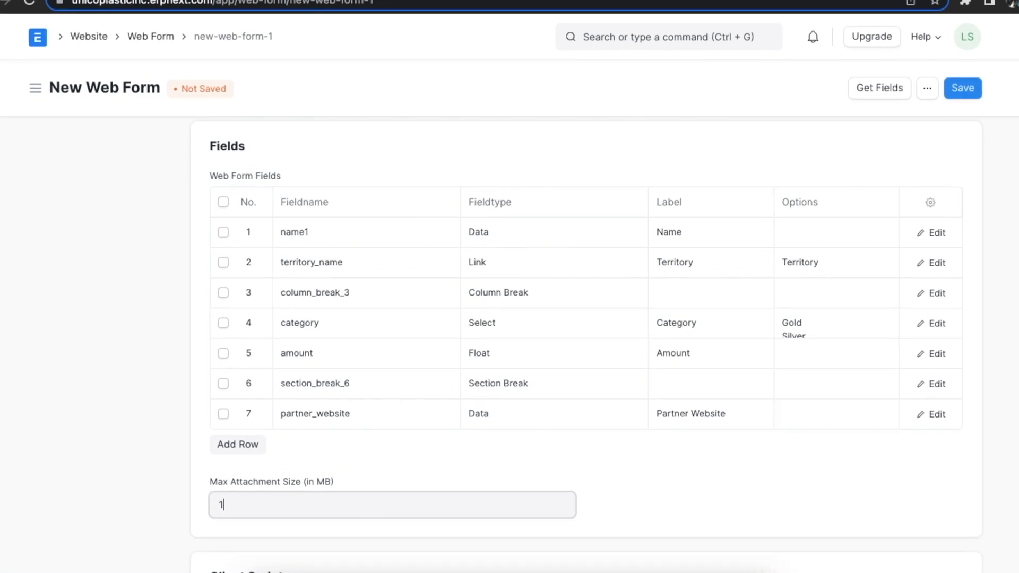
{"action": "type", "text": "0"}
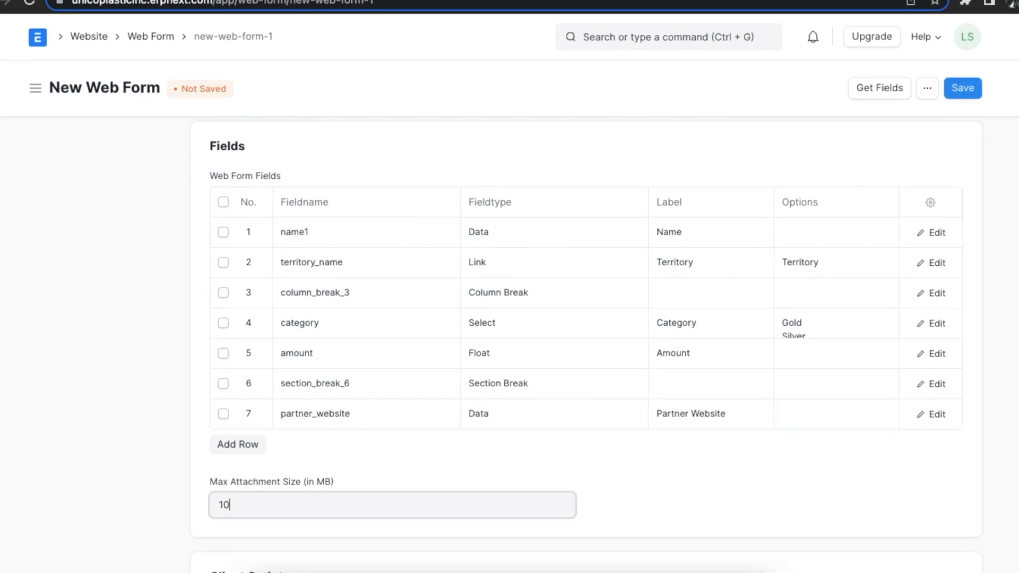
{"action": "left_click", "coordinate": [628, 486]}
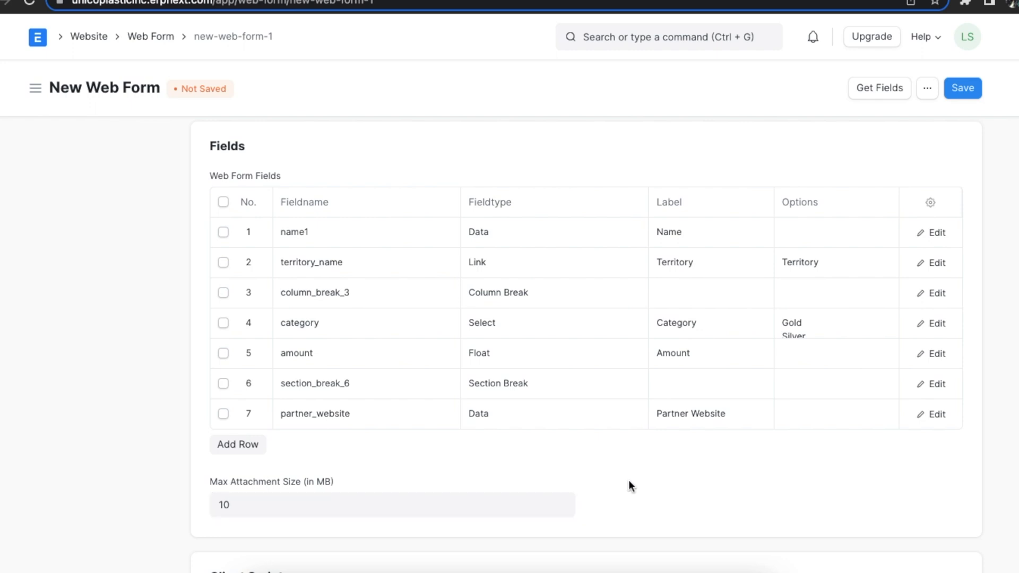
{"action": "scroll", "scroll_direction": "down", "scroll_amount": 3}
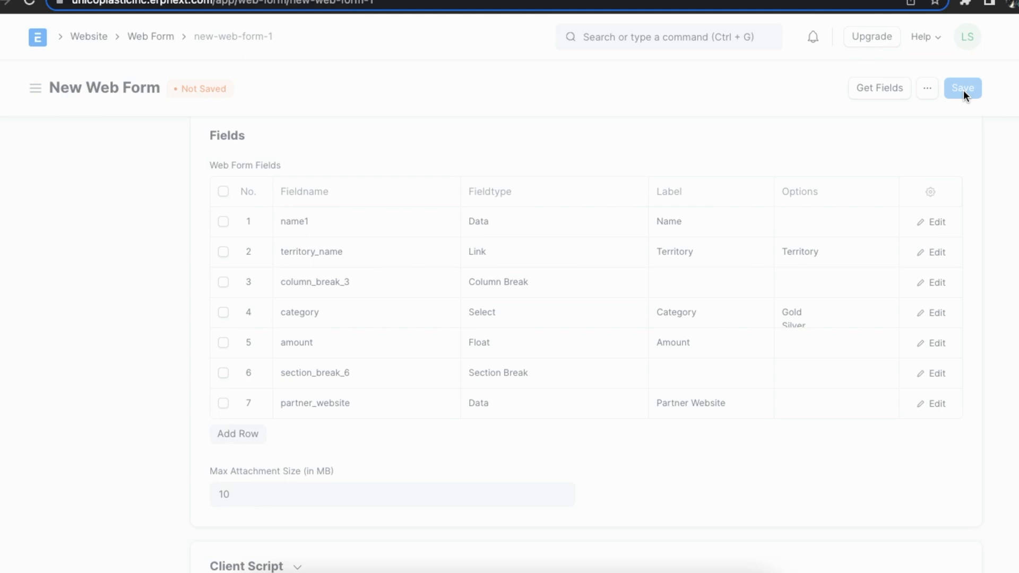
Step: Save the Register as Partner web form with its seven fields and 10 MB limit
{"action": "left_click", "coordinate": [963, 88]}
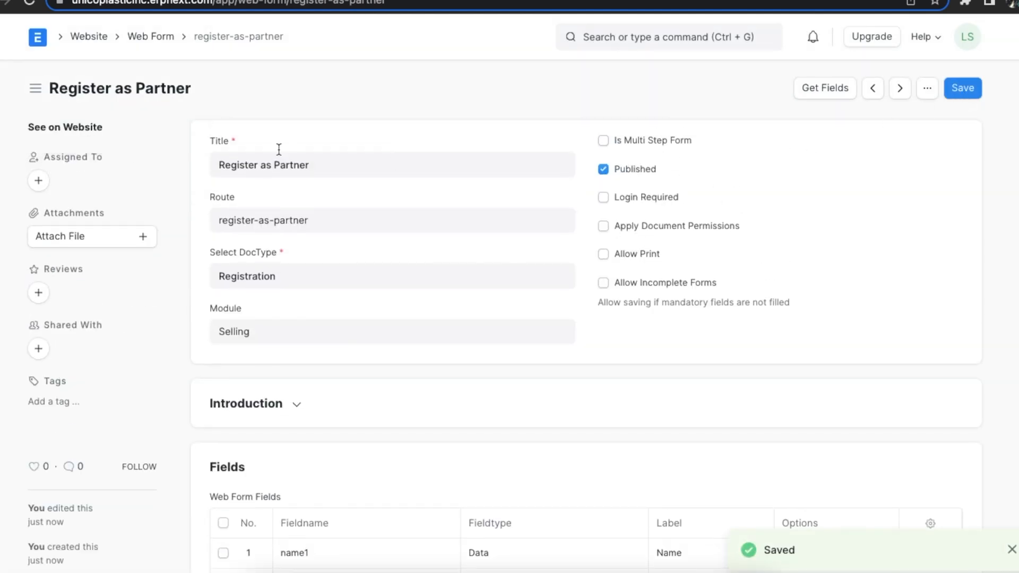
{"action": "left_click", "coordinate": [65, 126]}
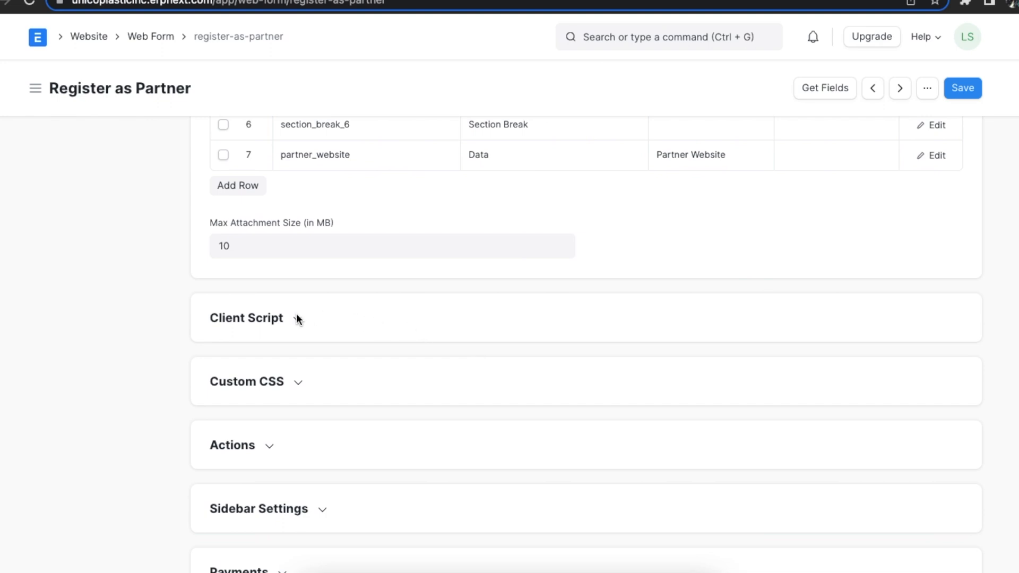
Step: Add an after_load msgprint client script 'Kindly fill all values accurately', save, and view the live page
{"action": "left_click", "coordinate": [245, 318]}
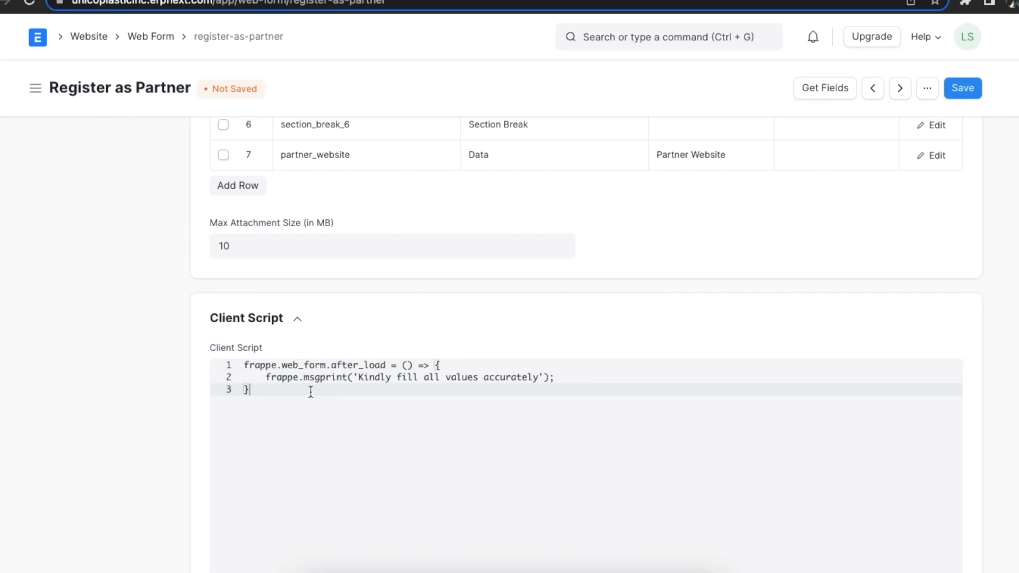
{"action": "mouse_move", "coordinate": [310, 407]}
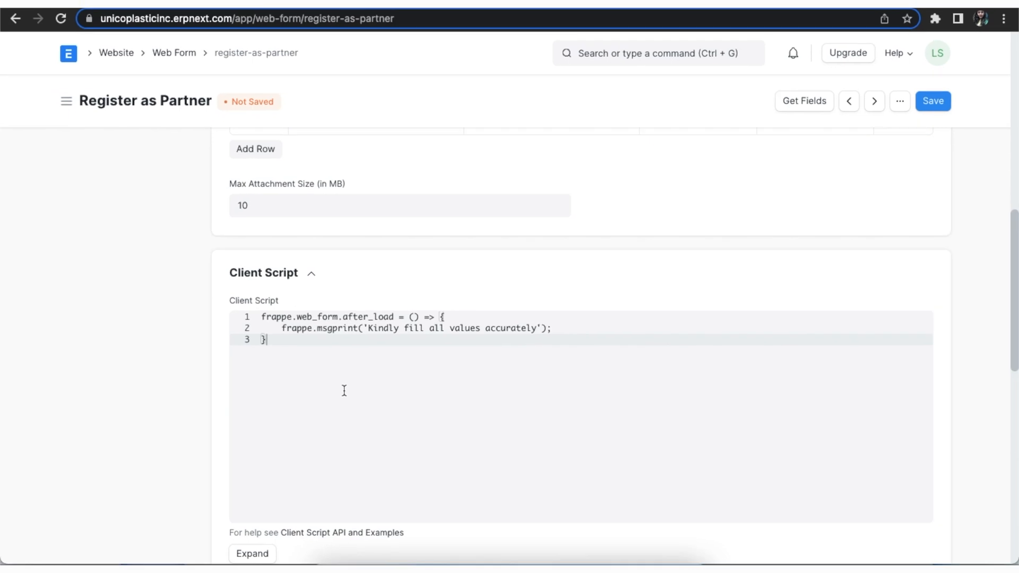
{"action": "left_click", "coordinate": [931, 100]}
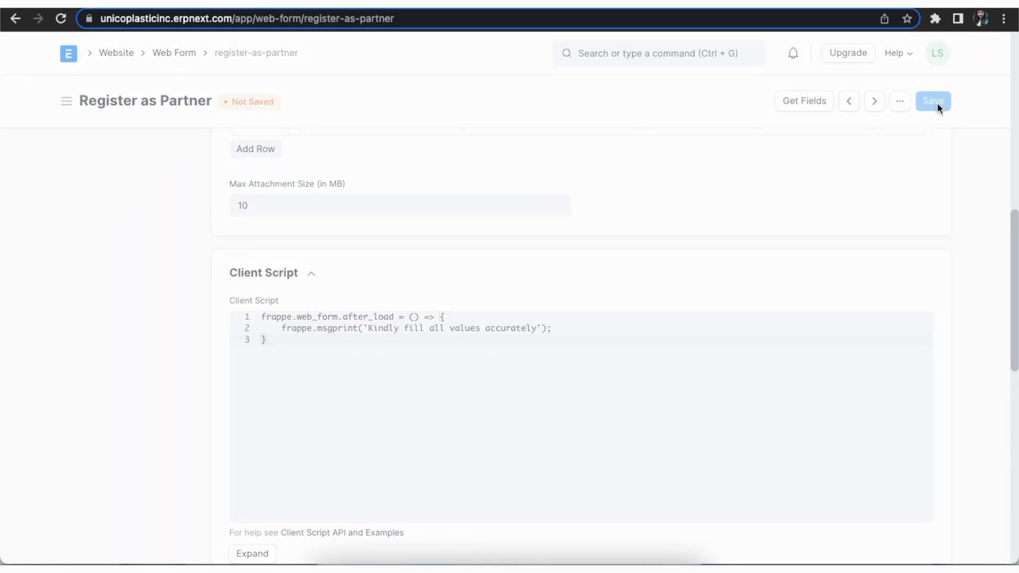
{"action": "left_click", "coordinate": [932, 101]}
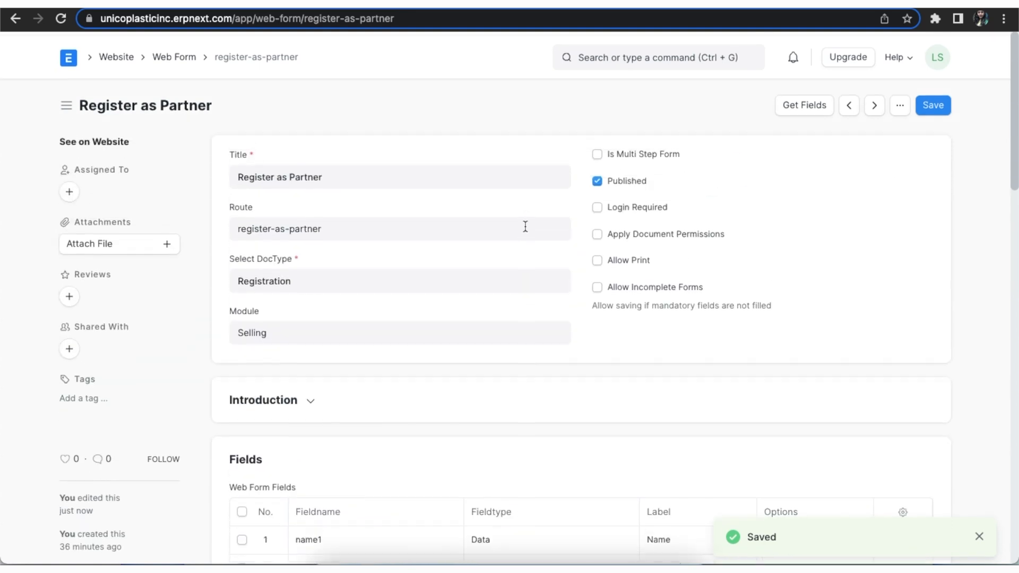
{"action": "left_click", "coordinate": [94, 141]}
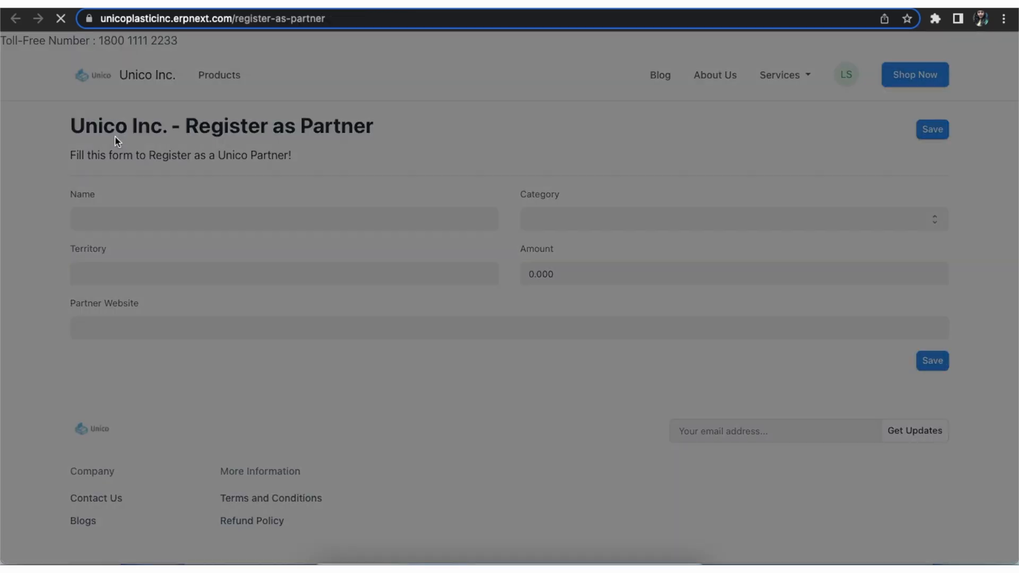
{"action": "left_click", "coordinate": [931, 129]}
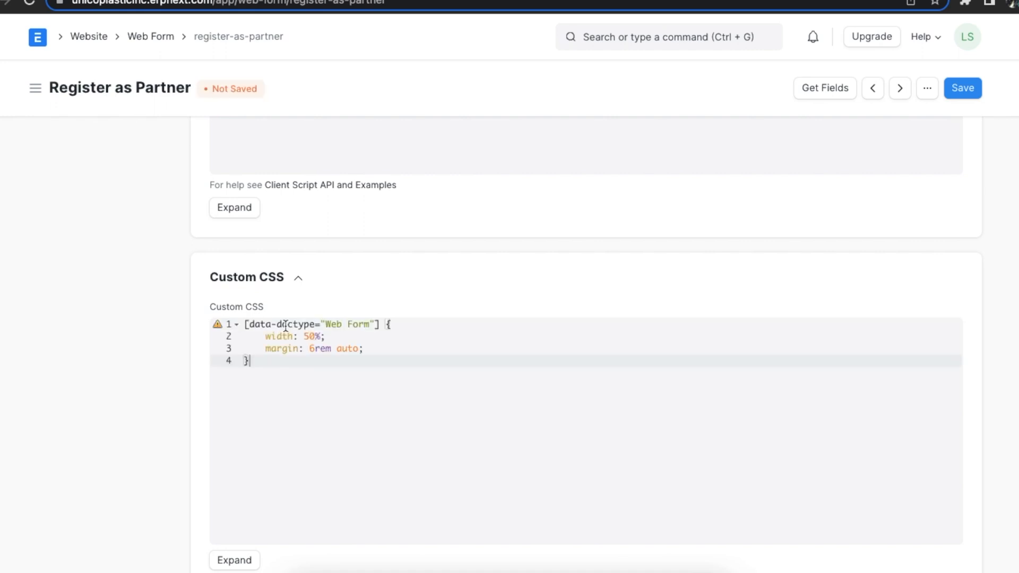
{"action": "mouse_move", "coordinate": [323, 395]}
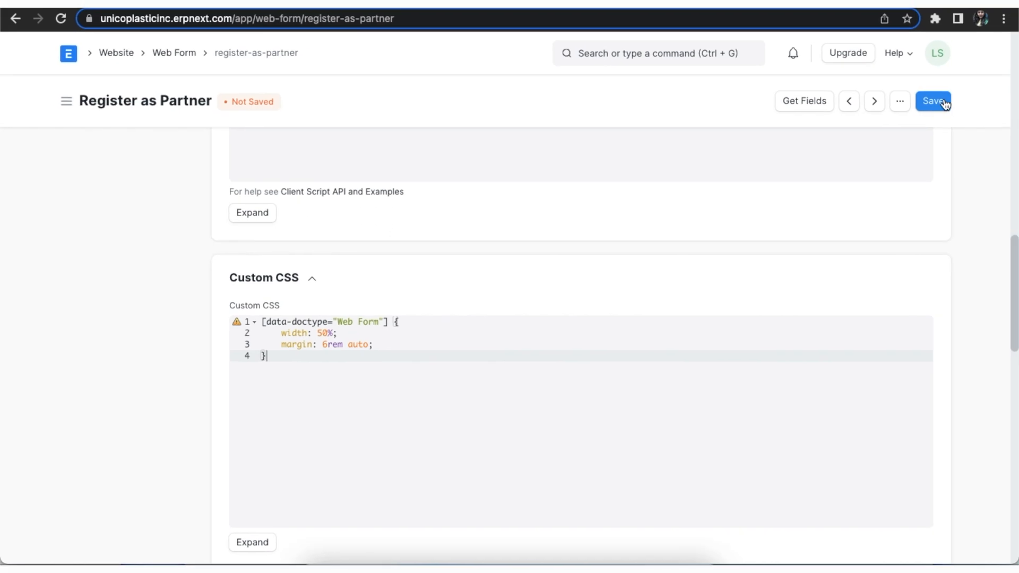
Step: Save the half-width centred custom CSS and check the live form, dismissing the fill-accurately message
{"action": "left_click", "coordinate": [933, 101]}
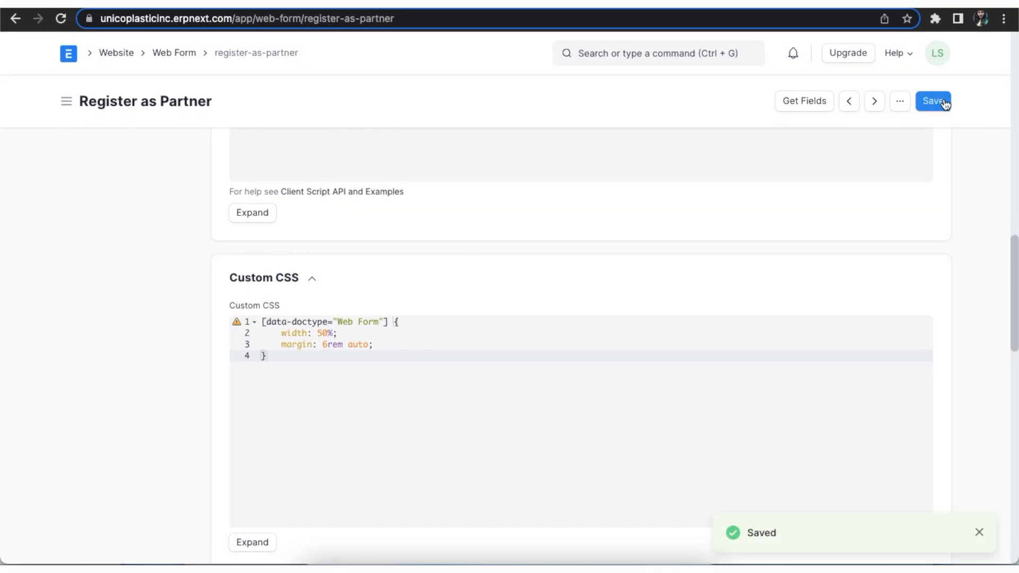
{"action": "scroll", "scroll_direction": "up", "scroll_amount": 3}
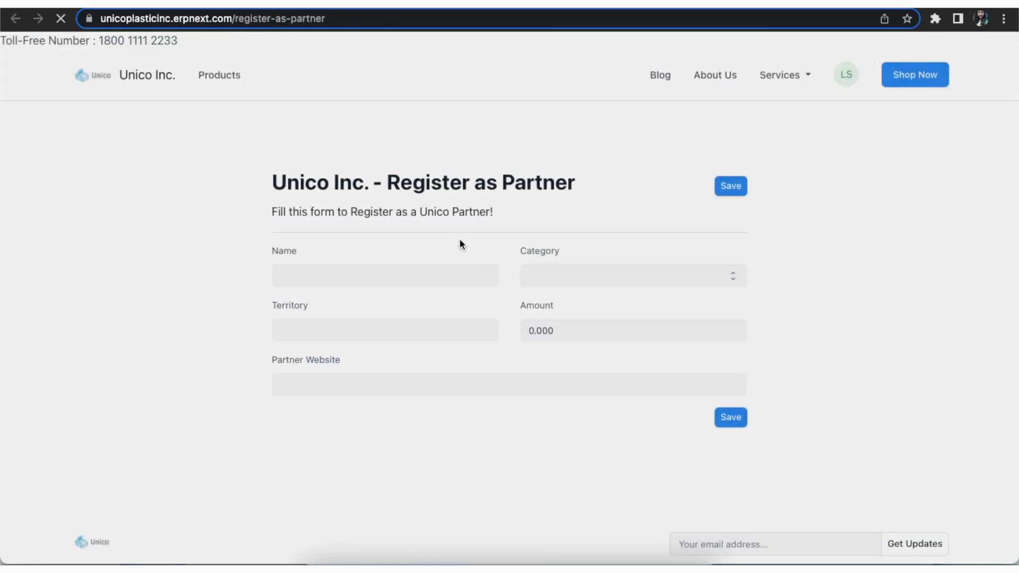
{"action": "left_click", "coordinate": [730, 185]}
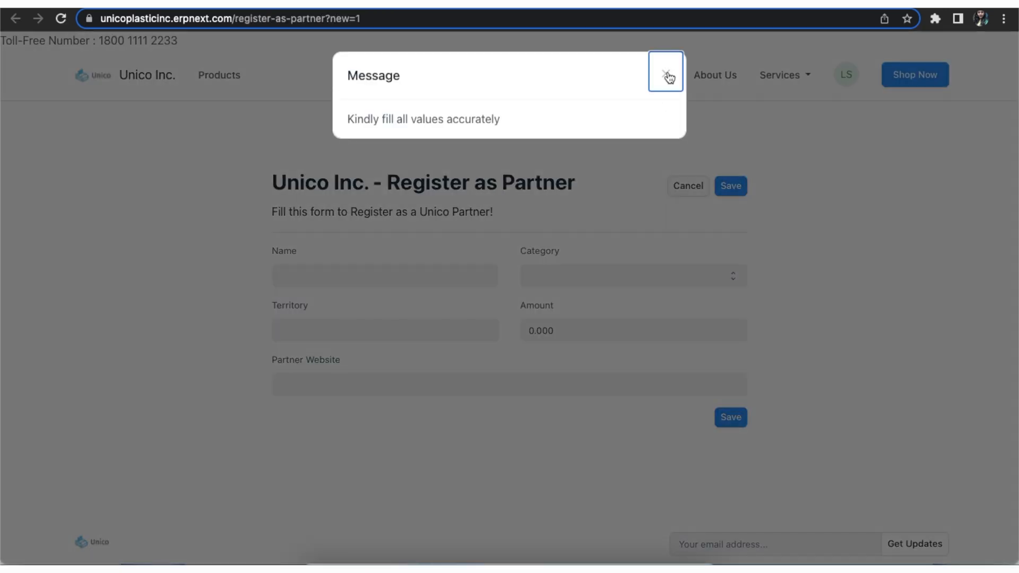
{"action": "left_click", "coordinate": [665, 77]}
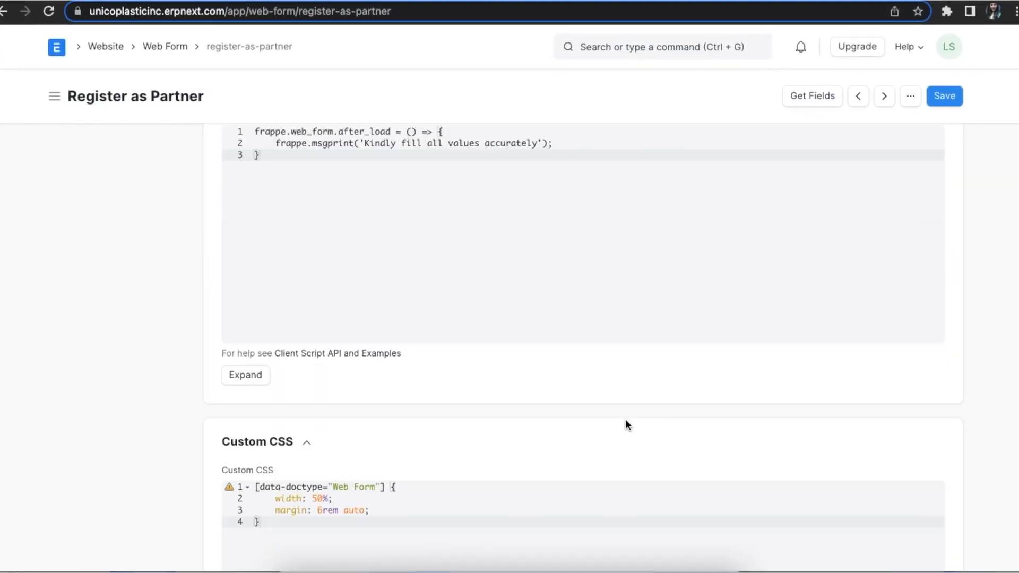
Step: Set success message 'Thank you for Registering!' and success URL /home, then save the web form
{"action": "scroll", "scroll_direction": "down", "scroll_amount": 3}
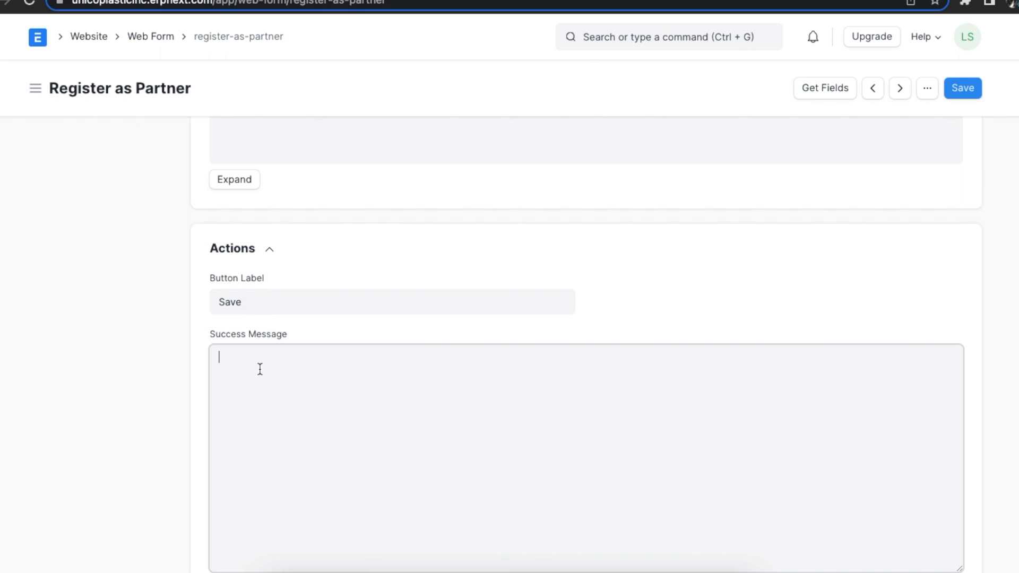
{"action": "type", "text": "Thank you for Registering!"}
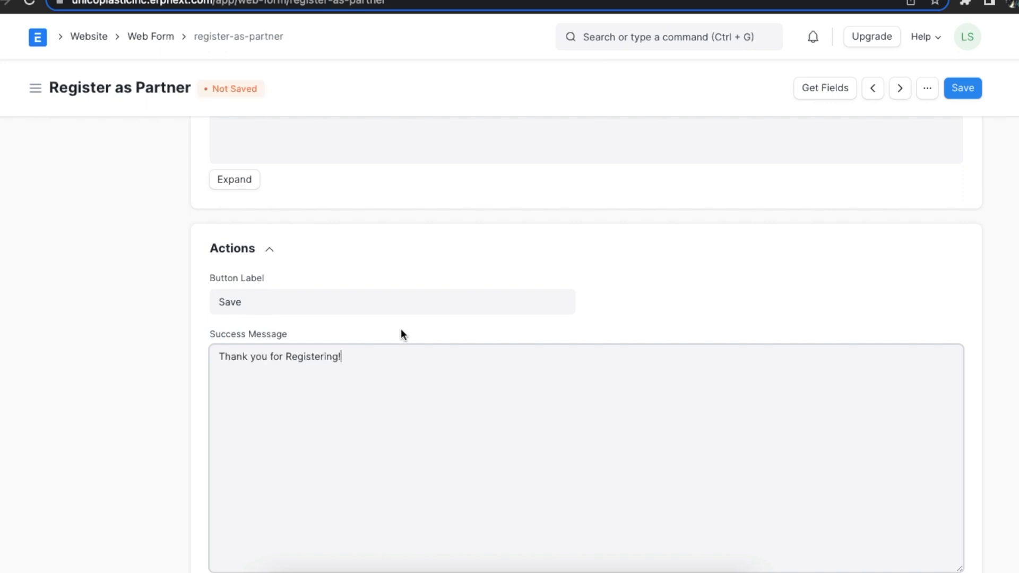
{"action": "scroll", "scroll_direction": "down", "scroll_amount": 3}
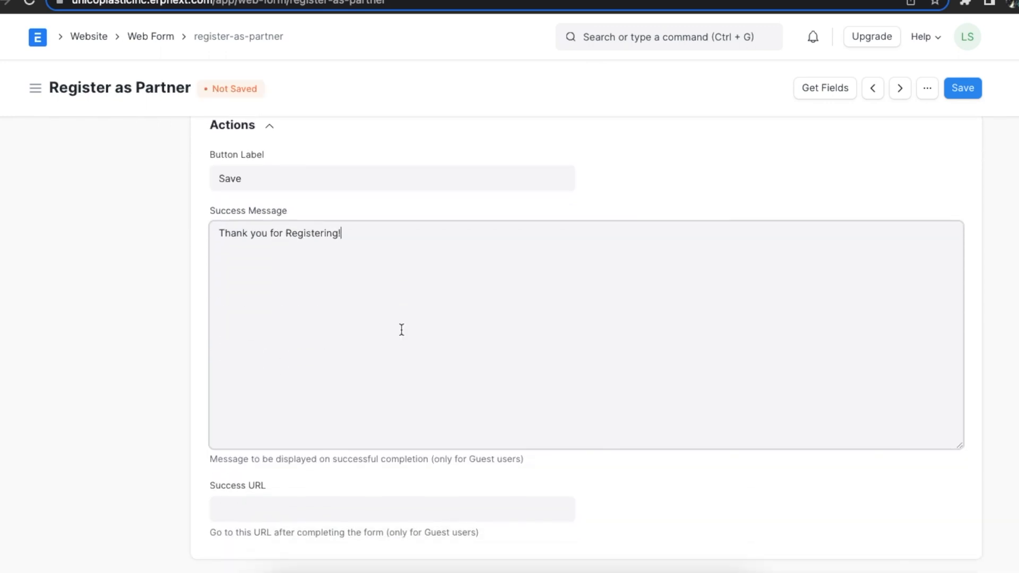
{"action": "scroll", "scroll_direction": "down", "scroll_amount": 3}
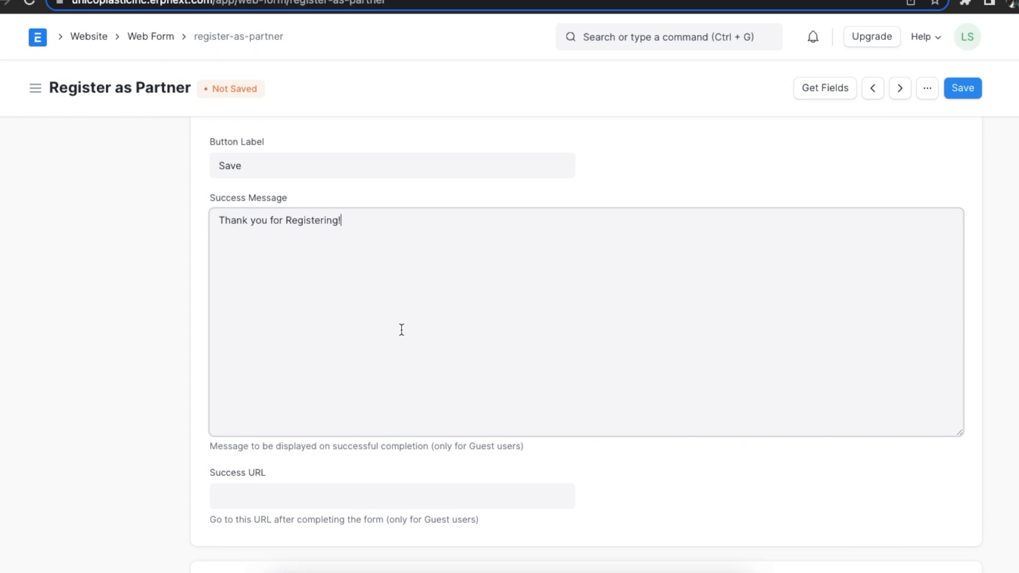
{"action": "scroll", "scroll_direction": "up", "scroll_amount": 3}
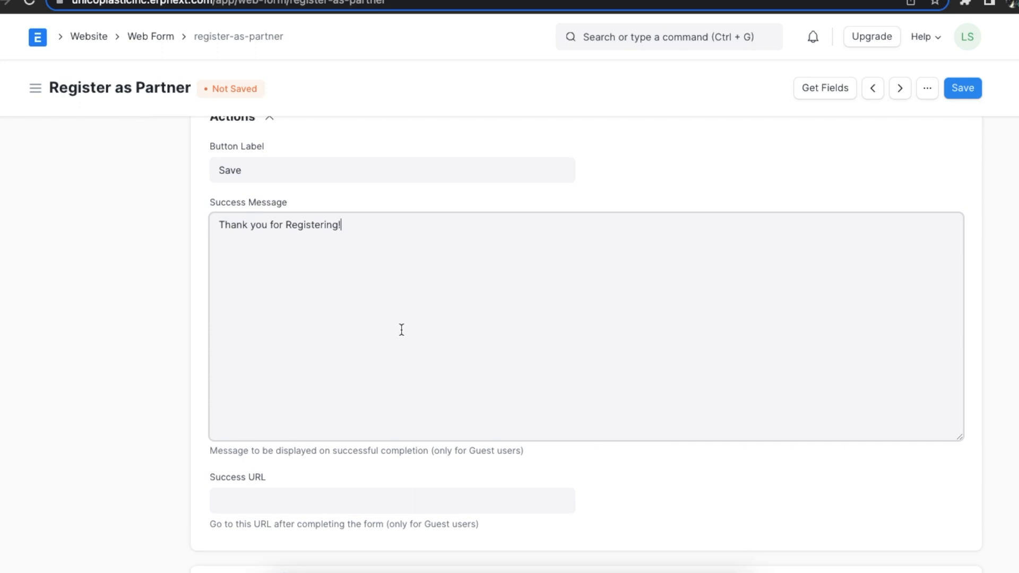
{"action": "mouse_move", "coordinate": [346, 497]}
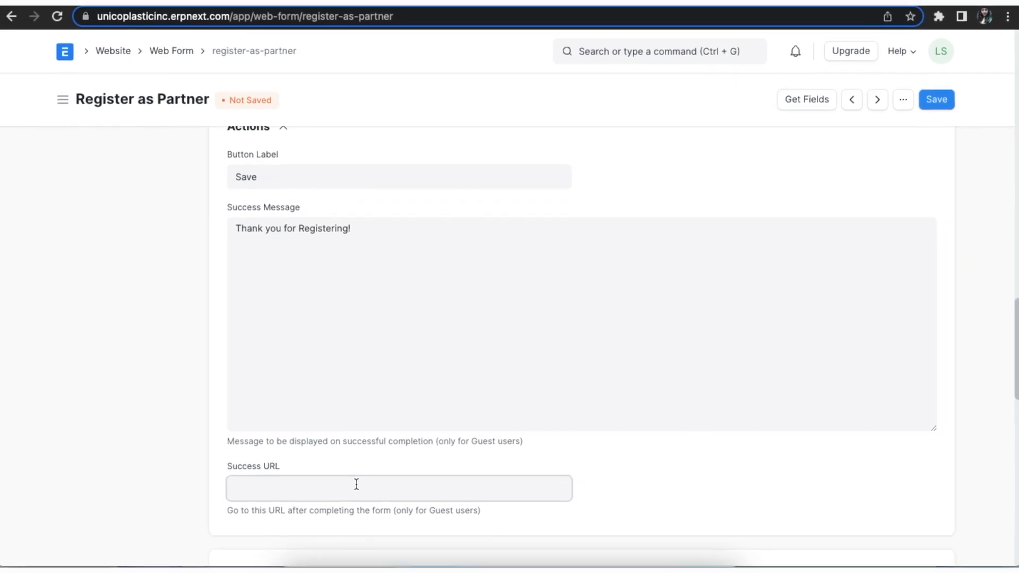
{"action": "type", "text": "/home"}
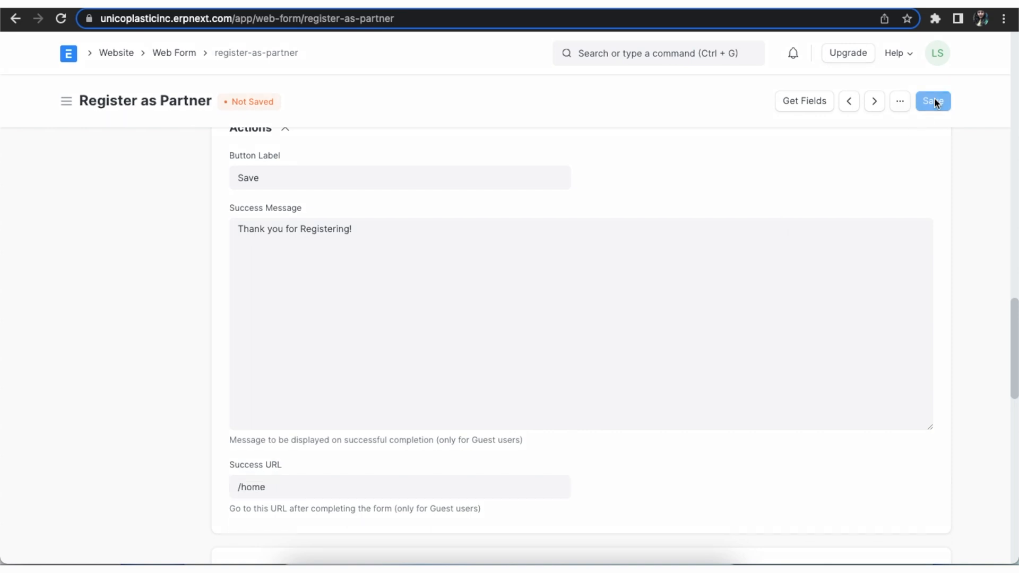
{"action": "left_click", "coordinate": [931, 100]}
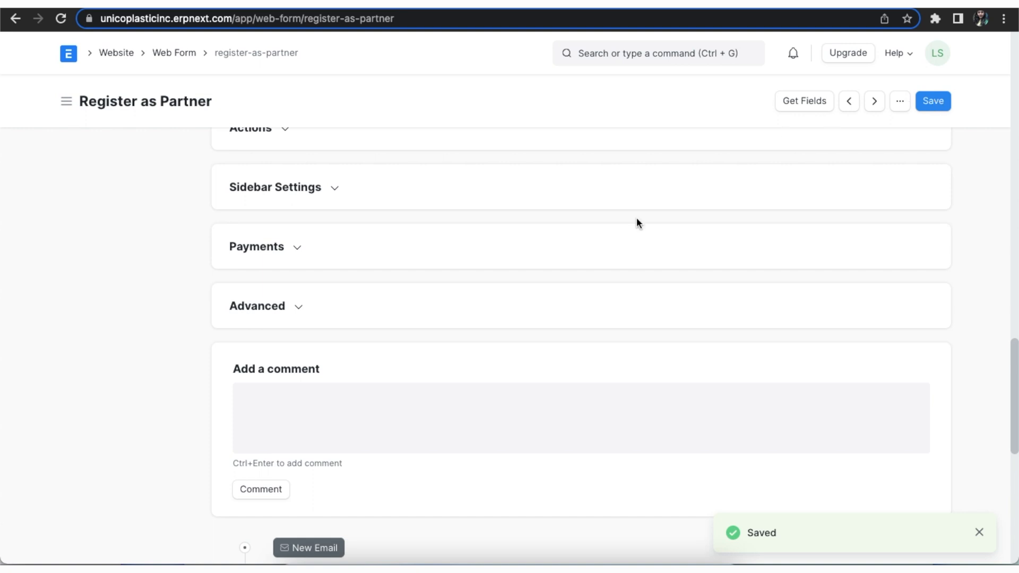
{"action": "scroll", "scroll_direction": "up", "scroll_amount": 3}
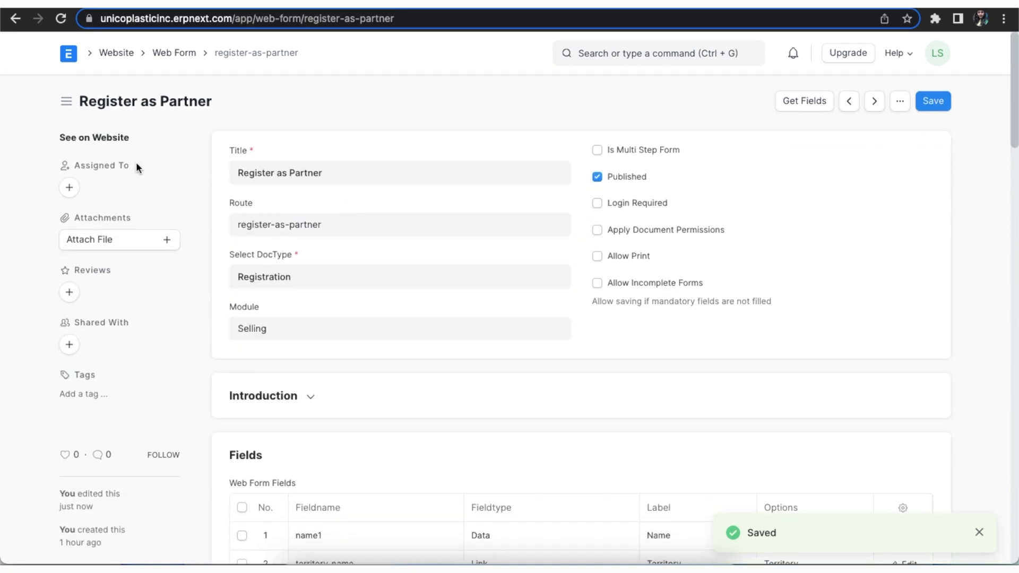
Step: On the live page, enter name Dexlon Inc and territory United States
{"action": "left_click", "coordinate": [94, 137]}
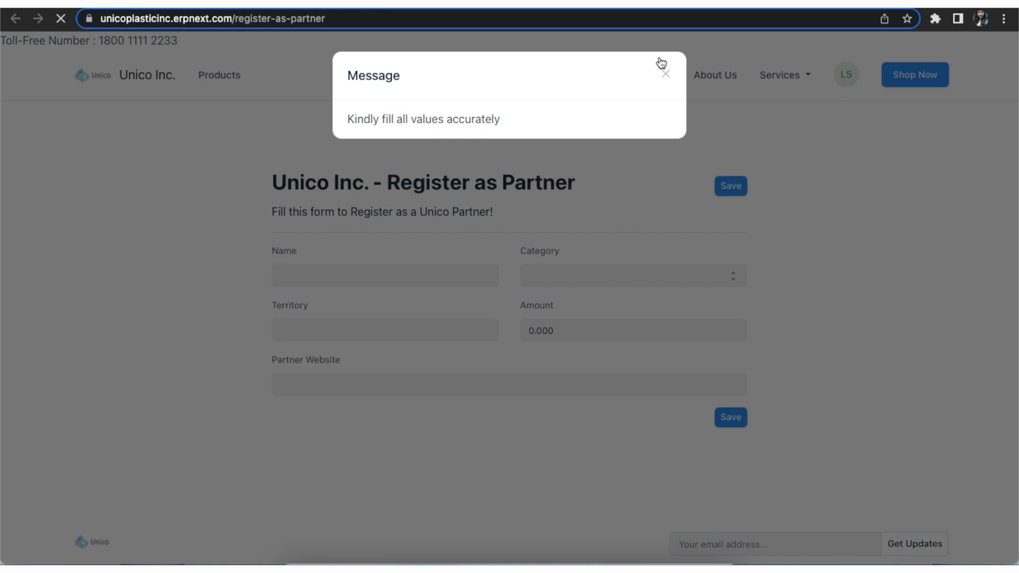
{"action": "left_click", "coordinate": [665, 73]}
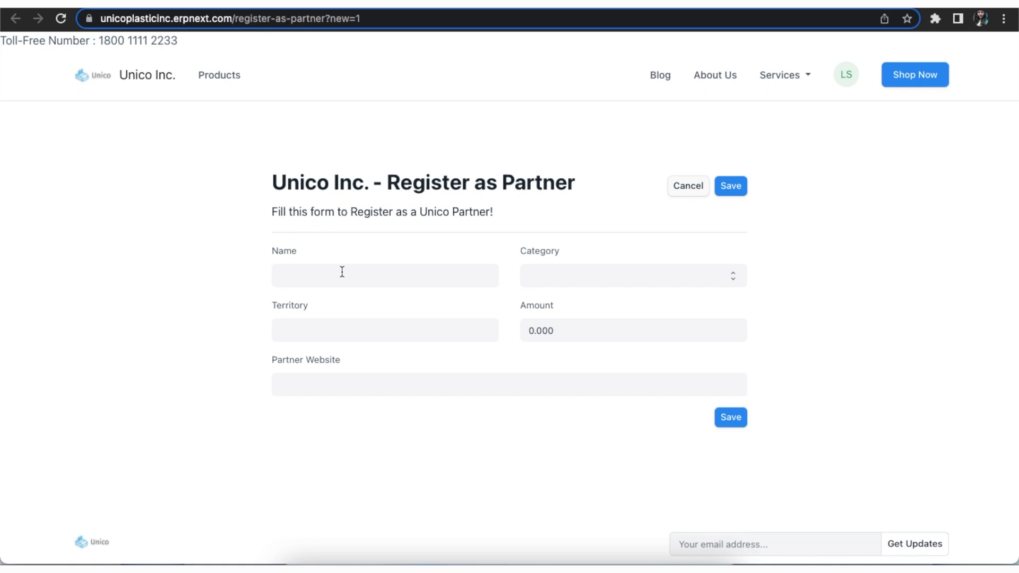
{"action": "type", "text": "Dexlon"}
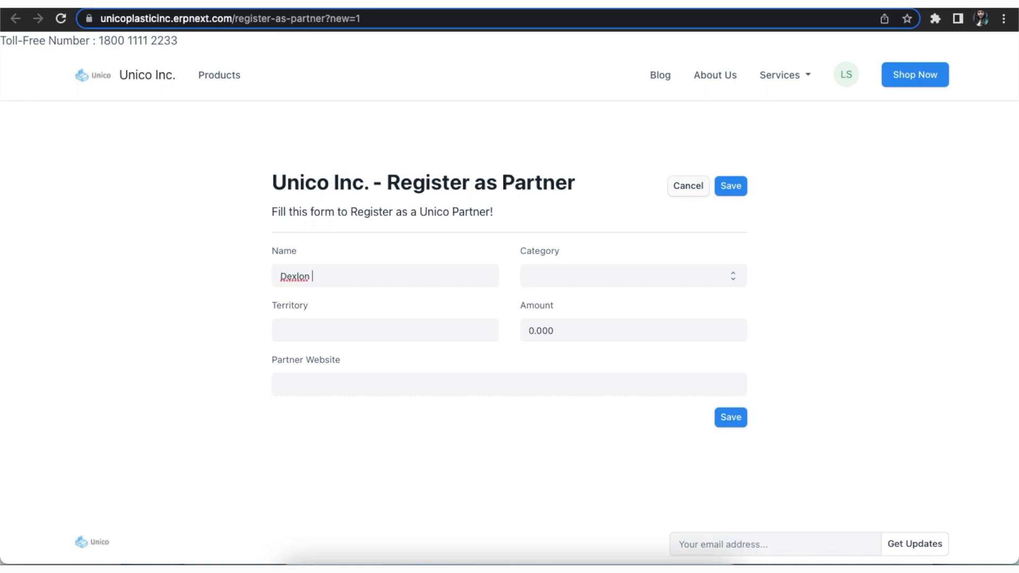
{"action": "type", "text": "Inc"}
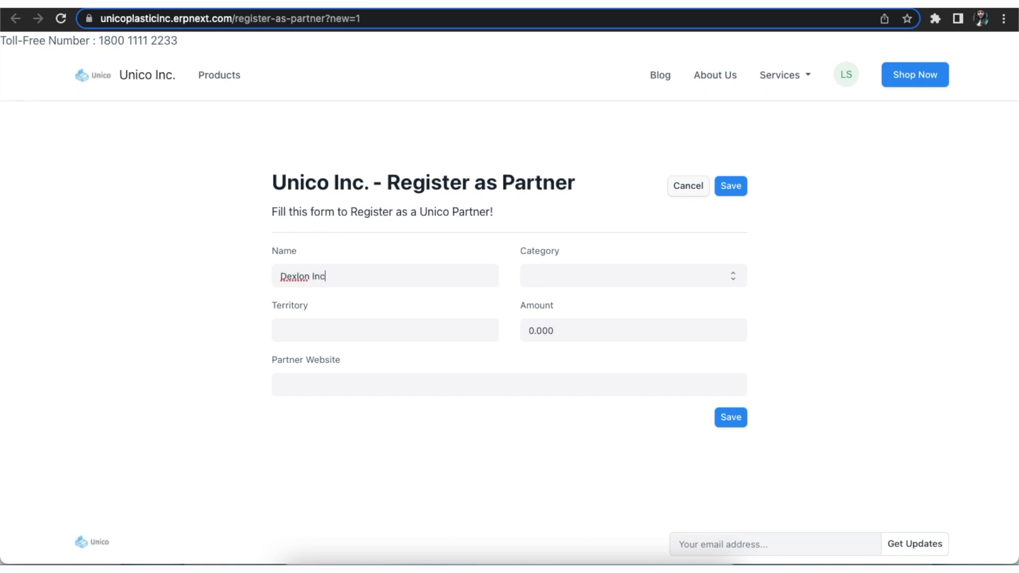
{"action": "left_click", "coordinate": [384, 329]}
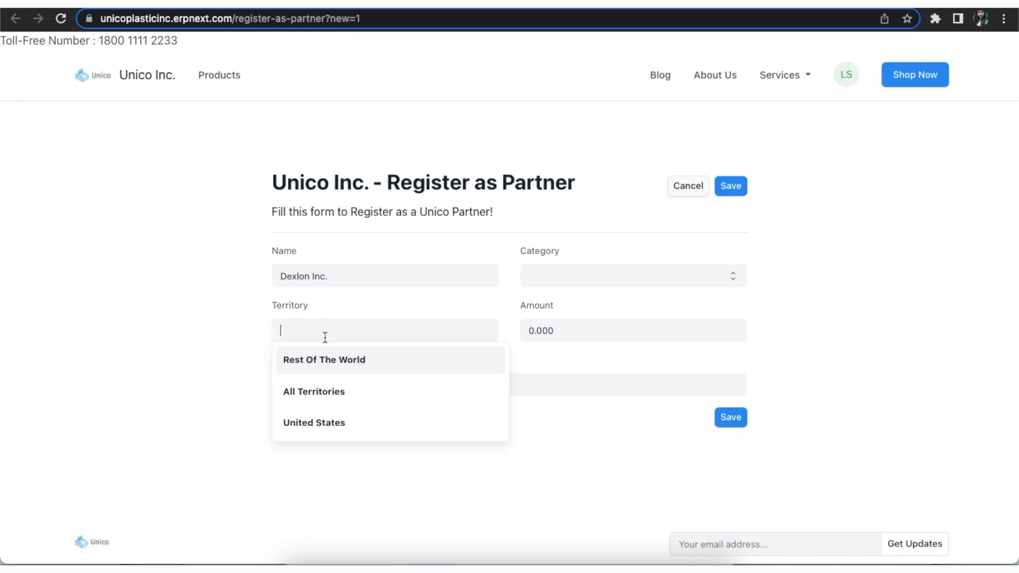
{"action": "left_click", "coordinate": [314, 422]}
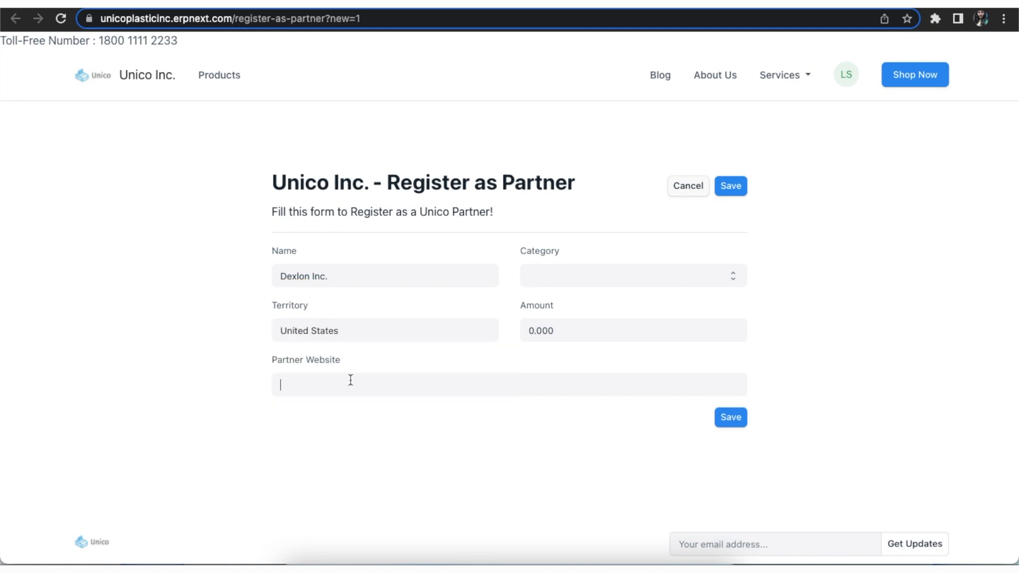
Step: Enter website dexlon.com, category Silver, and submit the partner registration
{"action": "type", "text": "dexlon."}
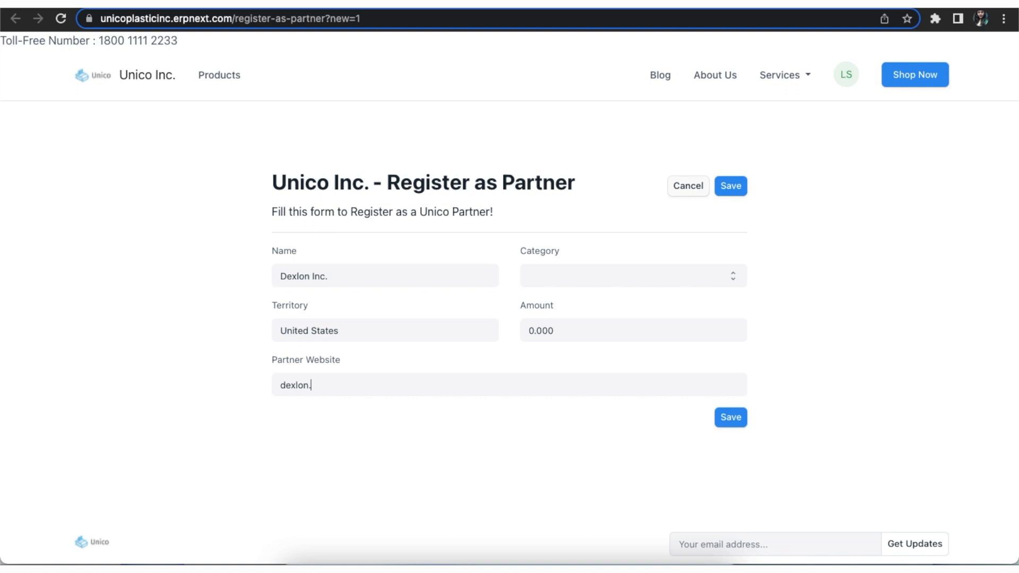
{"action": "type", "text": "com"}
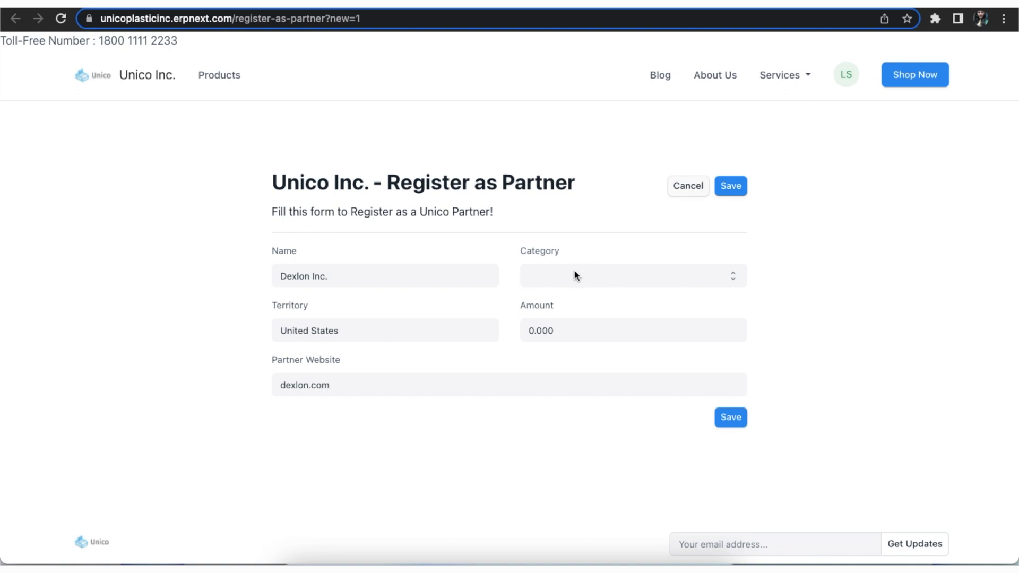
{"action": "left_click", "coordinate": [631, 276]}
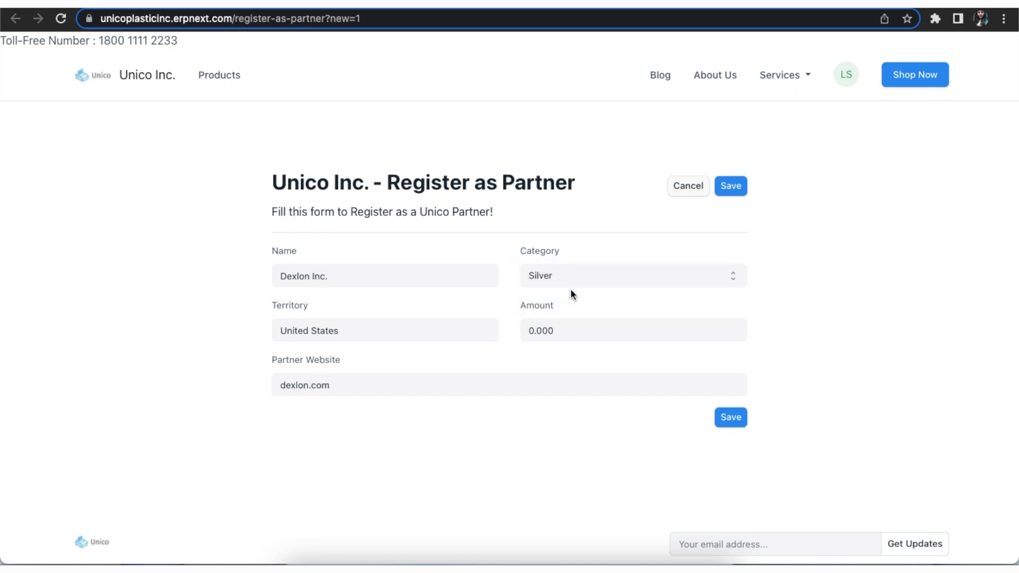
{"action": "left_click", "coordinate": [730, 417]}
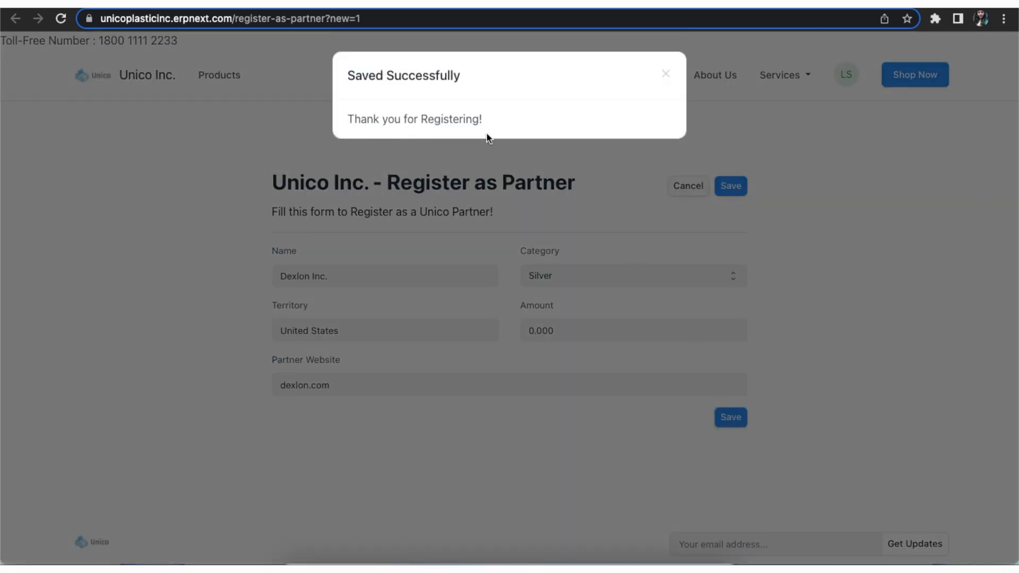
{"action": "left_click", "coordinate": [664, 73]}
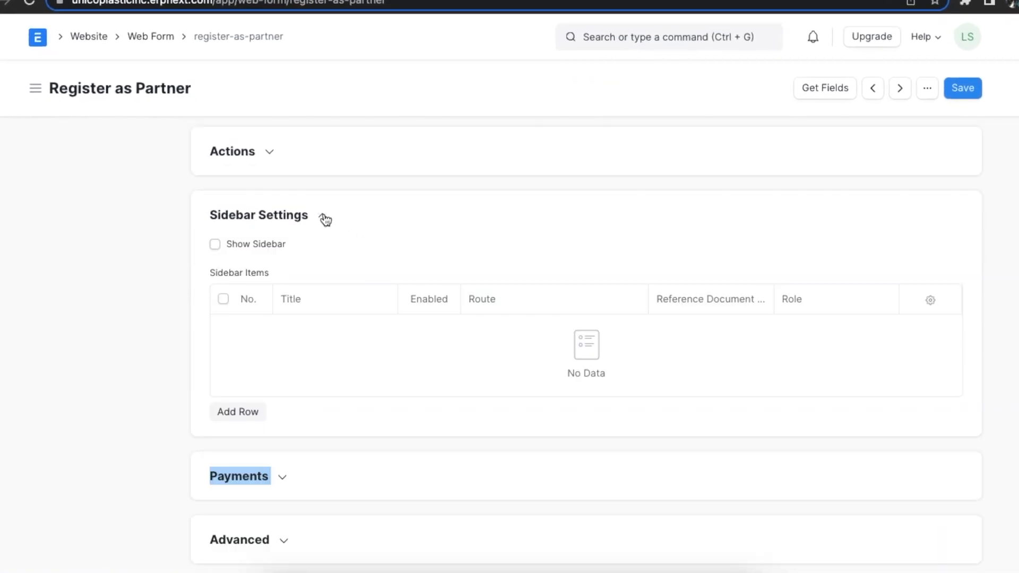
Step: Enable the sidebar and add an enabled About us item at /about-us linked to About Us Team Member for All roles
{"action": "left_click", "coordinate": [214, 244]}
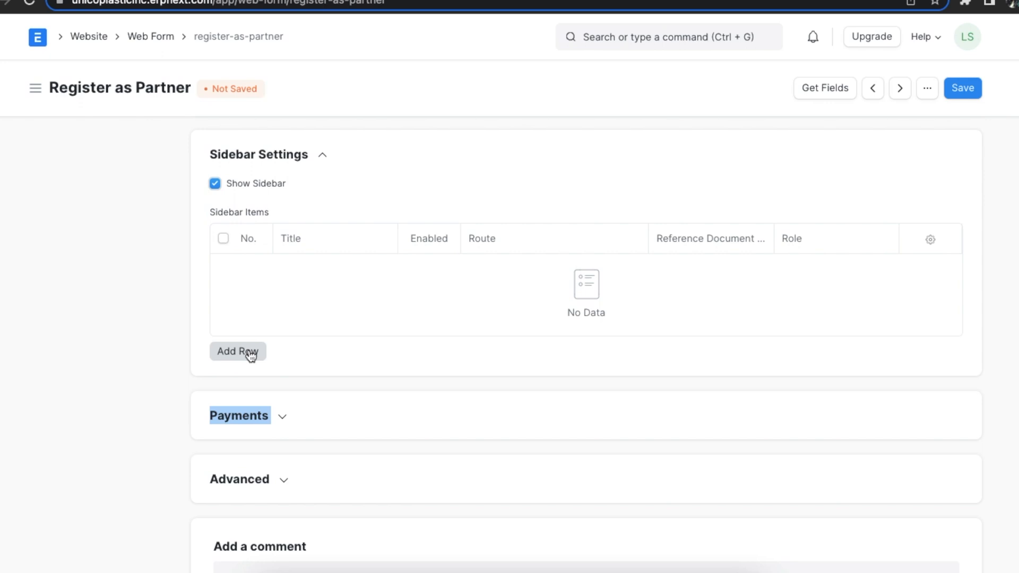
{"action": "left_click", "coordinate": [237, 351]}
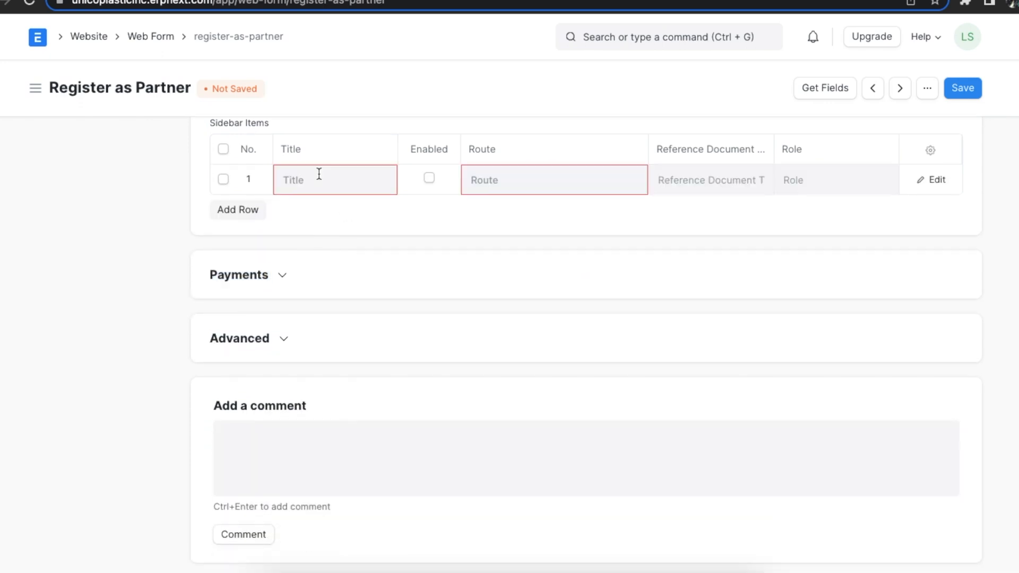
{"action": "type", "text": "About us"}
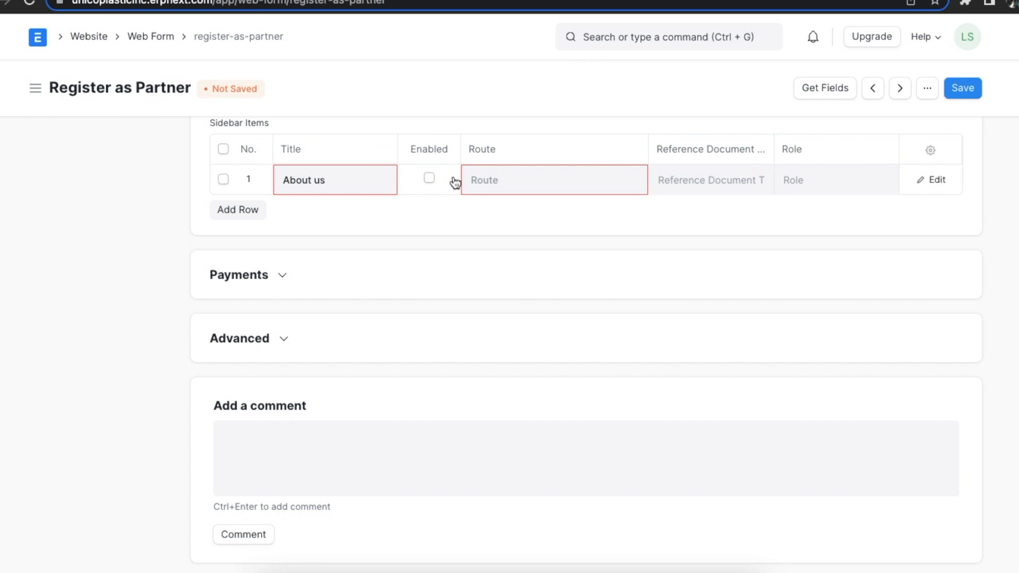
{"action": "left_click", "coordinate": [428, 177]}
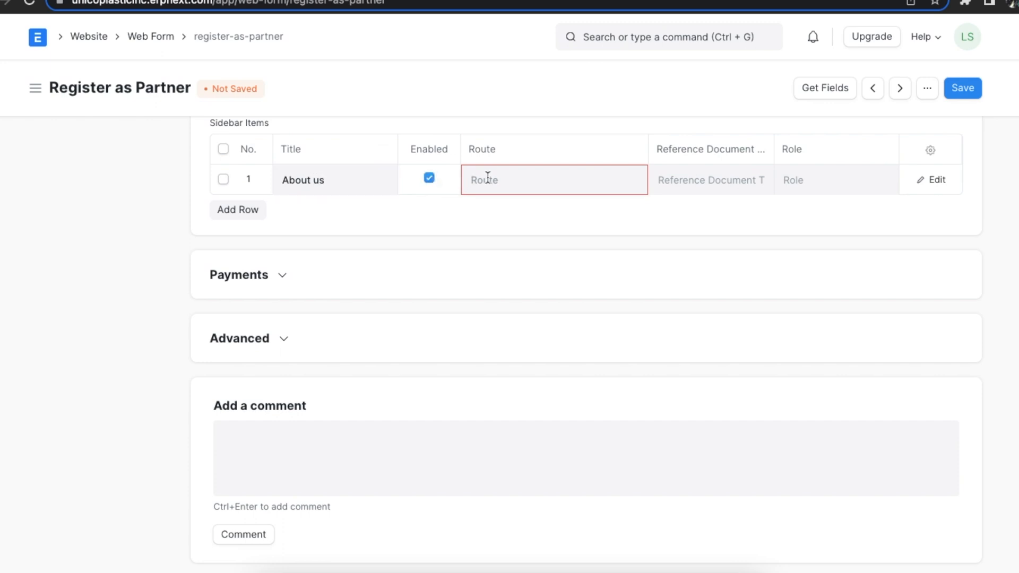
{"action": "type", "text": "/about"}
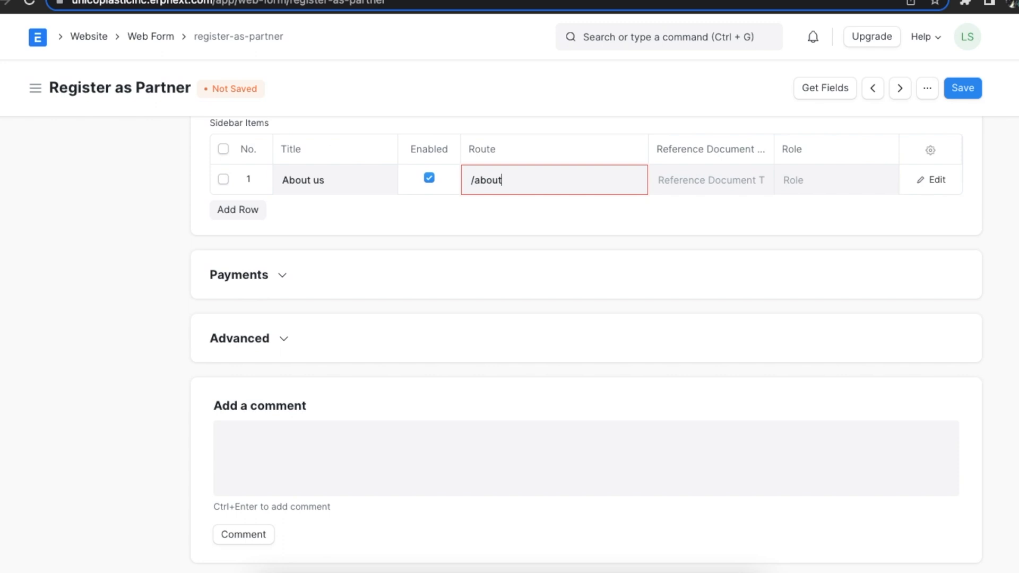
{"action": "type", "text": "-u"}
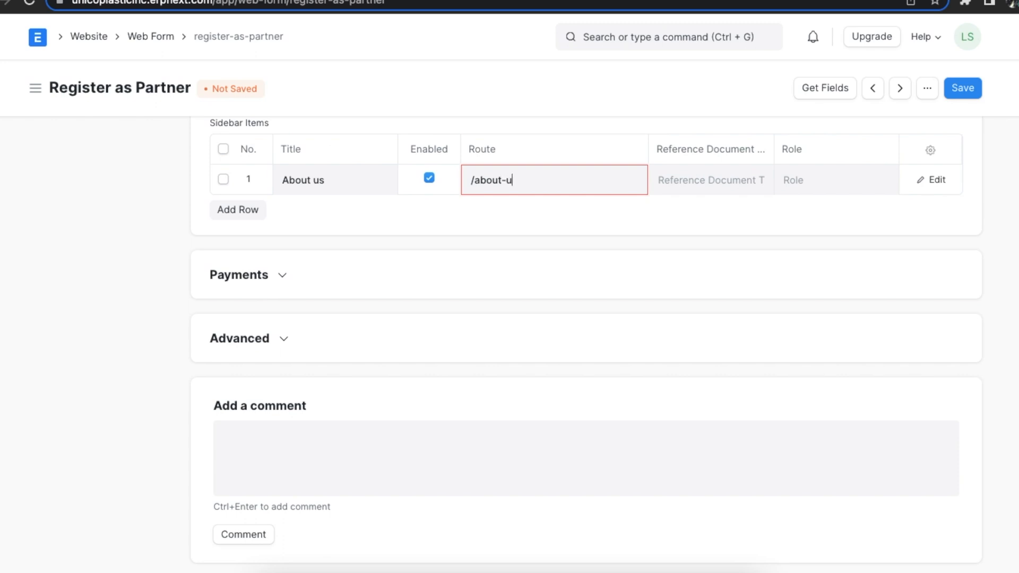
{"action": "left_click", "coordinate": [711, 180]}
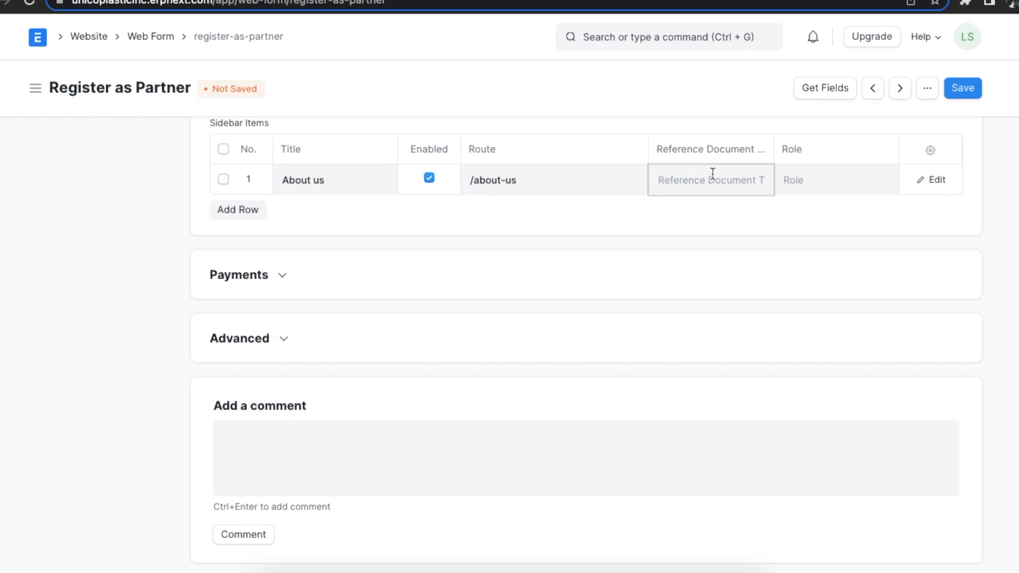
{"action": "left_click", "coordinate": [710, 180]}
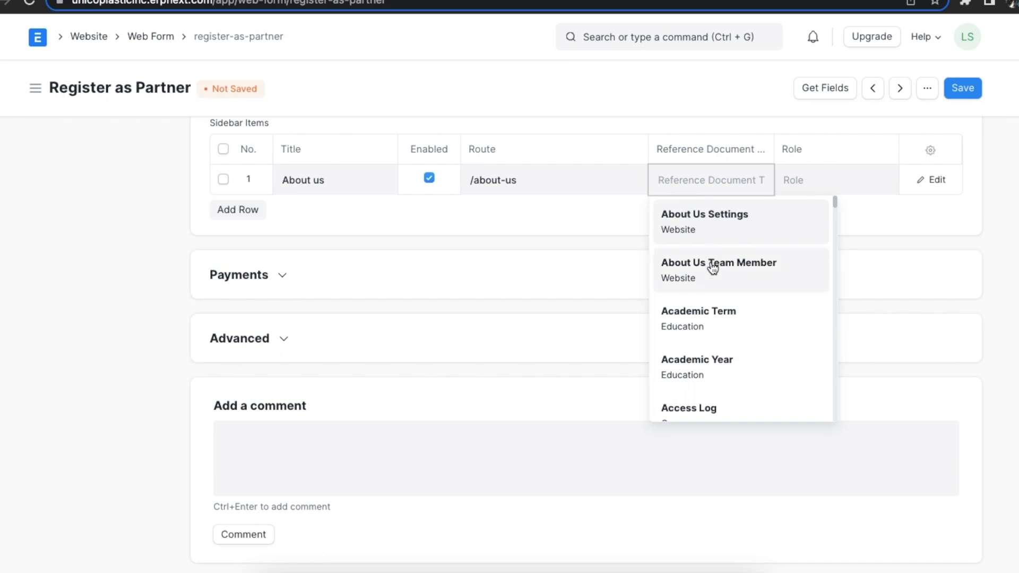
{"action": "left_click", "coordinate": [719, 262]}
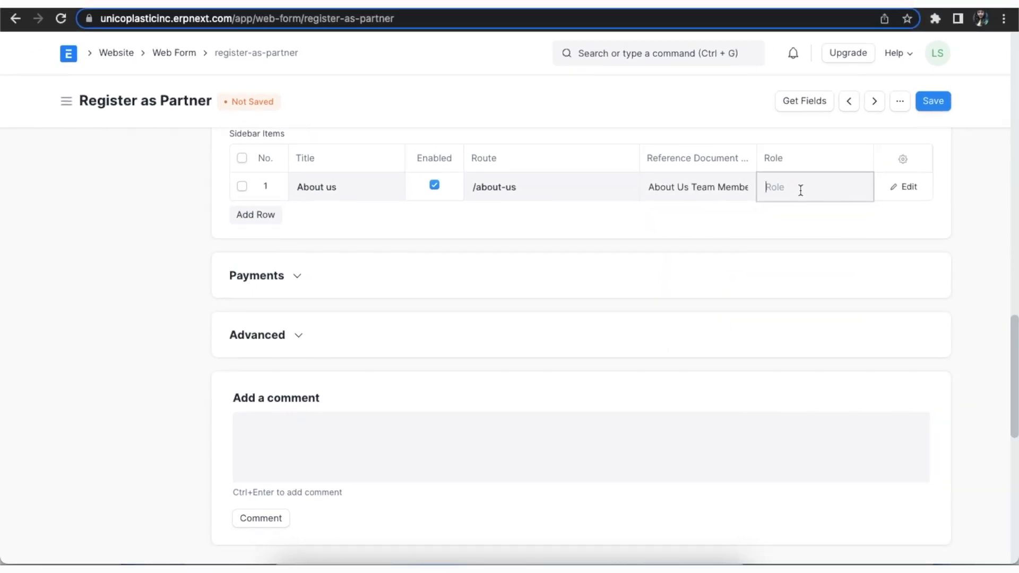
{"action": "left_click", "coordinate": [812, 187]}
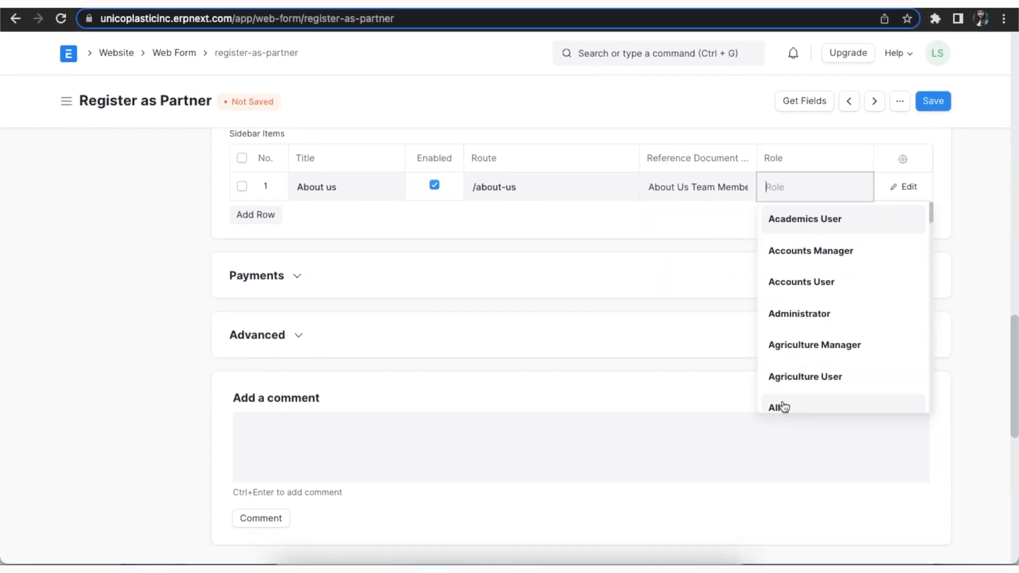
{"action": "left_click", "coordinate": [777, 406]}
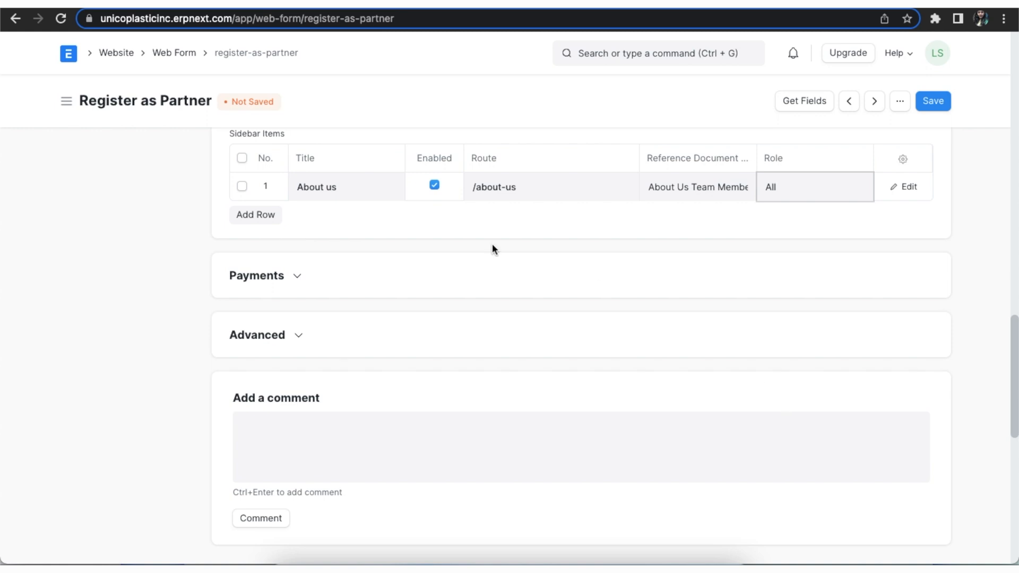
Step: Add a Partner Benefits sidebar item at /partner-benefits for Sales Partner, role All
{"action": "left_click", "coordinate": [256, 214]}
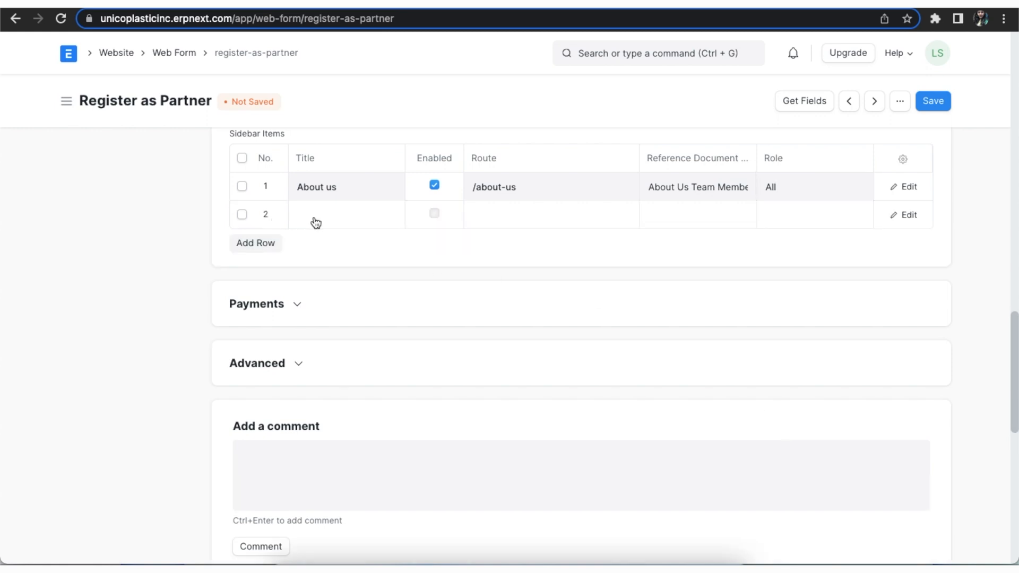
{"action": "type", "text": "Partner Benefits"}
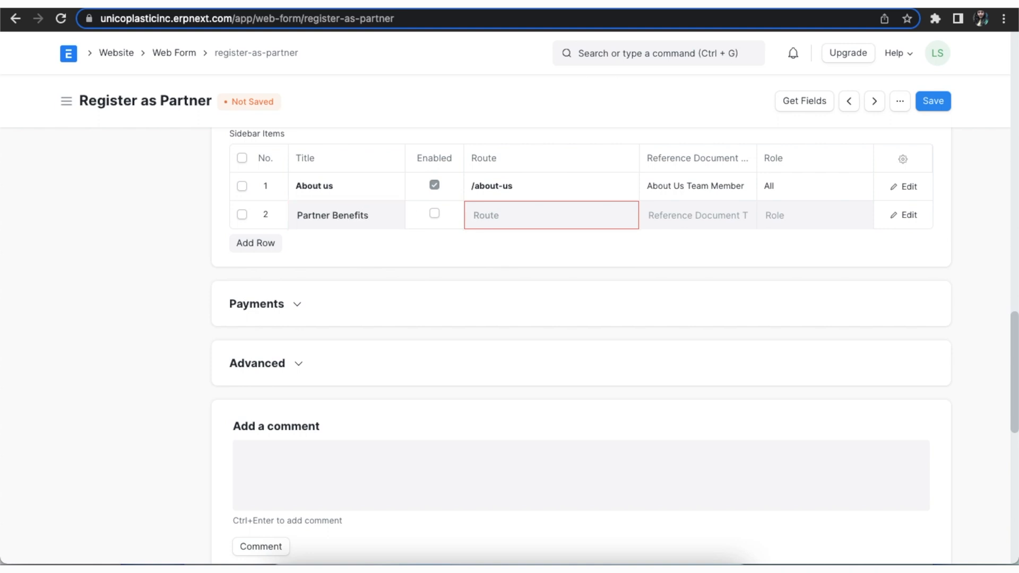
{"action": "type", "text": "/partner-"}
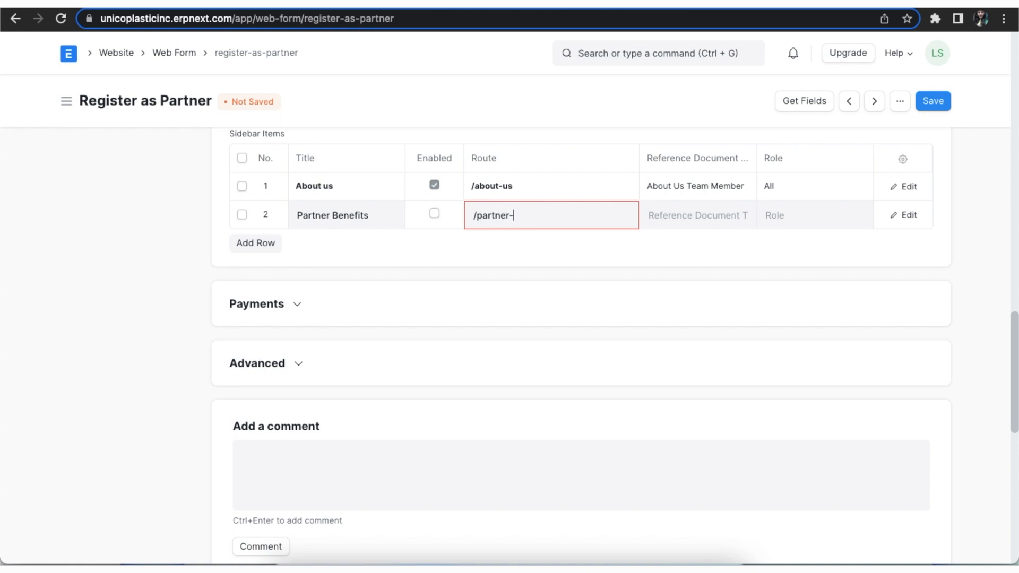
{"action": "type", "text": "benef"}
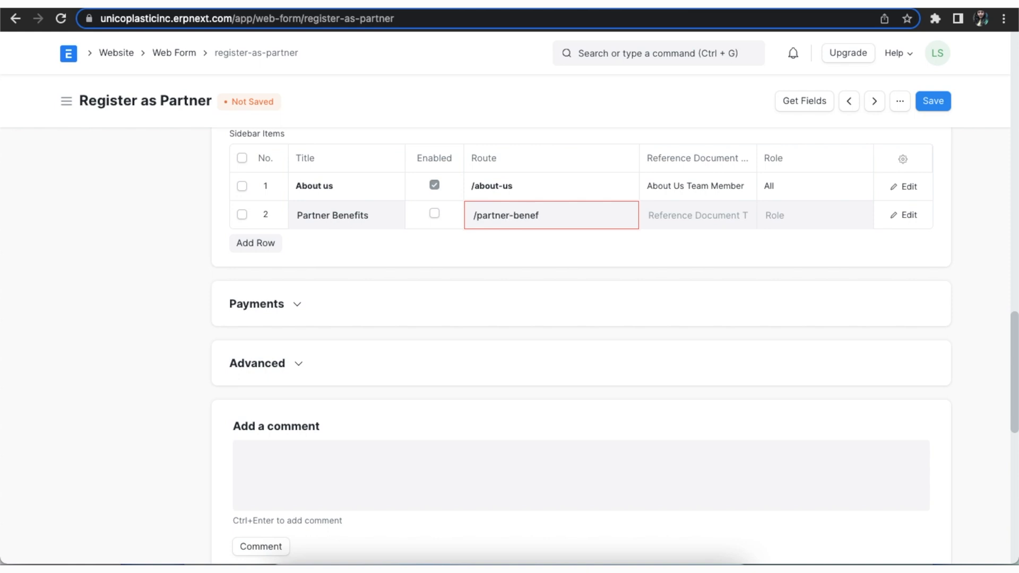
{"action": "type", "text": "its"}
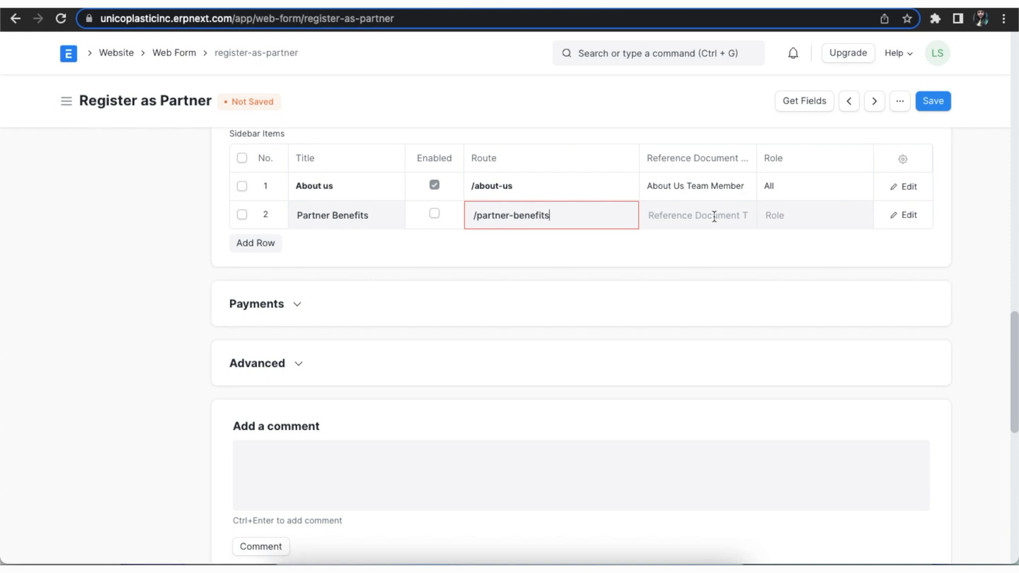
{"action": "type", "text": "sales p"}
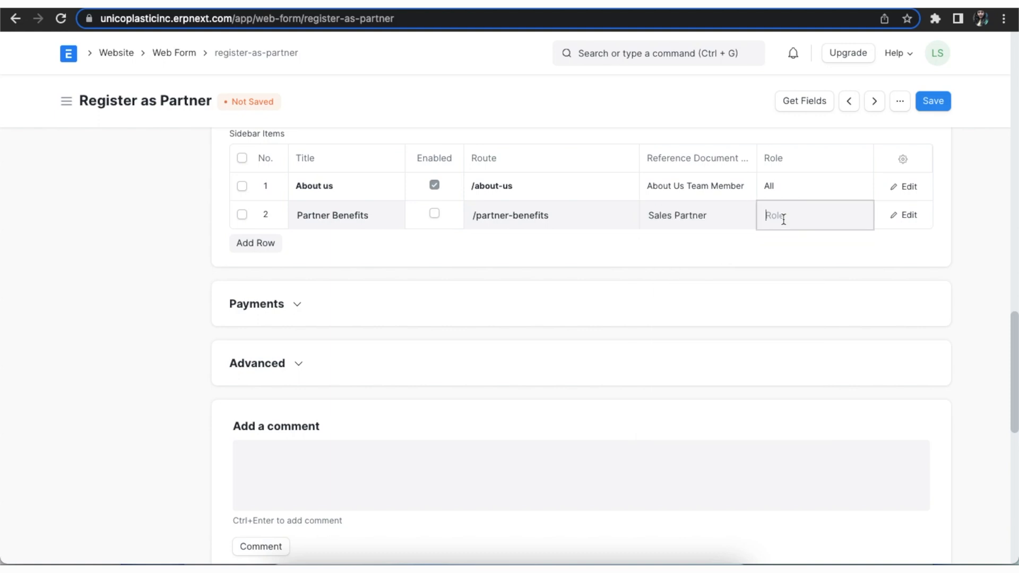
{"action": "type", "text": "All"}
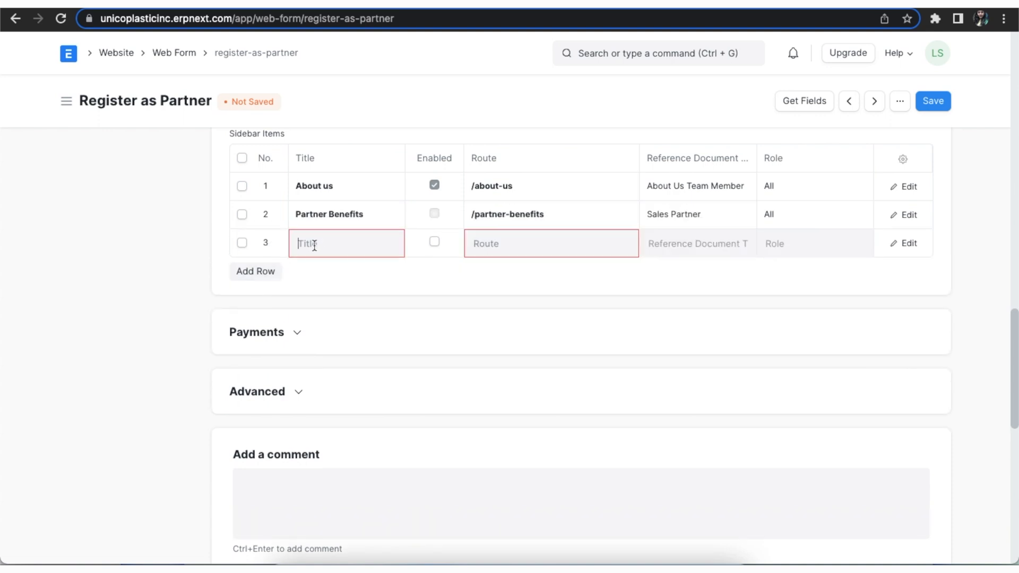
Step: Add a Partner Stories item, enable Partner Benefits and Partner Stories, and save the web form
{"action": "type", "text": "P"}
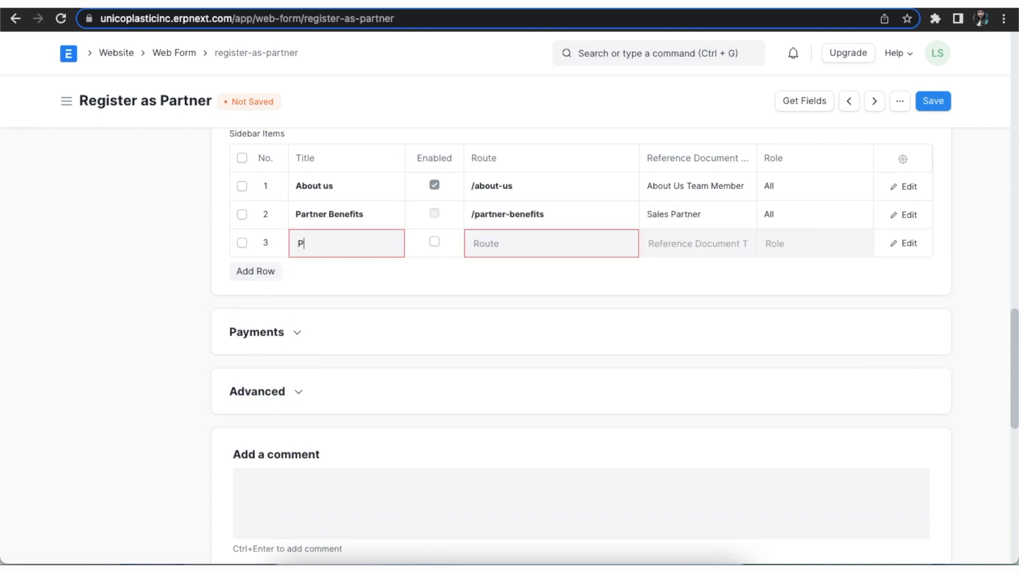
{"action": "type", "text": "artner S"}
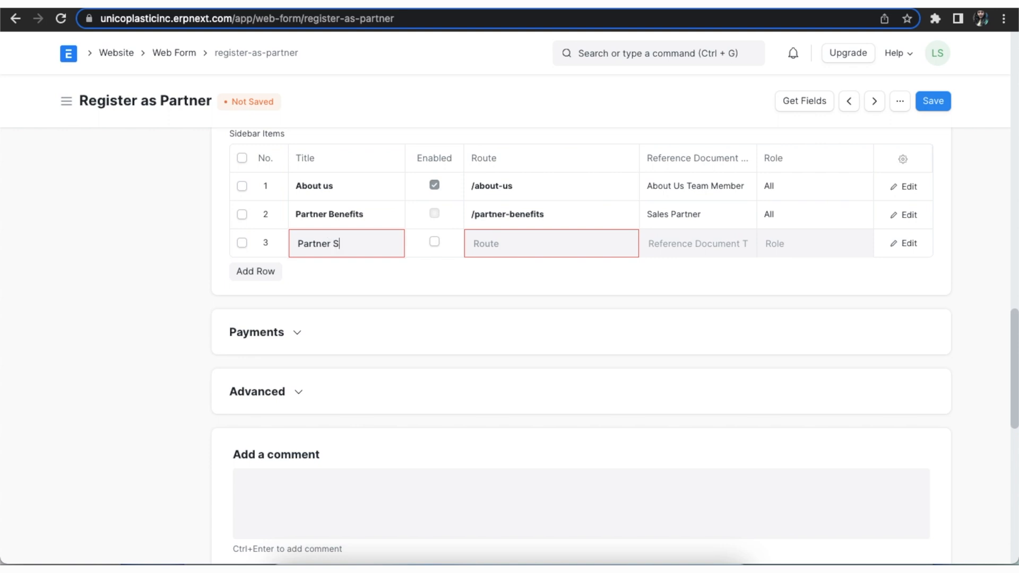
{"action": "type", "text": "tories"}
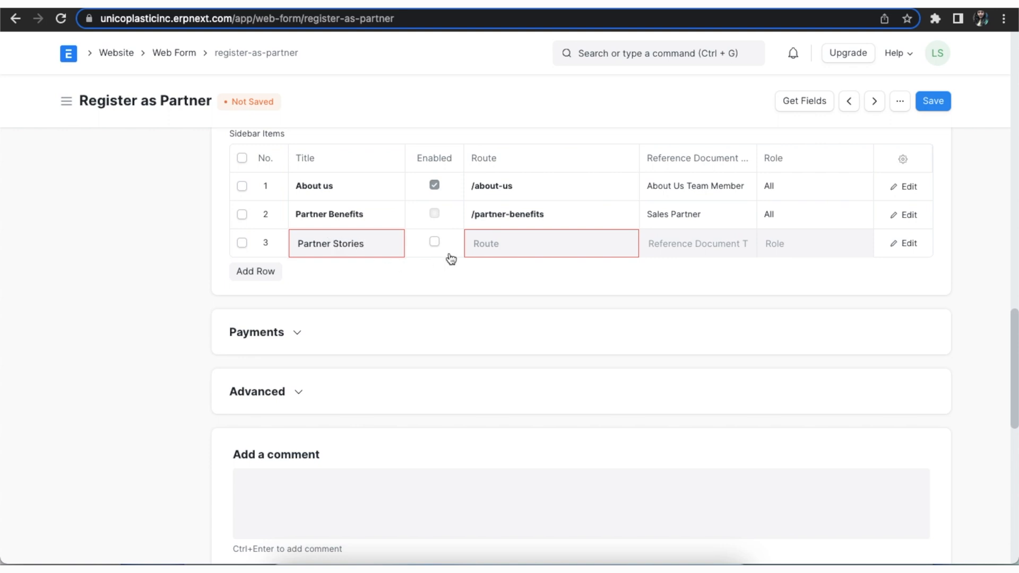
{"action": "type", "text": "/partner-st"}
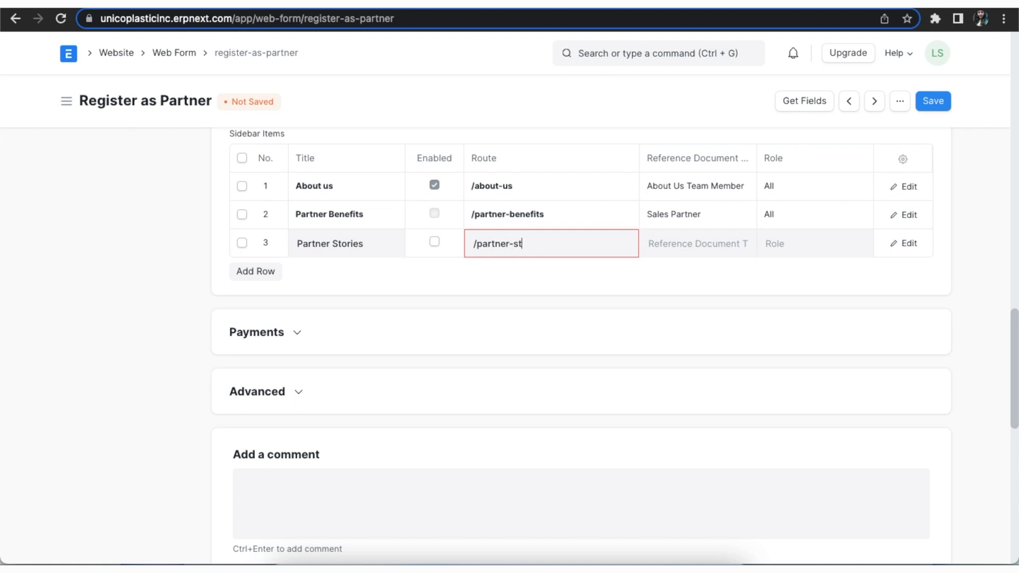
{"action": "type", "text": "ories"}
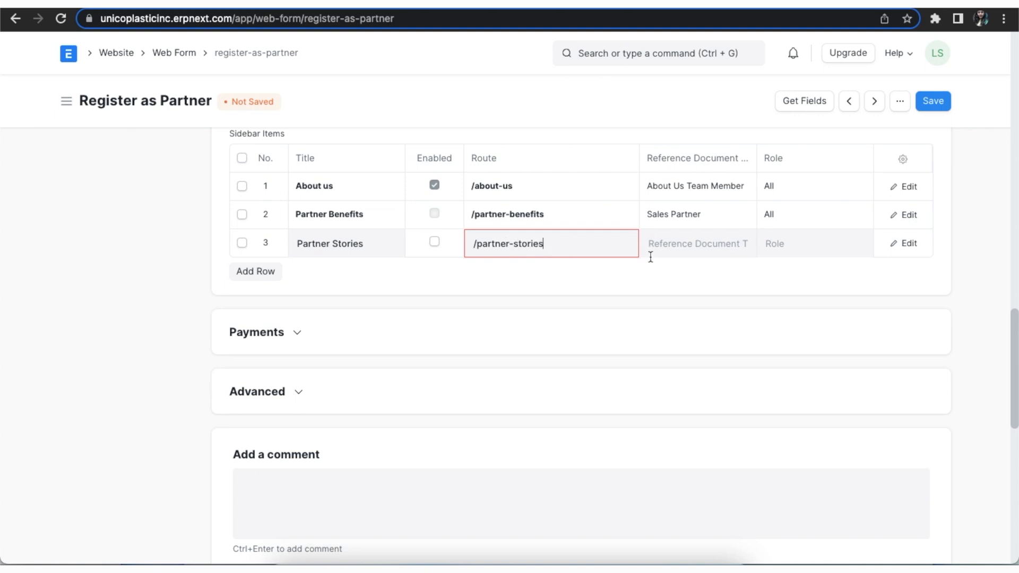
{"action": "left_click", "coordinate": [434, 214]}
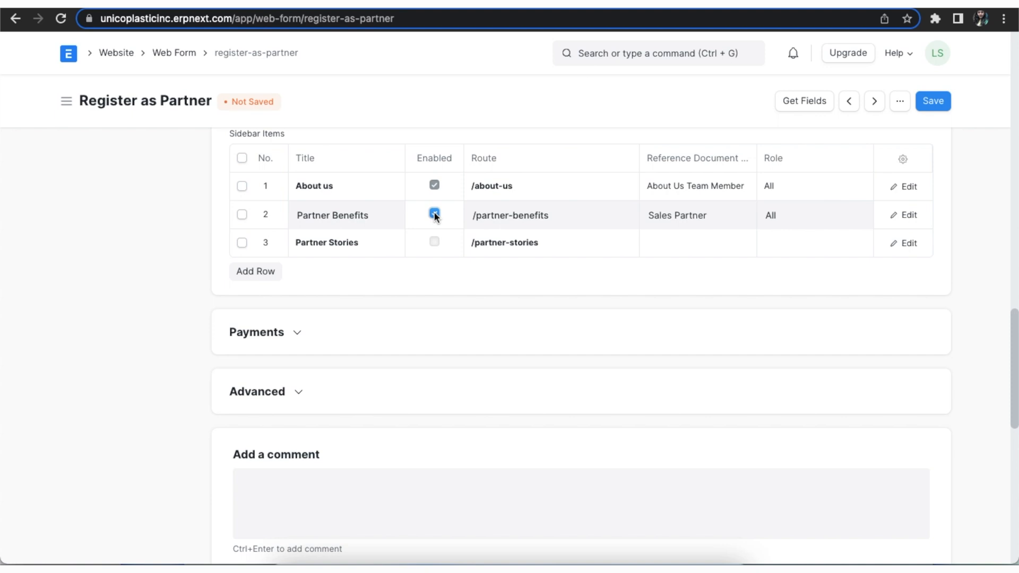
{"action": "left_click", "coordinate": [433, 242]}
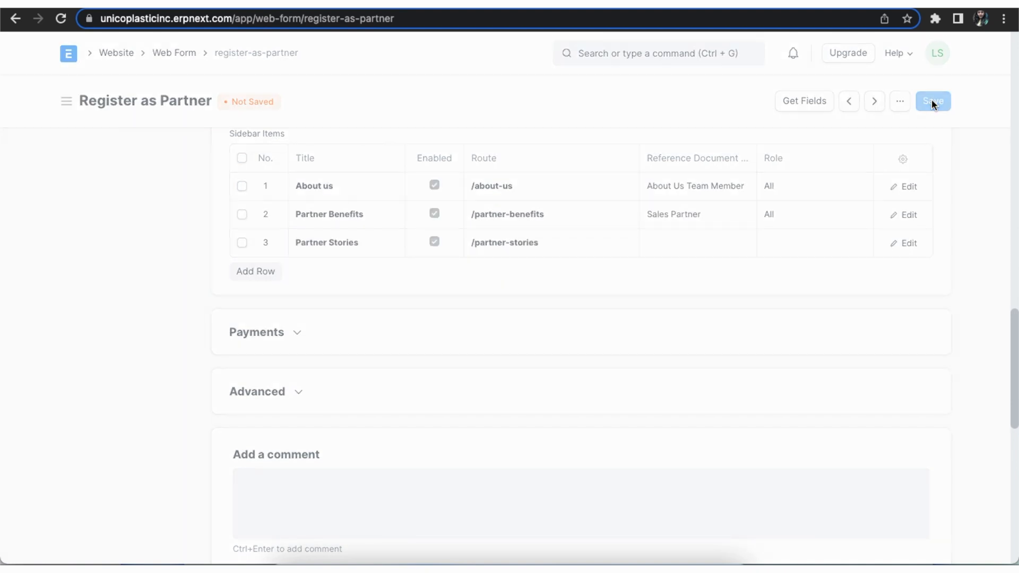
{"action": "left_click", "coordinate": [932, 101]}
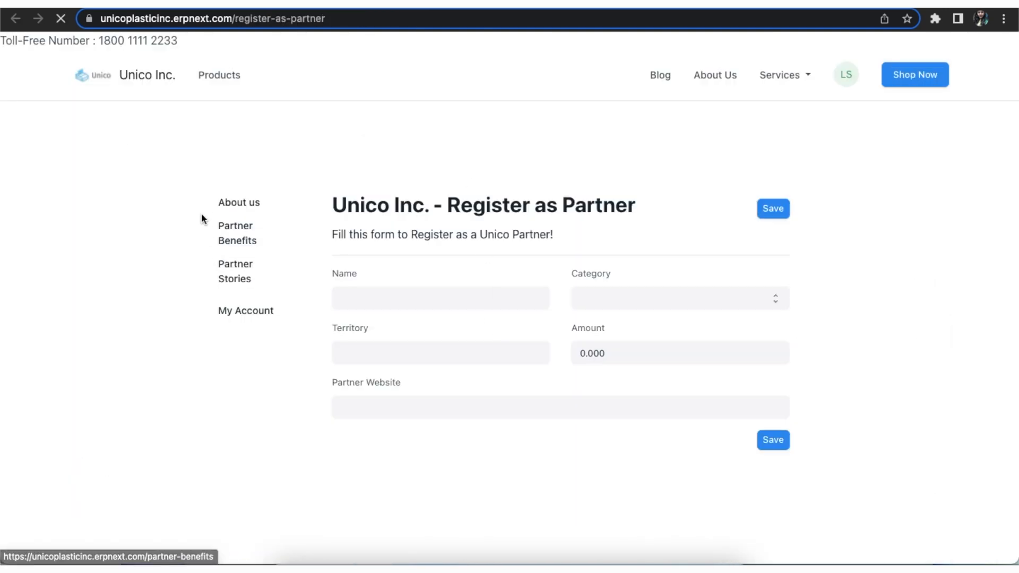
Step: Preview the Register as Partner form on the live website with its three sidebar items
{"action": "left_click", "coordinate": [773, 209]}
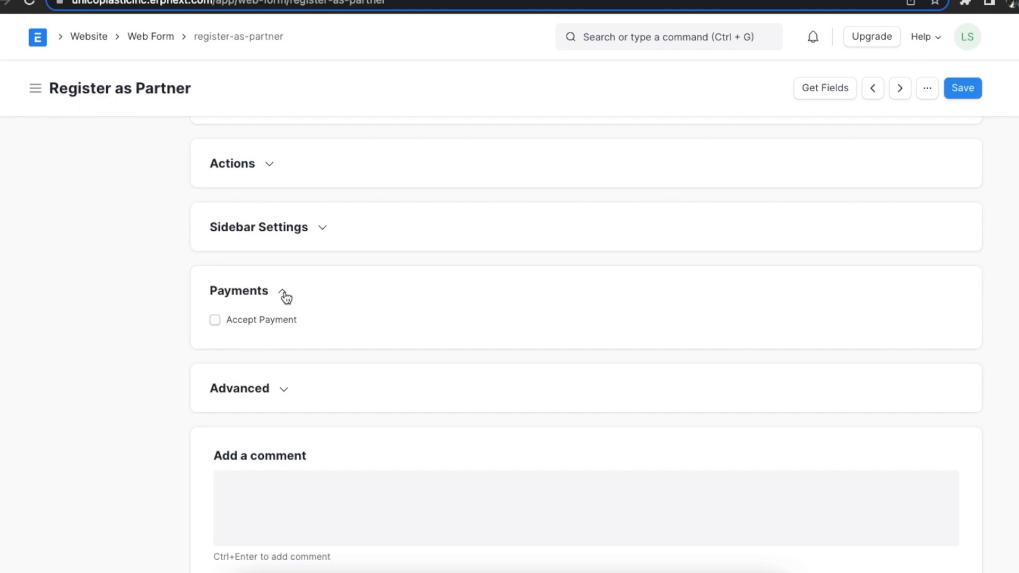
Step: Enable Accept Payment in the Payments section with Paytm as the payment gateway
{"action": "left_click", "coordinate": [282, 291]}
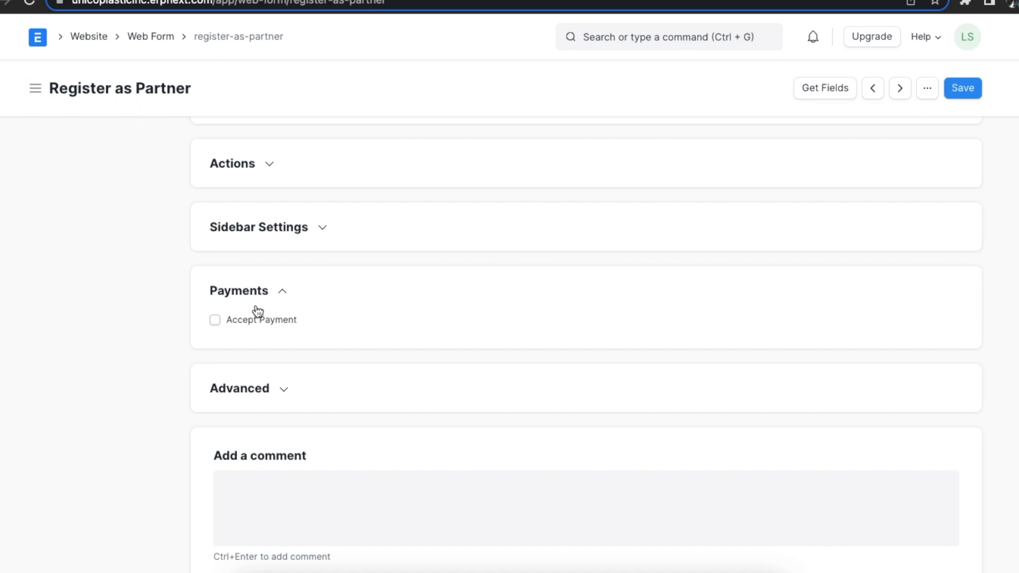
{"action": "mouse_move", "coordinate": [218, 325]}
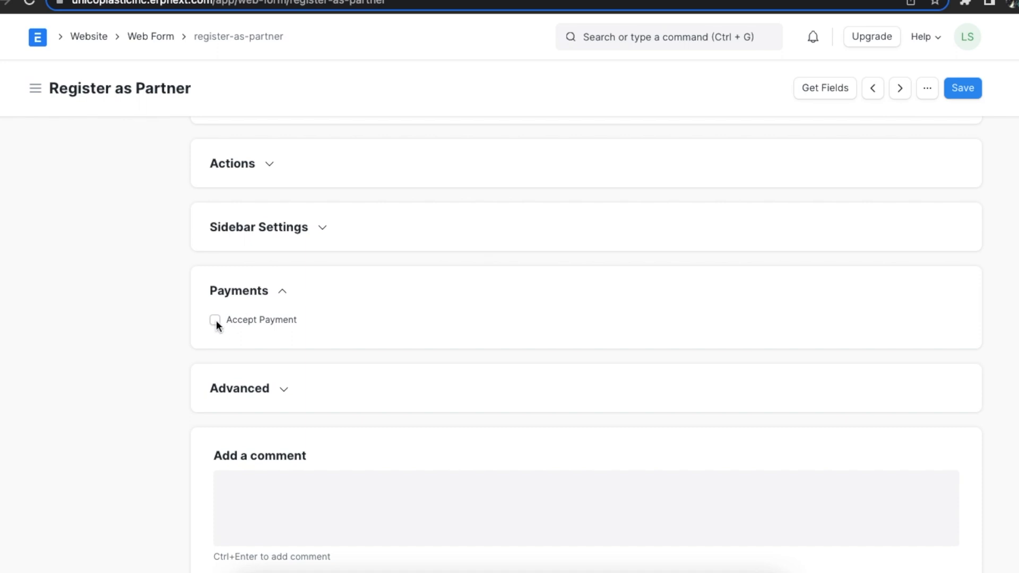
{"action": "left_click", "coordinate": [215, 319]}
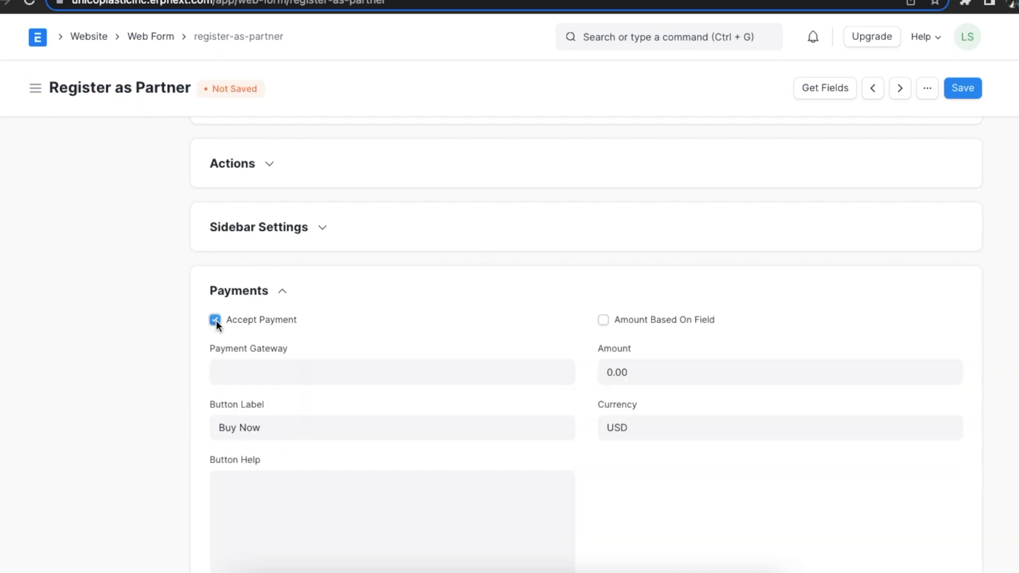
{"action": "scroll", "scroll_direction": "up", "scroll_amount": 3}
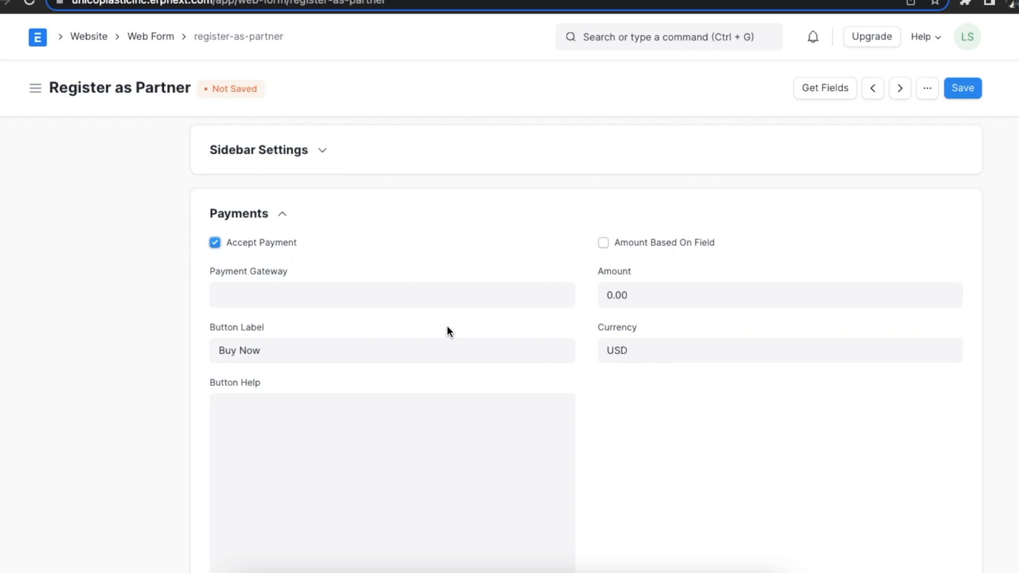
{"action": "left_click", "coordinate": [392, 294]}
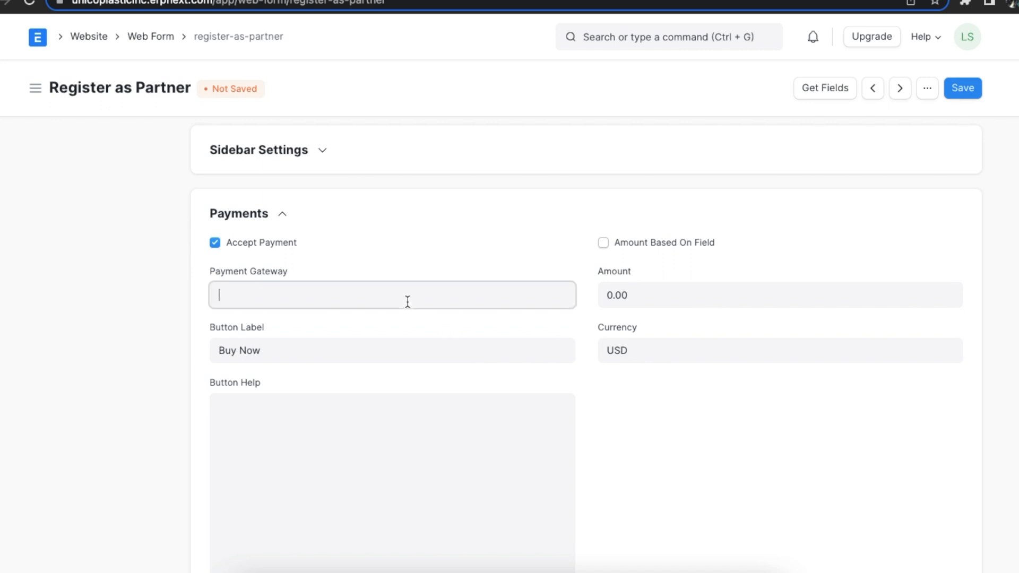
{"action": "type", "text": "Paytm"}
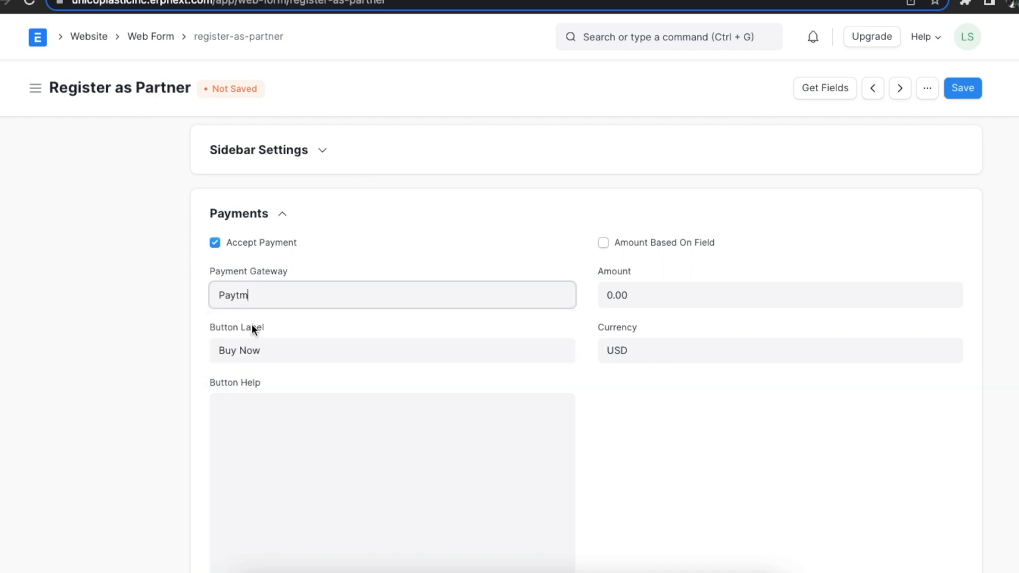
{"action": "mouse_move", "coordinate": [317, 328]}
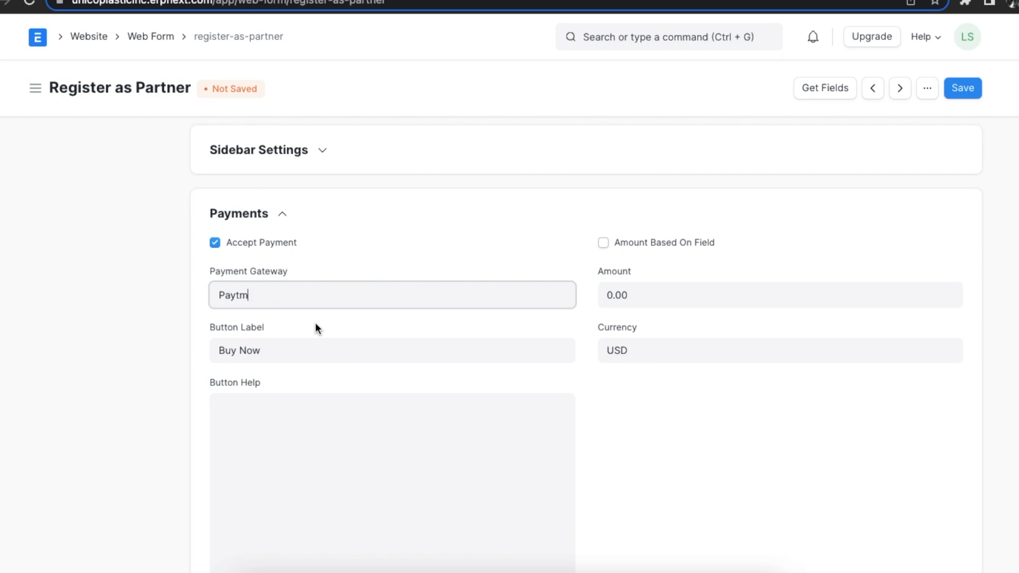
Step: Set the button label to Pay Now and the button help to 'Pay Now using PayTM'
{"action": "double_click", "coordinate": [249, 350]}
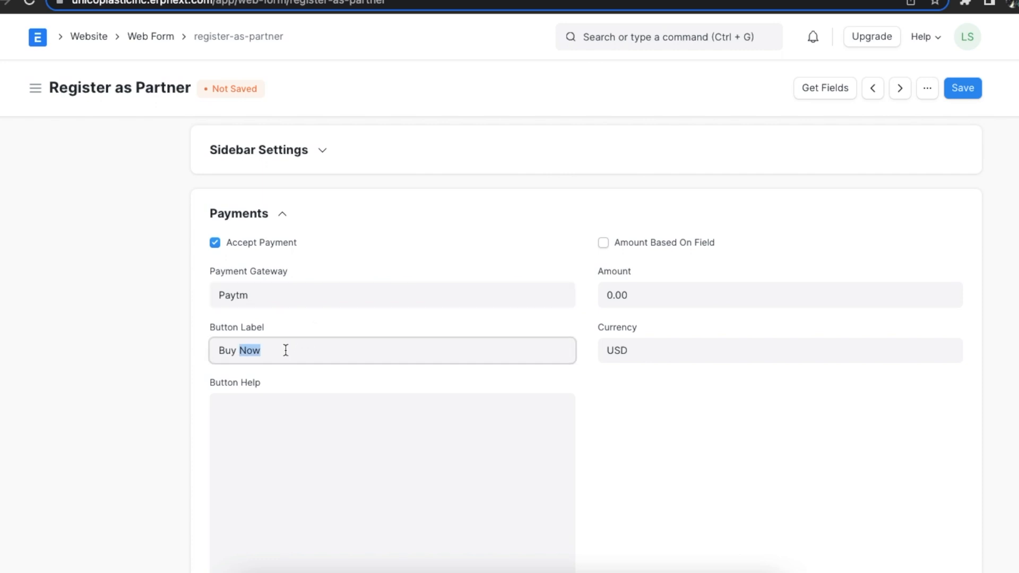
{"action": "type", "text": "Pay N"}
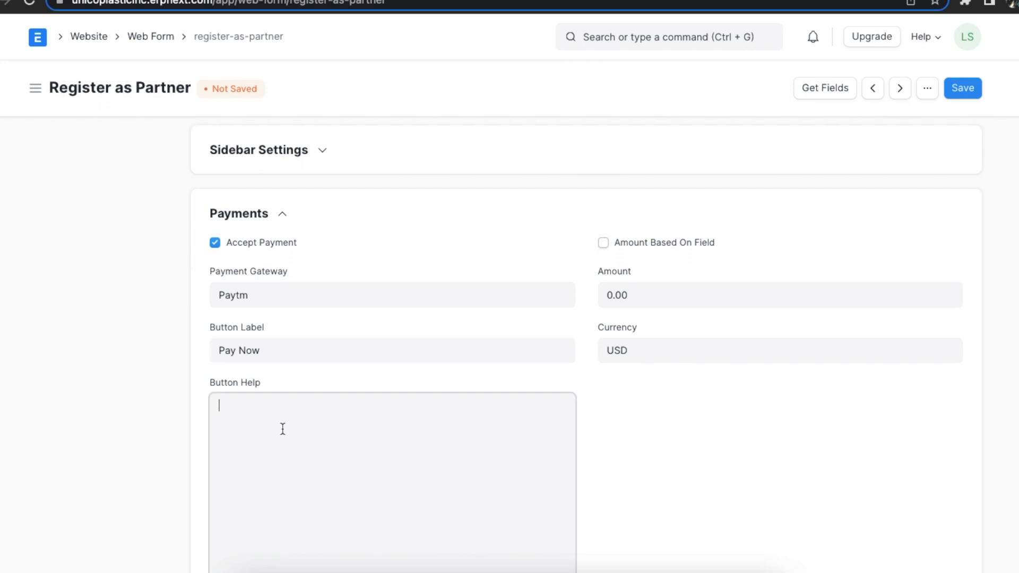
{"action": "type", "text": "Pay Now"}
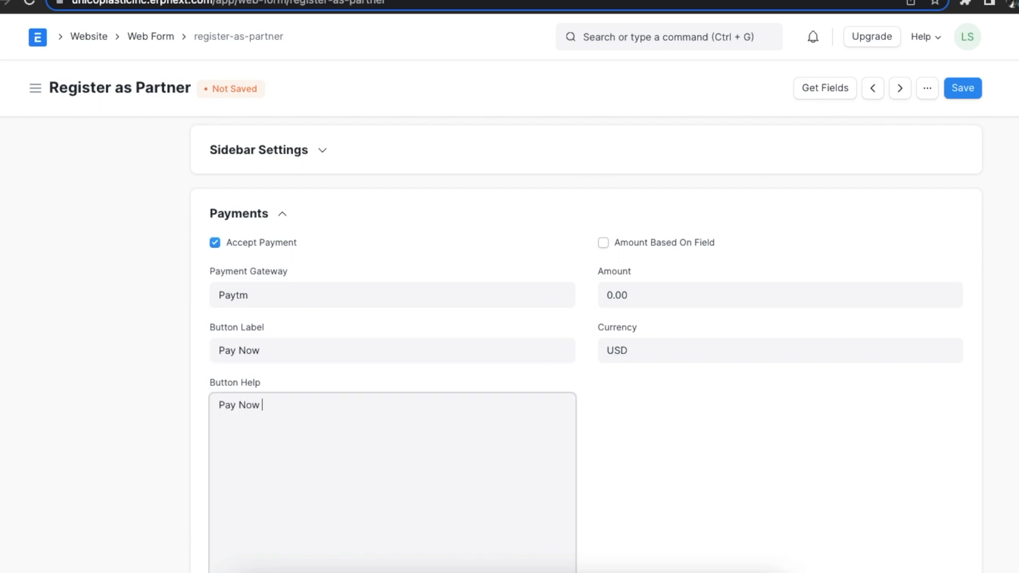
{"action": "type", "text": "using Pa"}
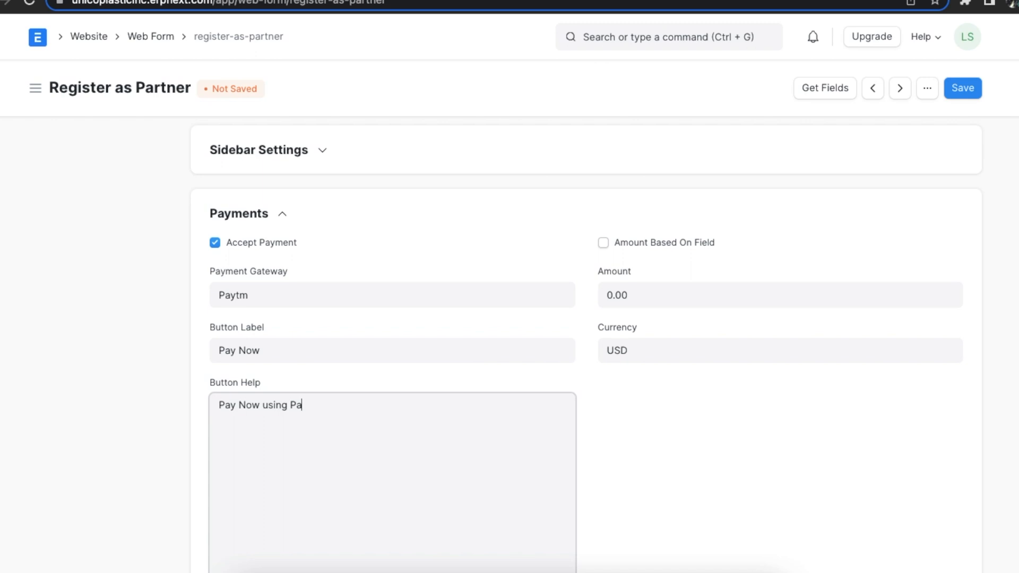
{"action": "type", "text": "yTM"}
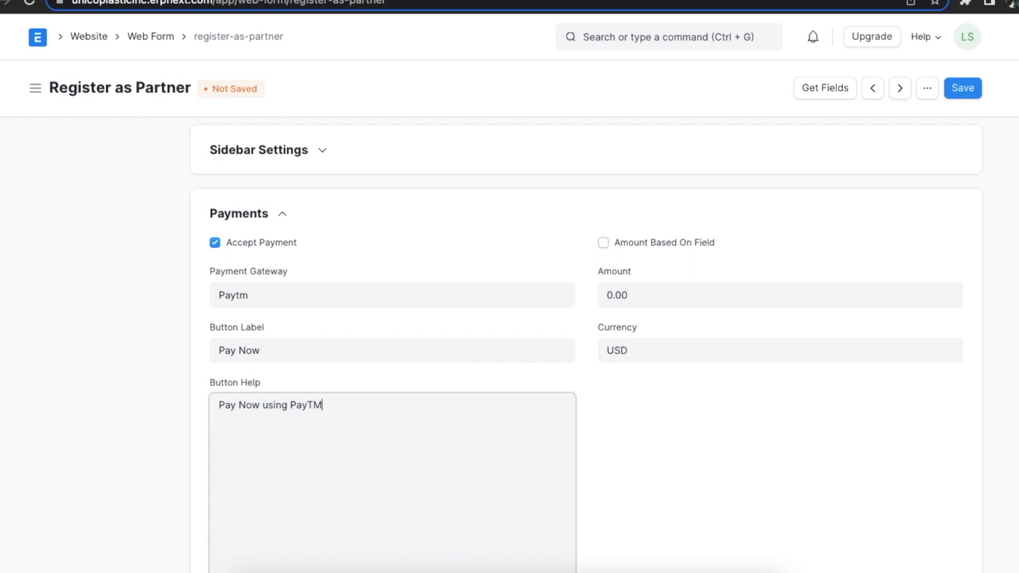
{"action": "mouse_move", "coordinate": [581, 338]}
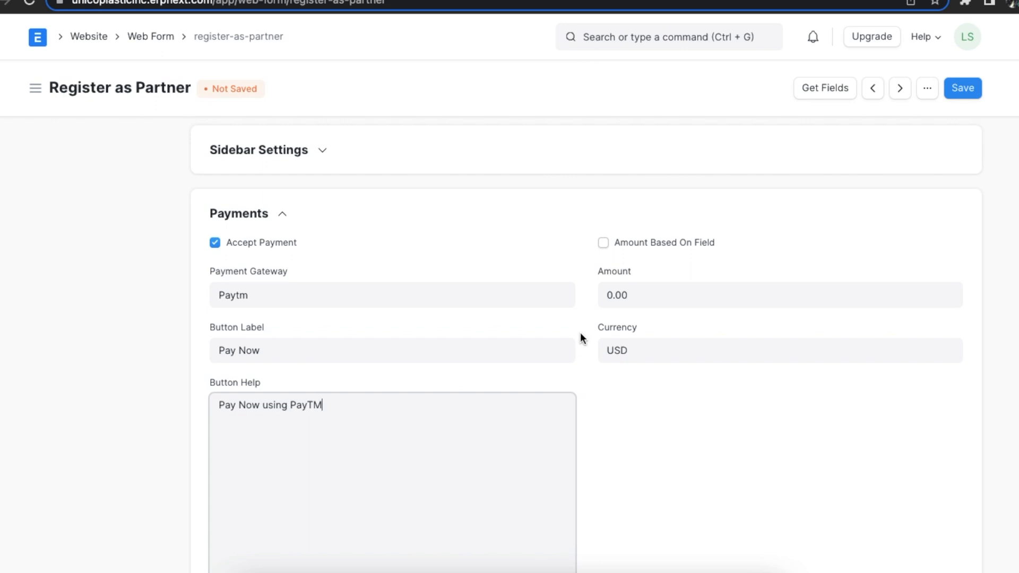
{"action": "mouse_move", "coordinate": [601, 259]}
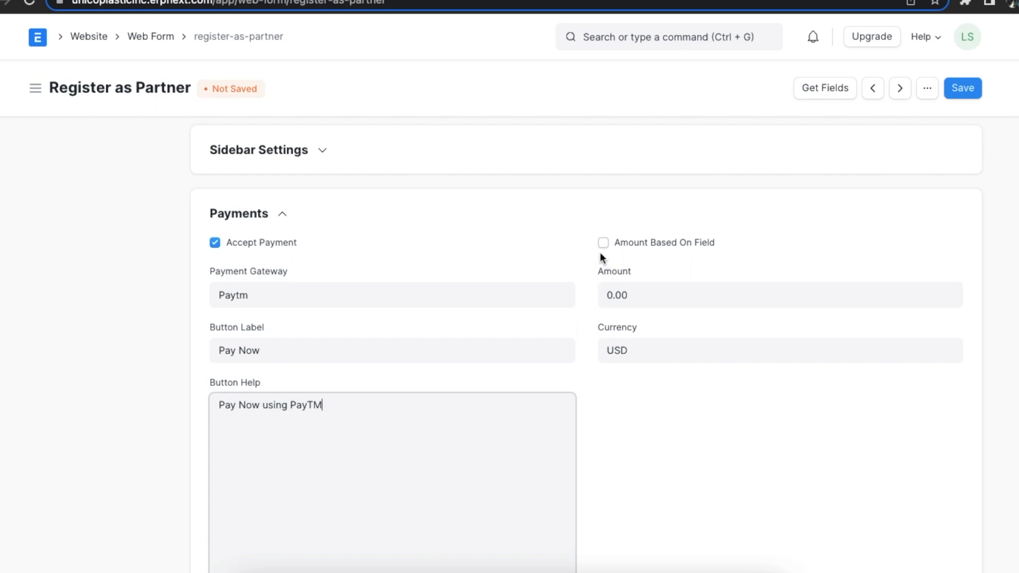
{"action": "mouse_move", "coordinate": [603, 245]}
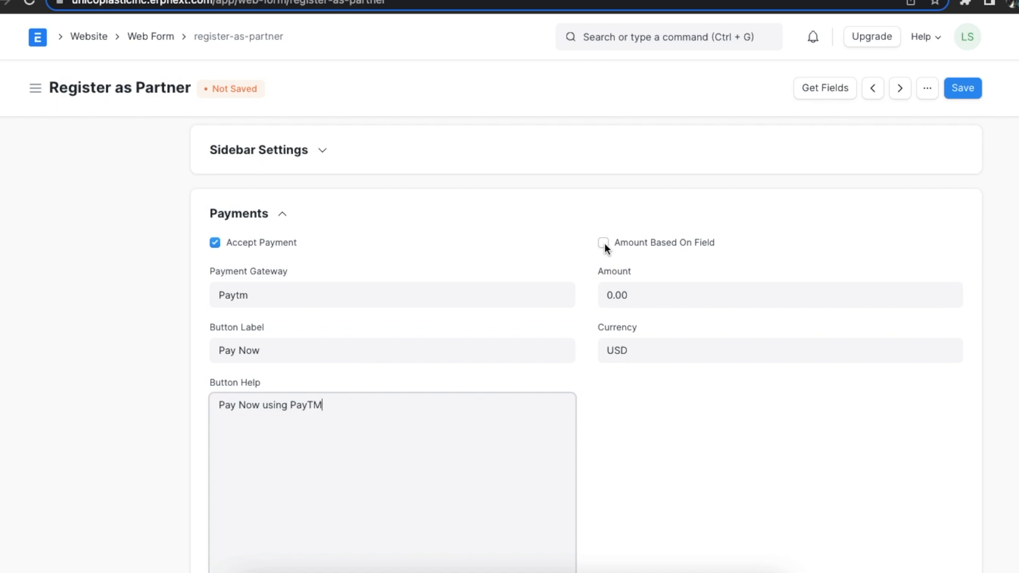
Step: Set a fixed payment amount of 50000 in USD and save the payment settings
{"action": "left_click", "coordinate": [603, 242]}
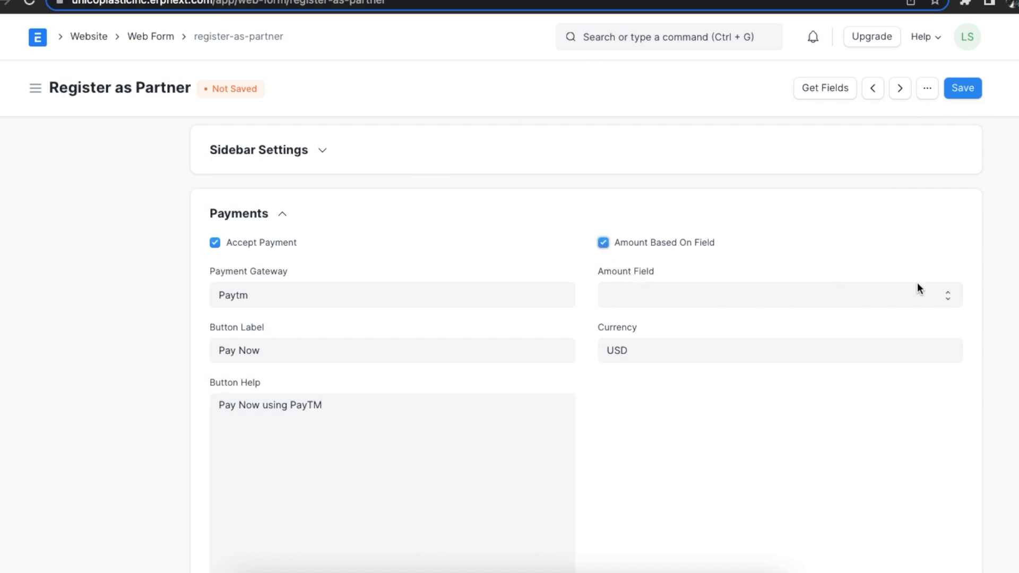
{"action": "left_click", "coordinate": [778, 294]}
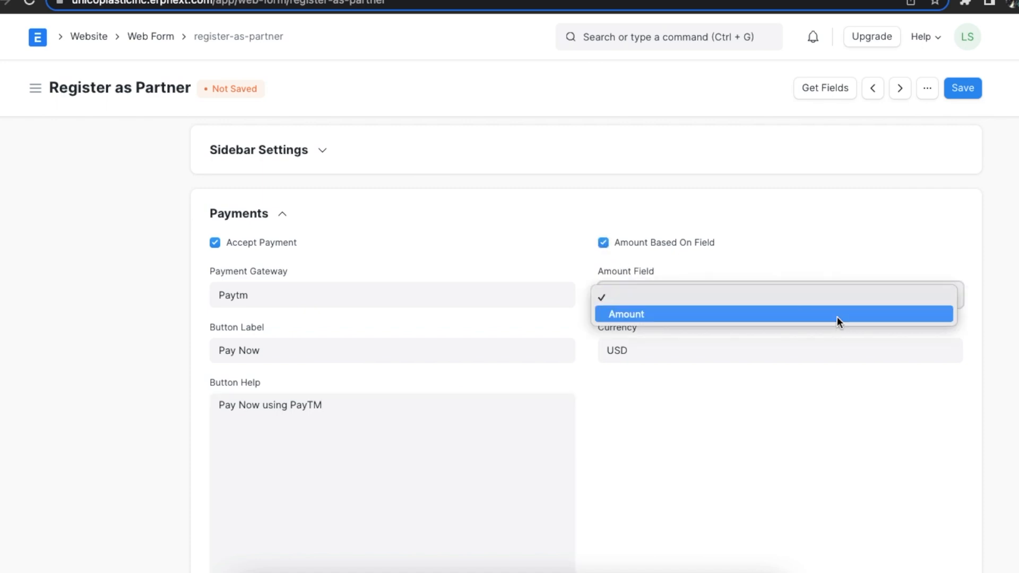
{"action": "left_click", "coordinate": [603, 242]}
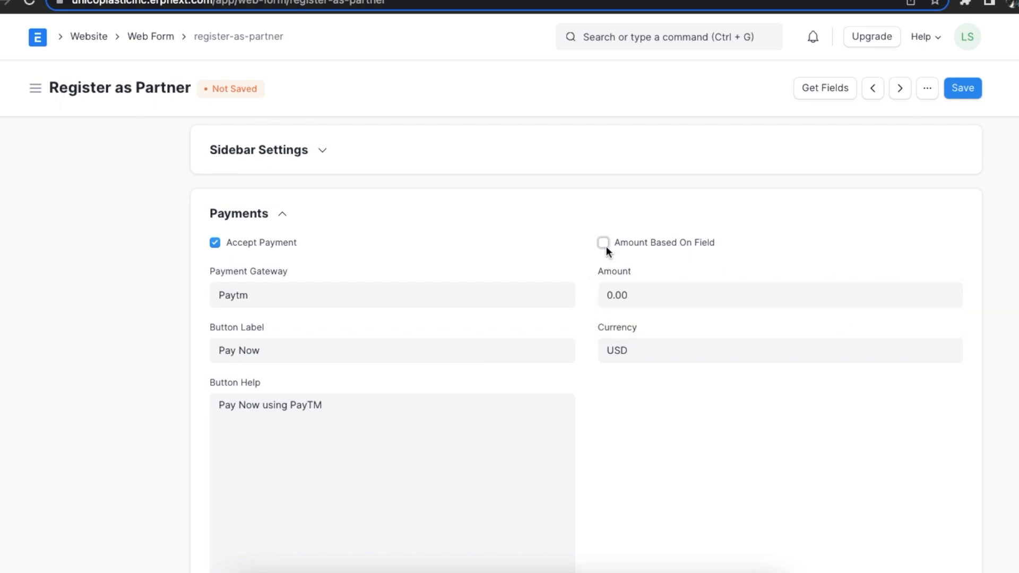
{"action": "type", "text": "5"}
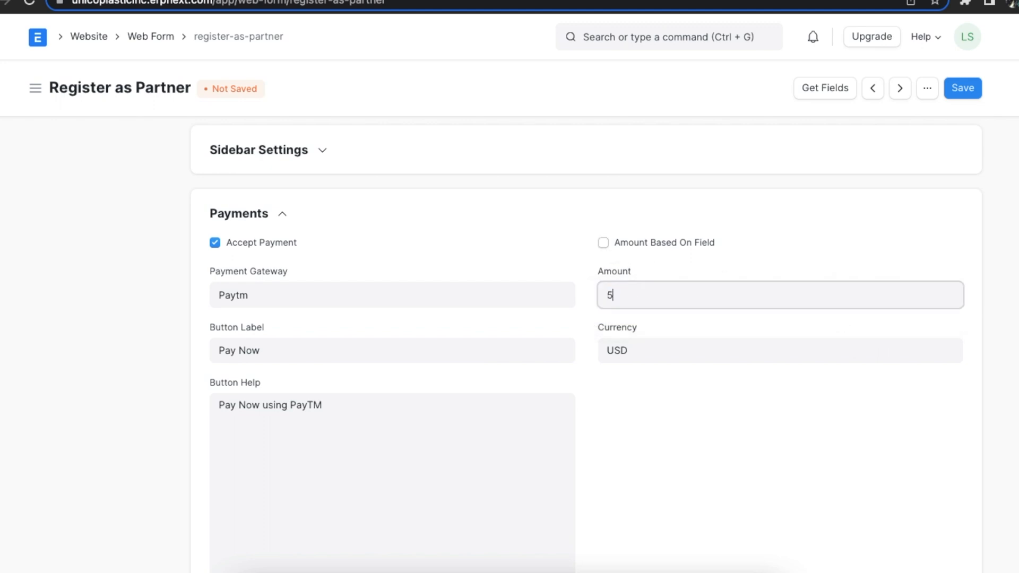
{"action": "type", "text": "0000"}
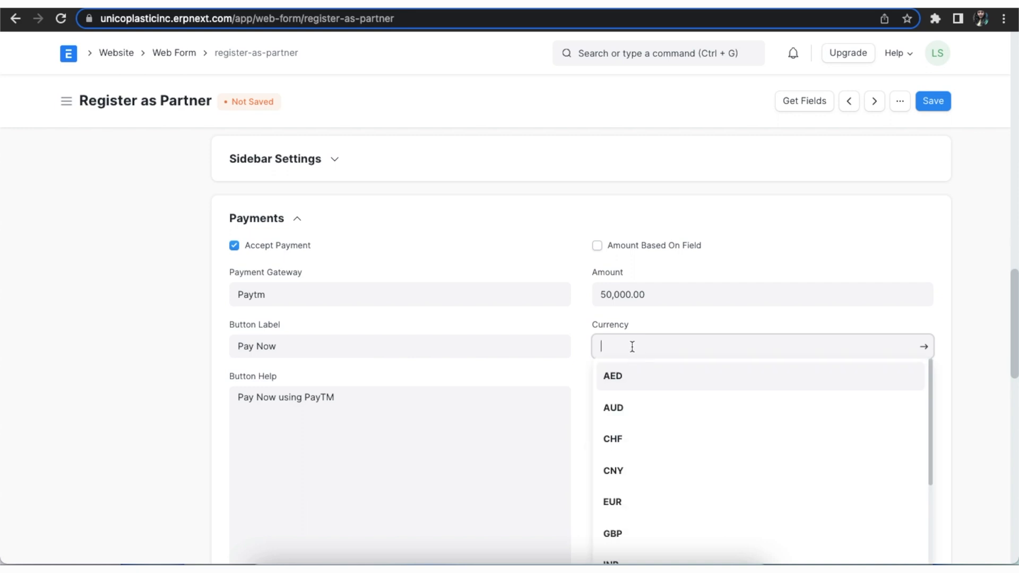
{"action": "type", "text": "us"}
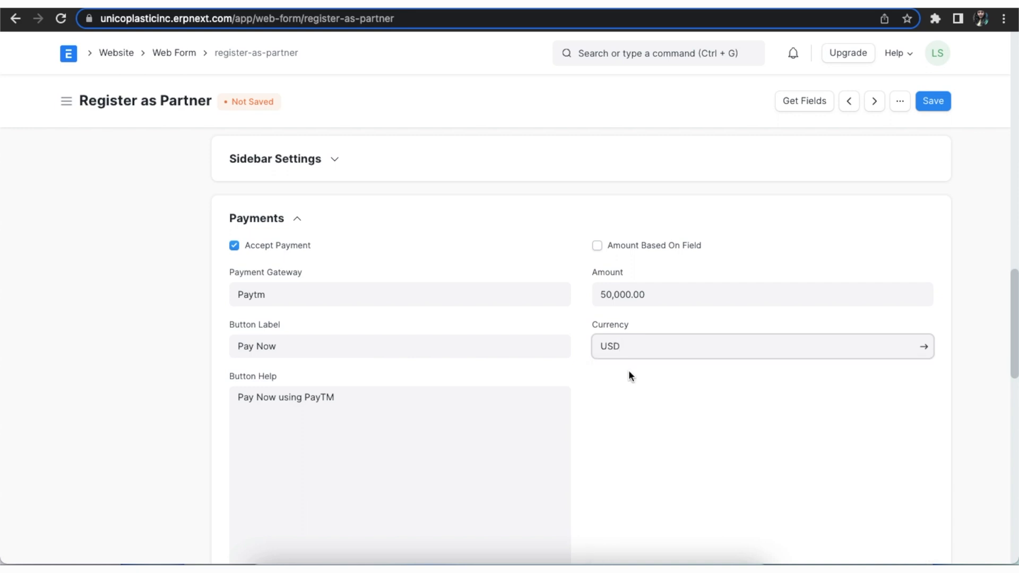
{"action": "mouse_move", "coordinate": [934, 126]}
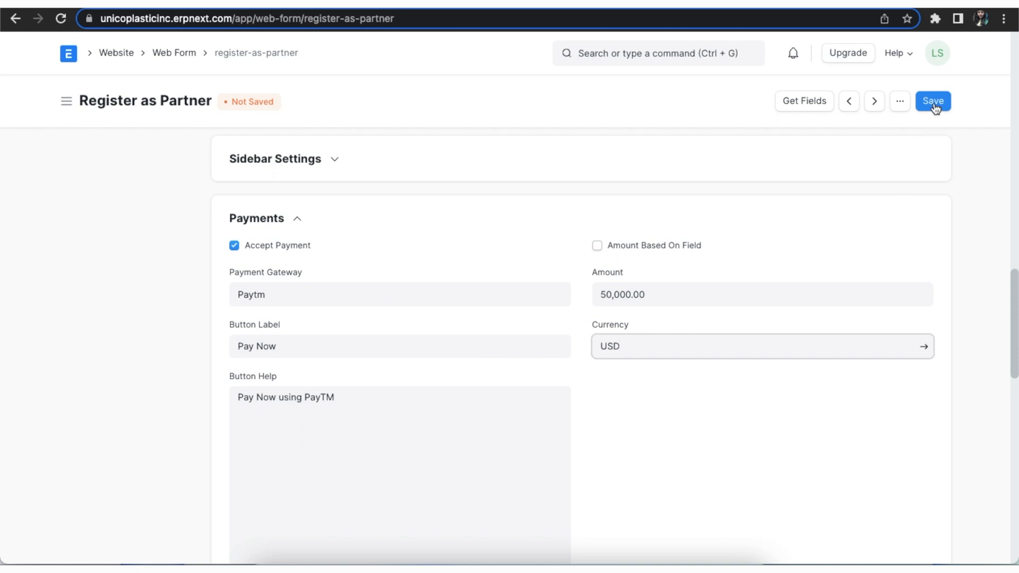
{"action": "left_click", "coordinate": [933, 100]}
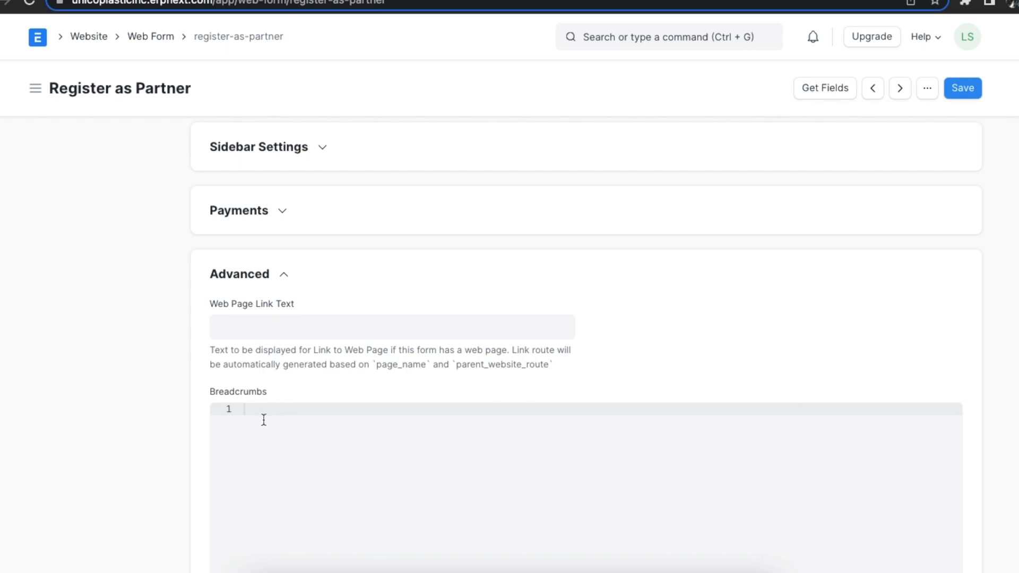
{"action": "mouse_move", "coordinate": [285, 279]}
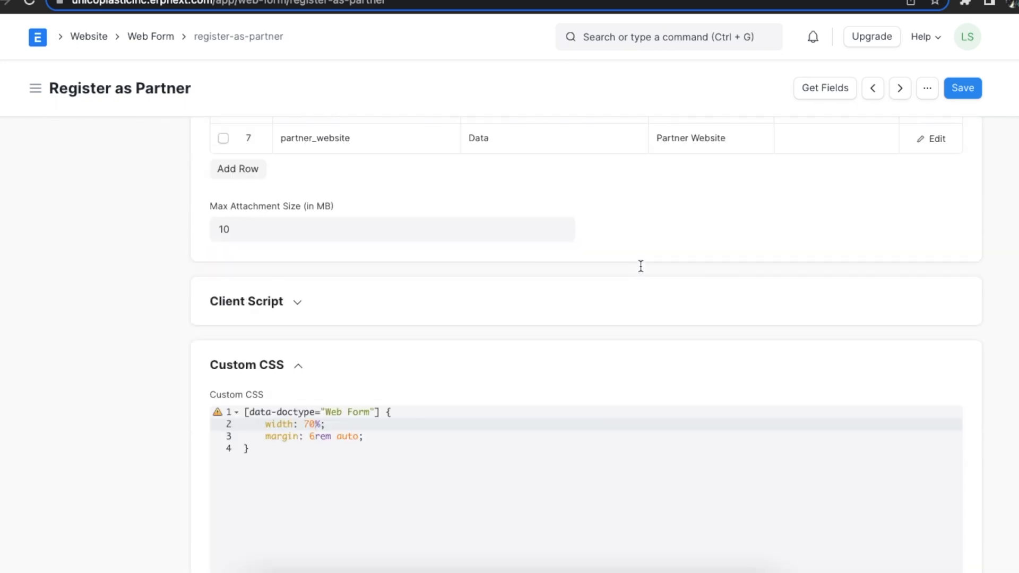
{"action": "scroll", "scroll_direction": "up", "scroll_amount": 3}
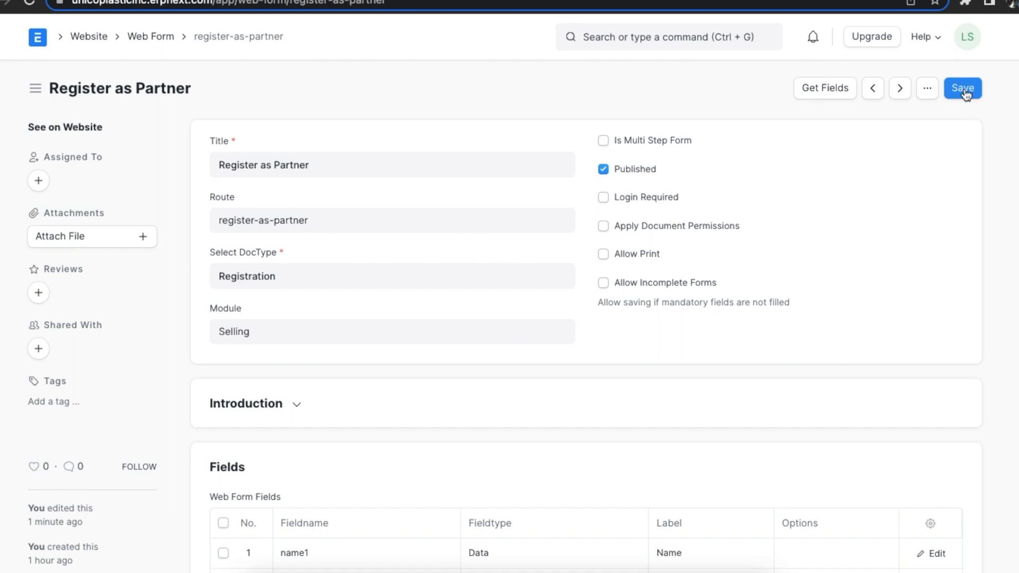
{"action": "left_click", "coordinate": [963, 88]}
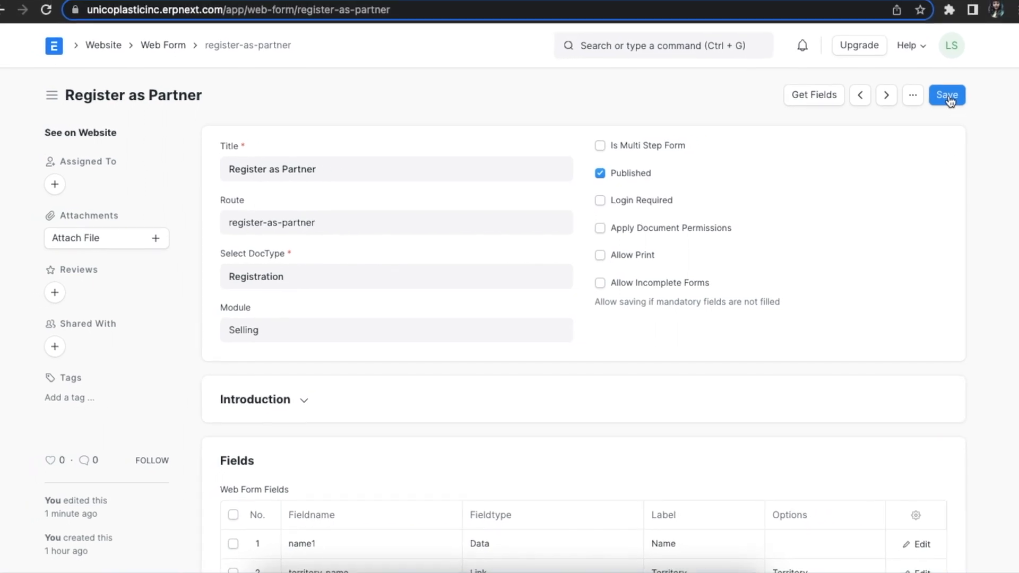